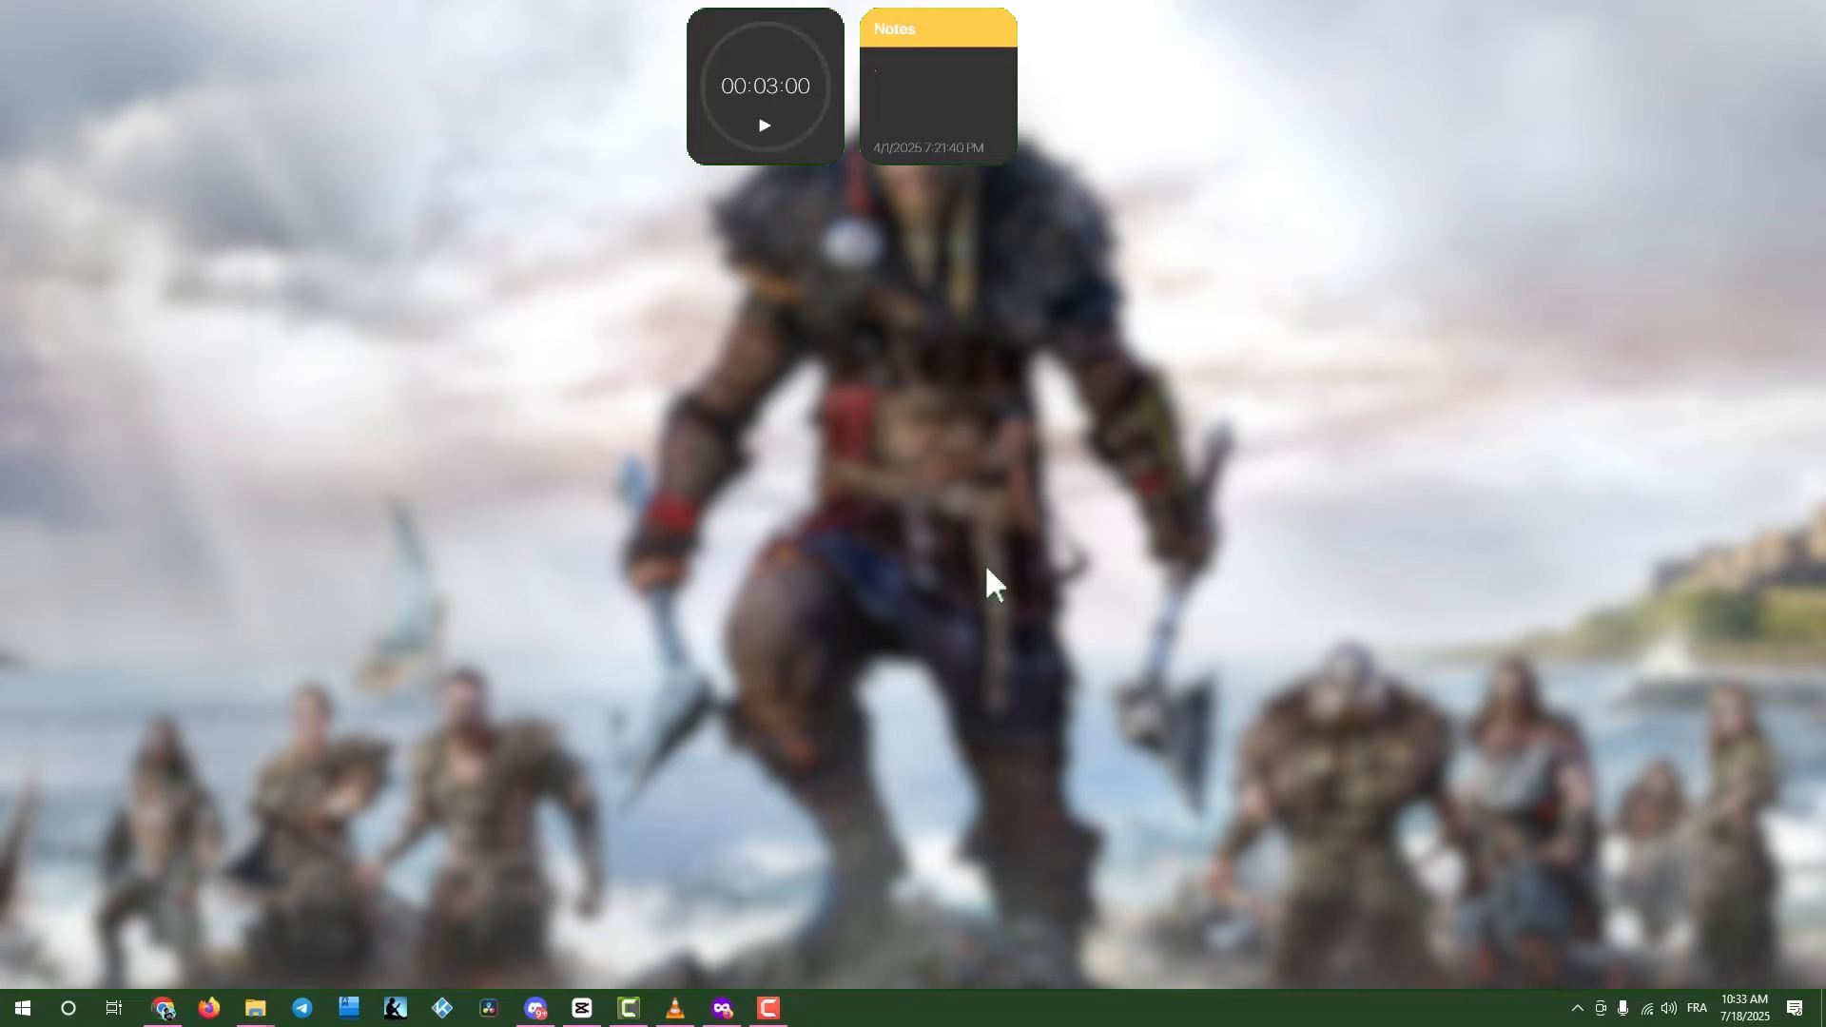
mouse_move(906, 504)
type("de")
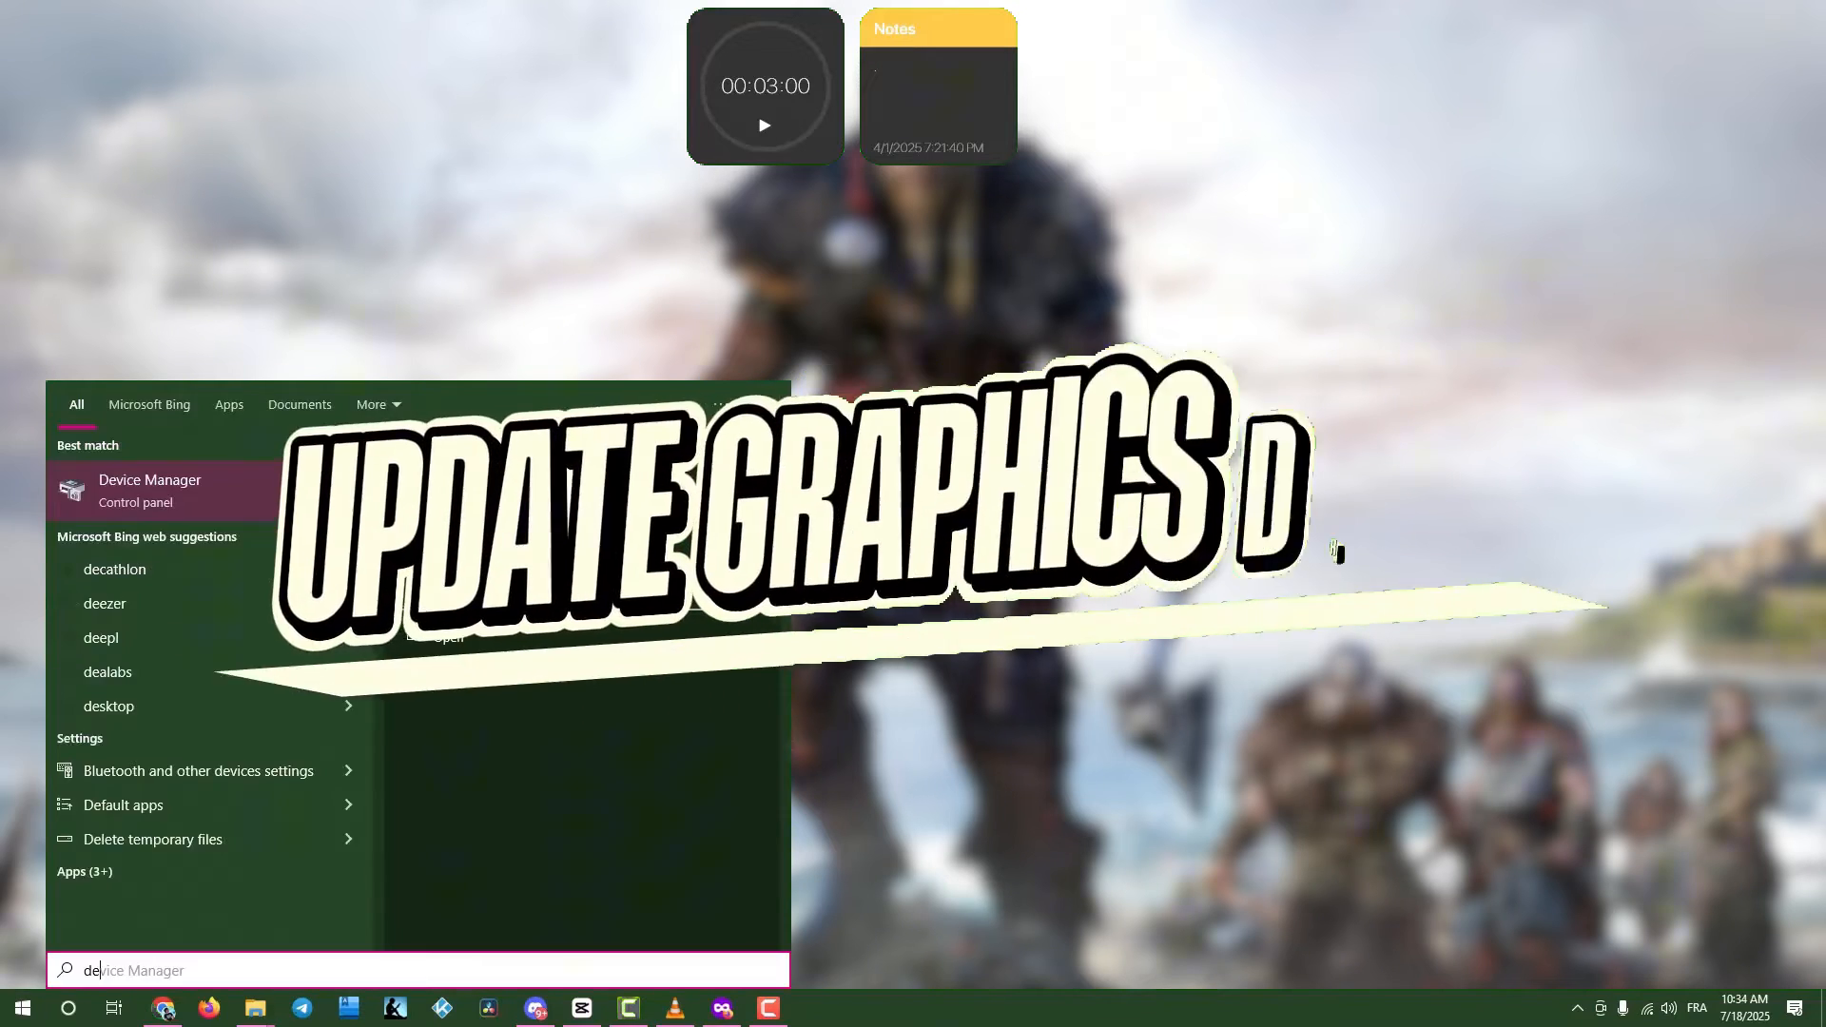
Launch Device Manager from the Start search results
left_click(148, 491)
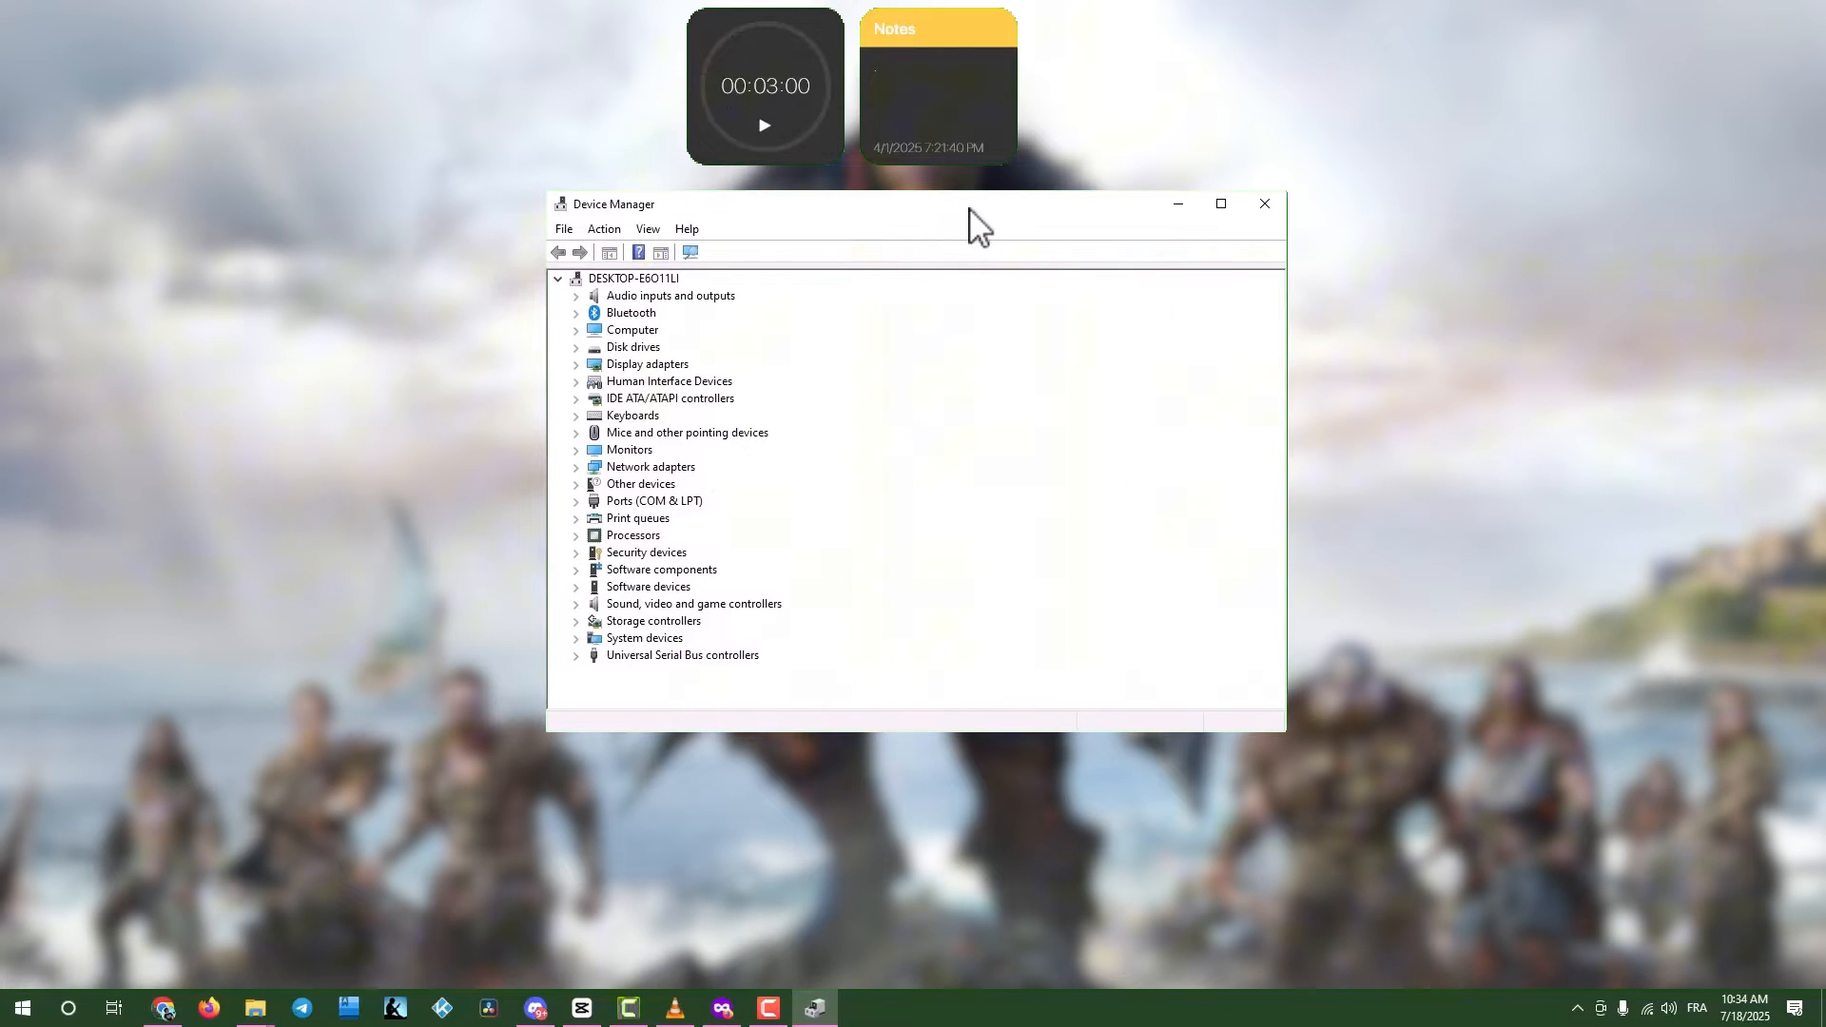
Search automatically for an NVIDIA GeForce RTX 4060 driver update; the best driver is already installed
left_click(576, 364)
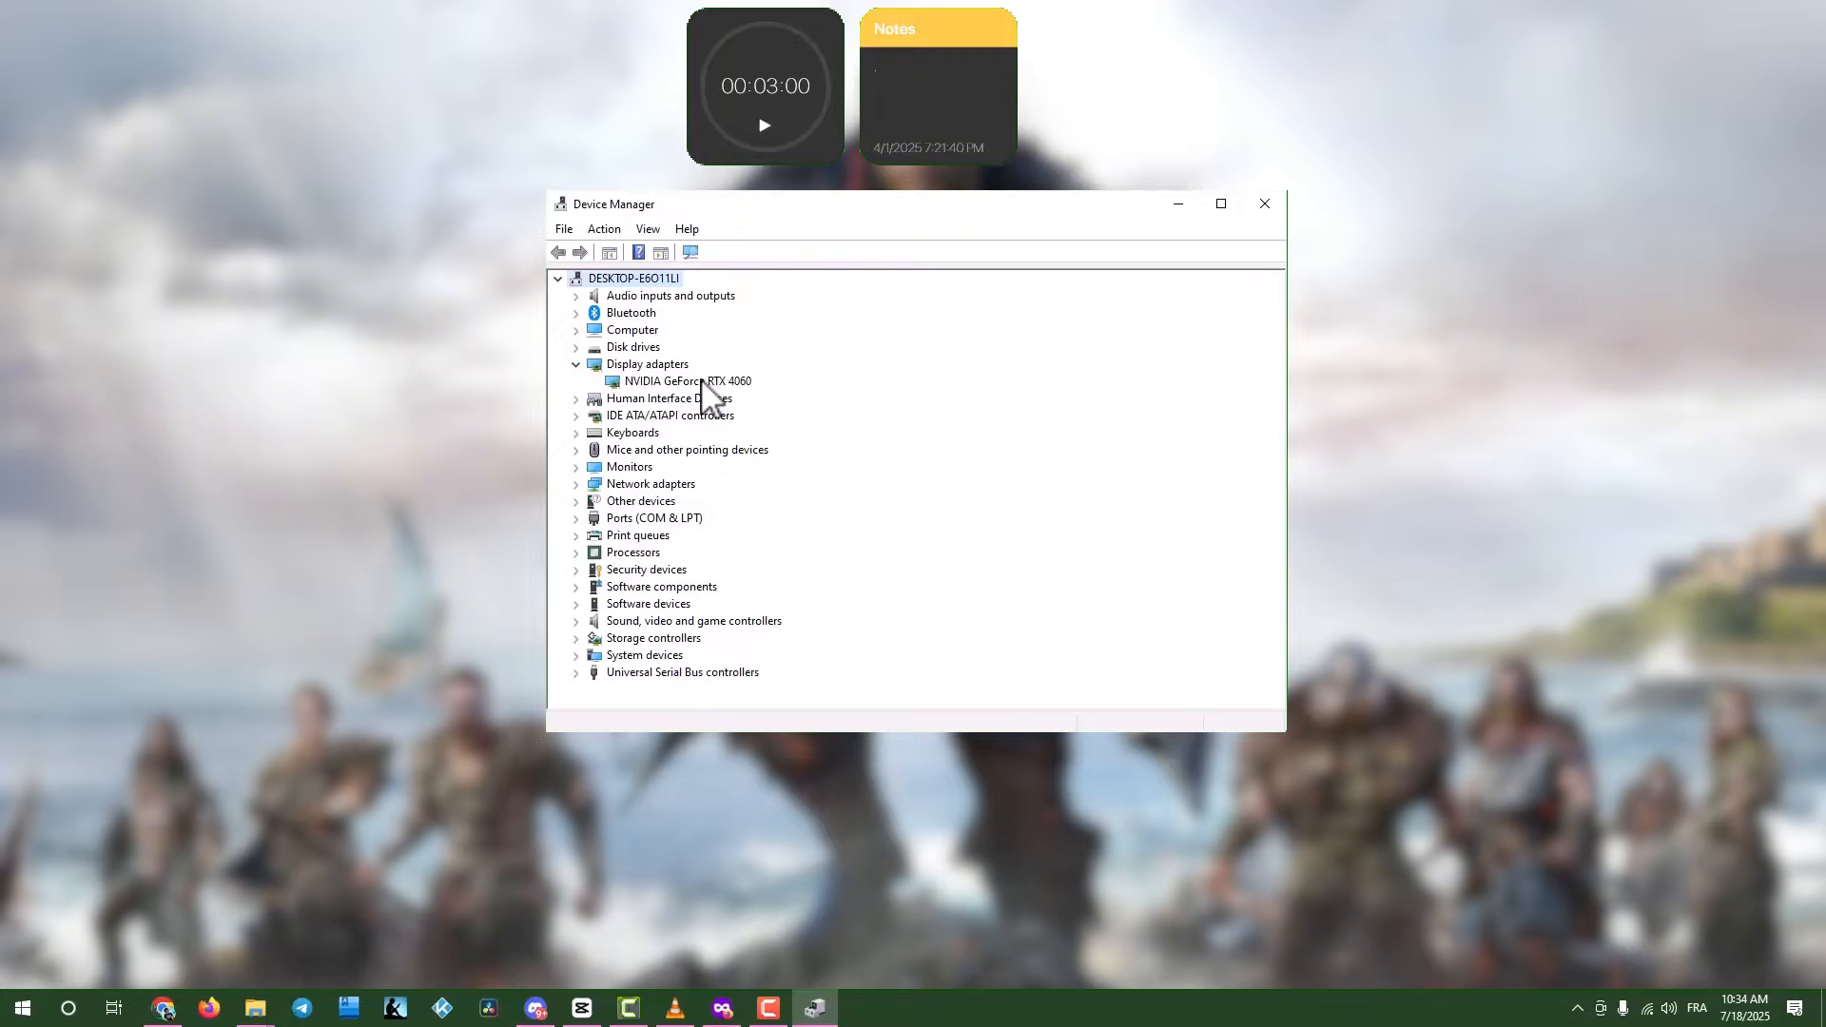
mouse_move(719, 407)
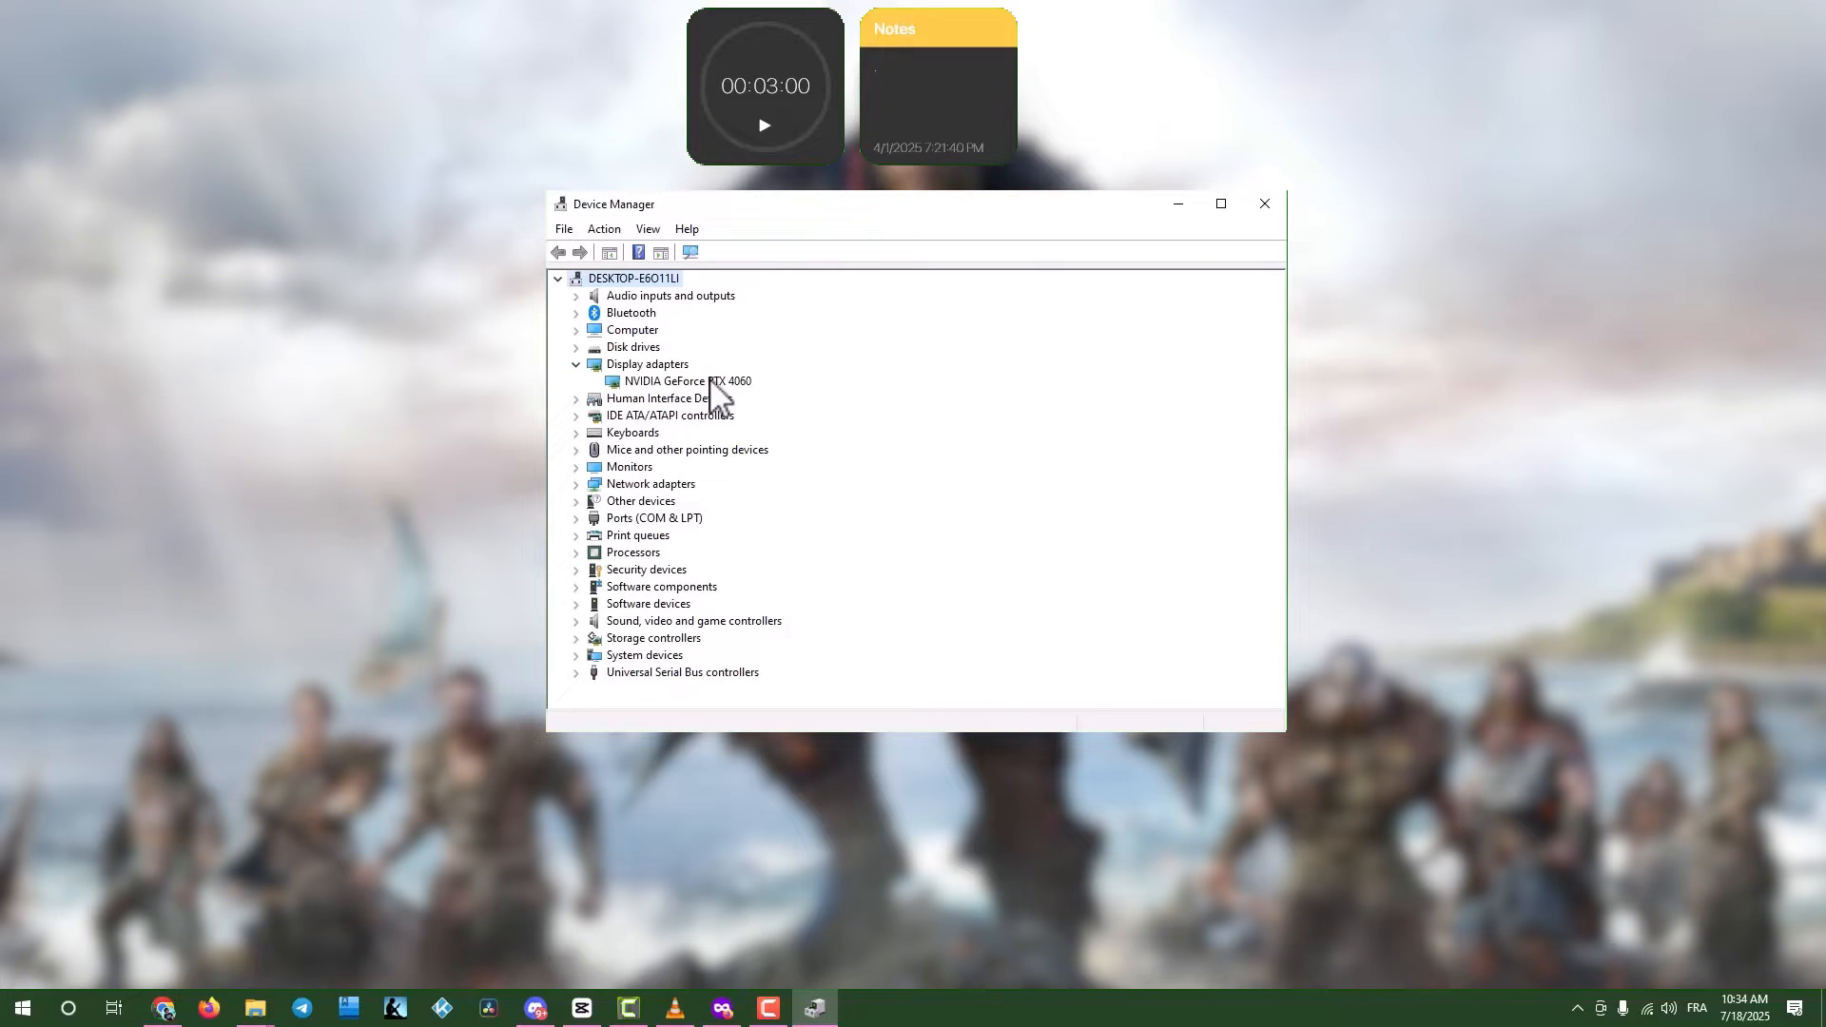
right_click(696, 381)
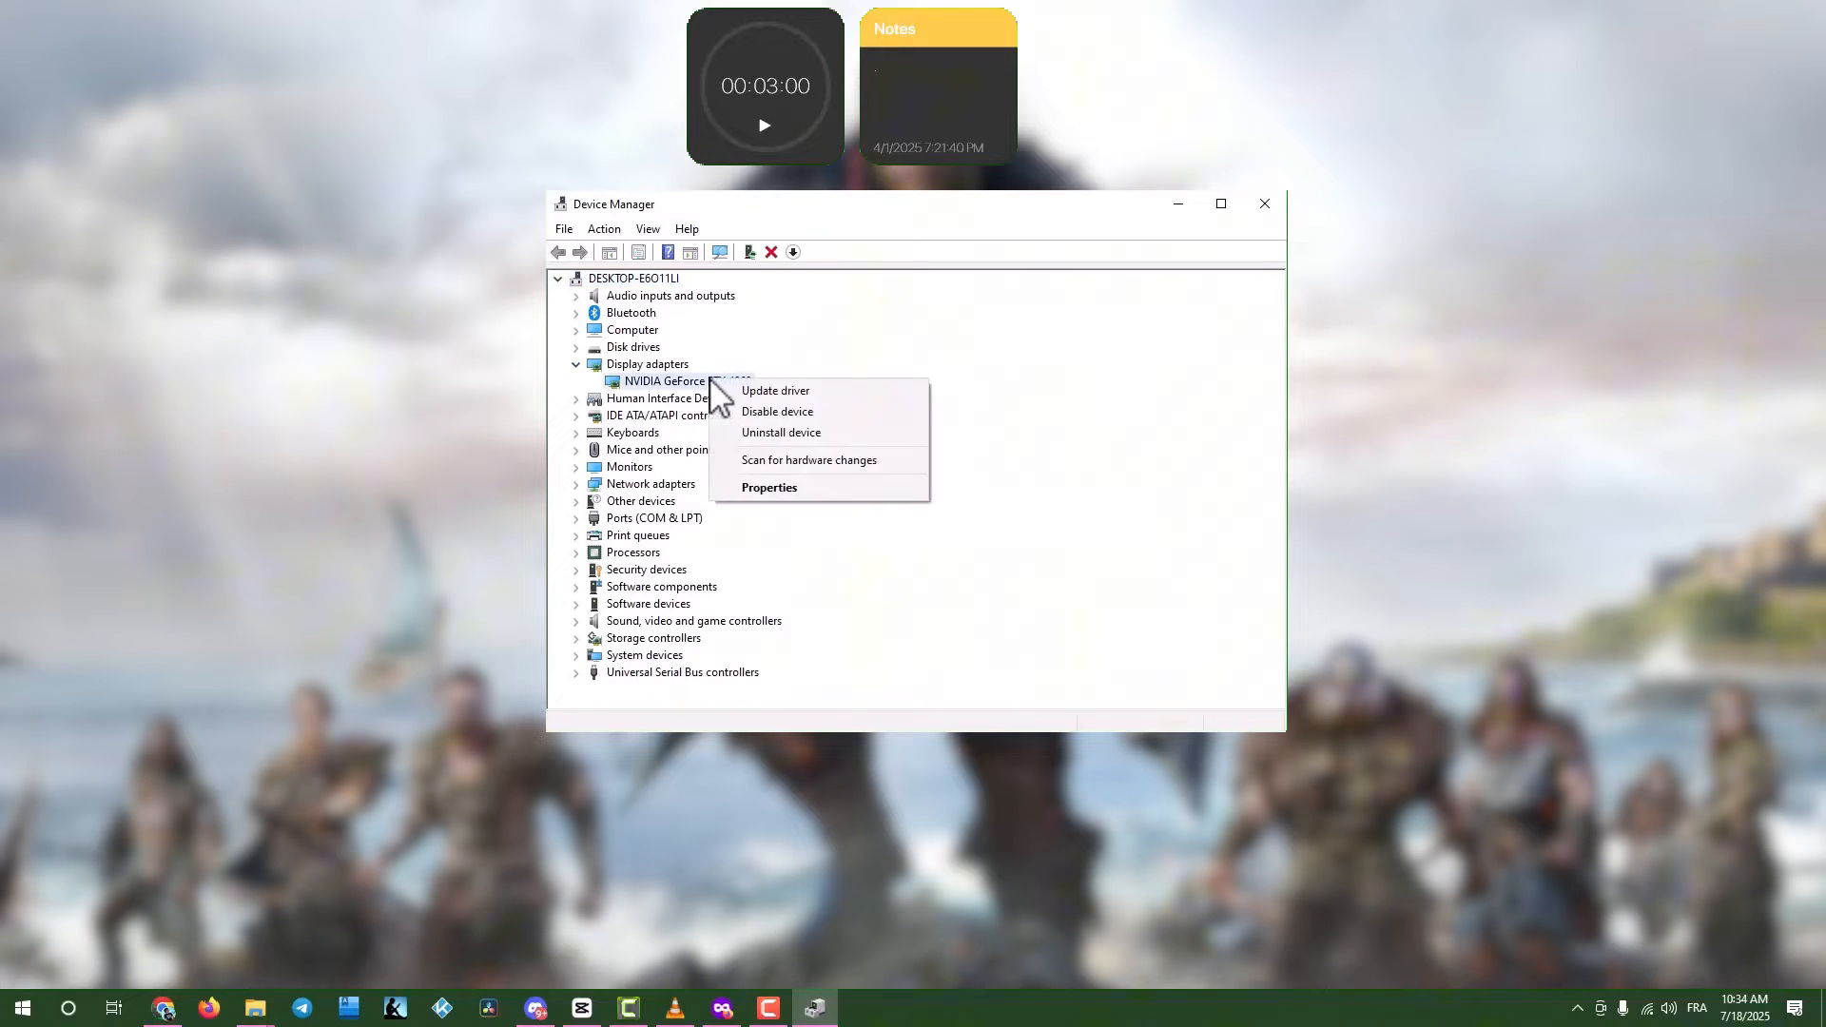
mouse_move(776, 392)
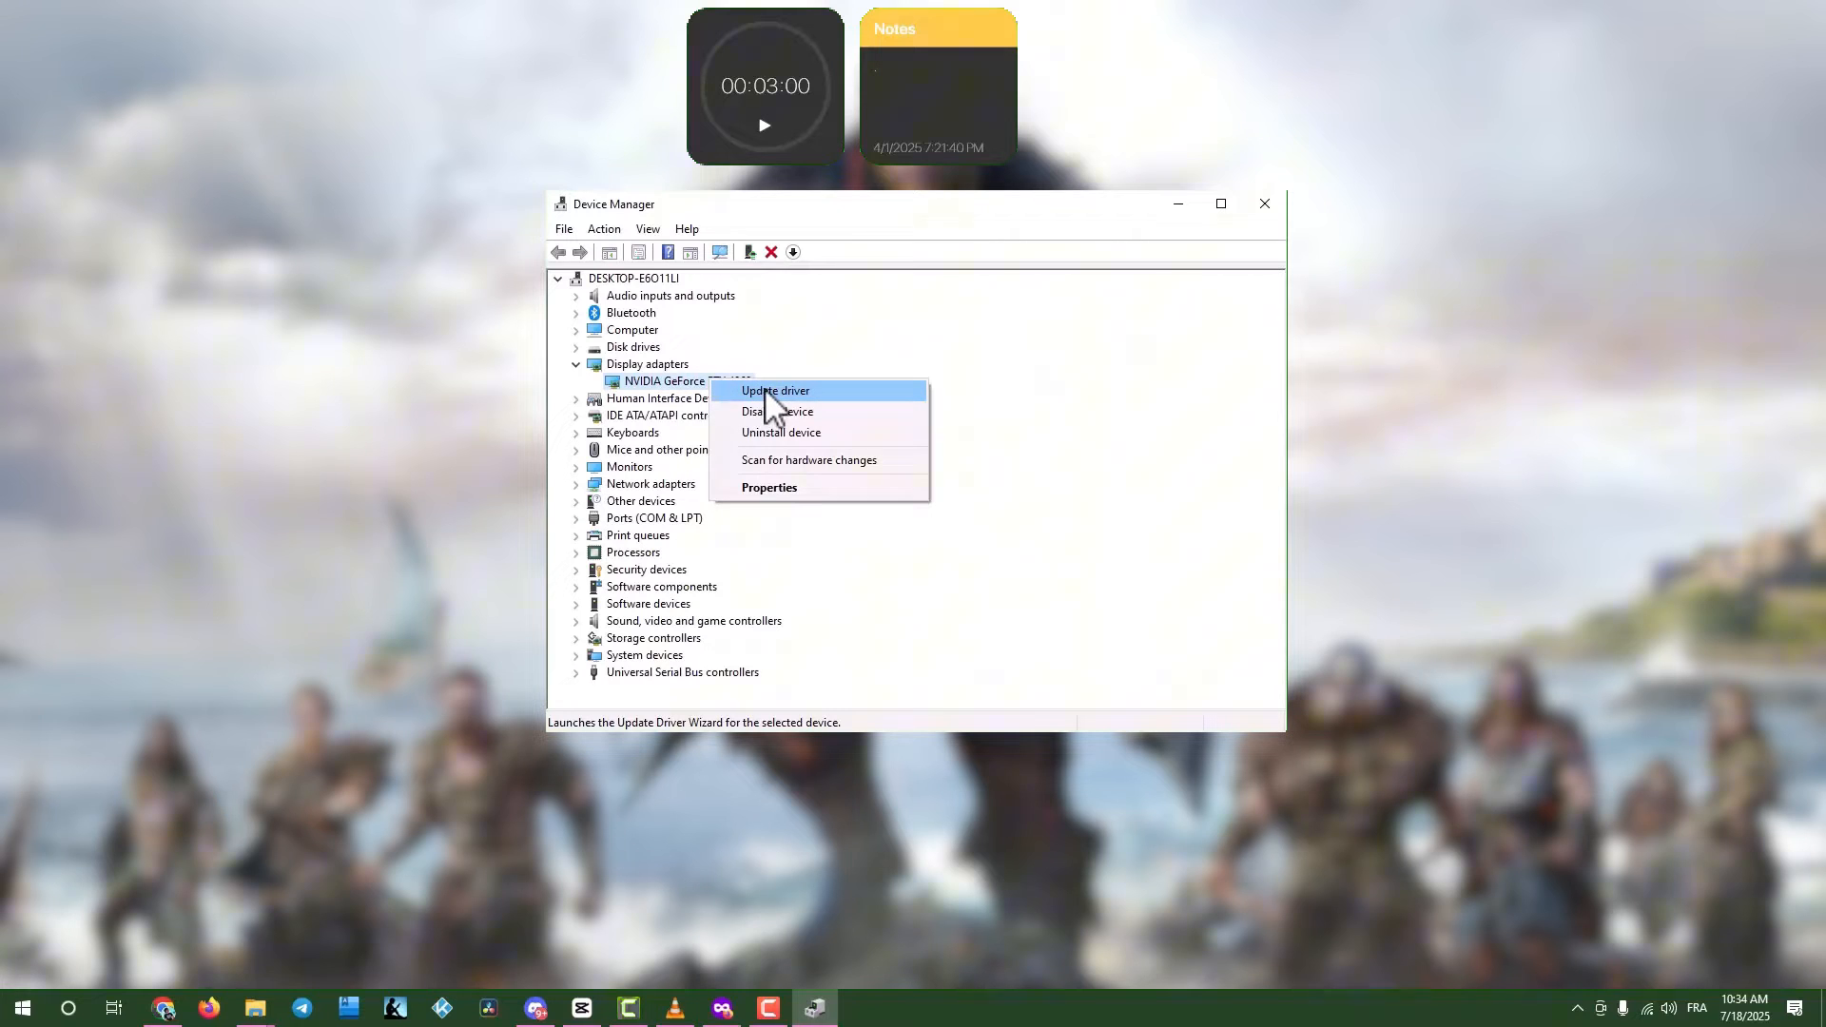
left_click(776, 390)
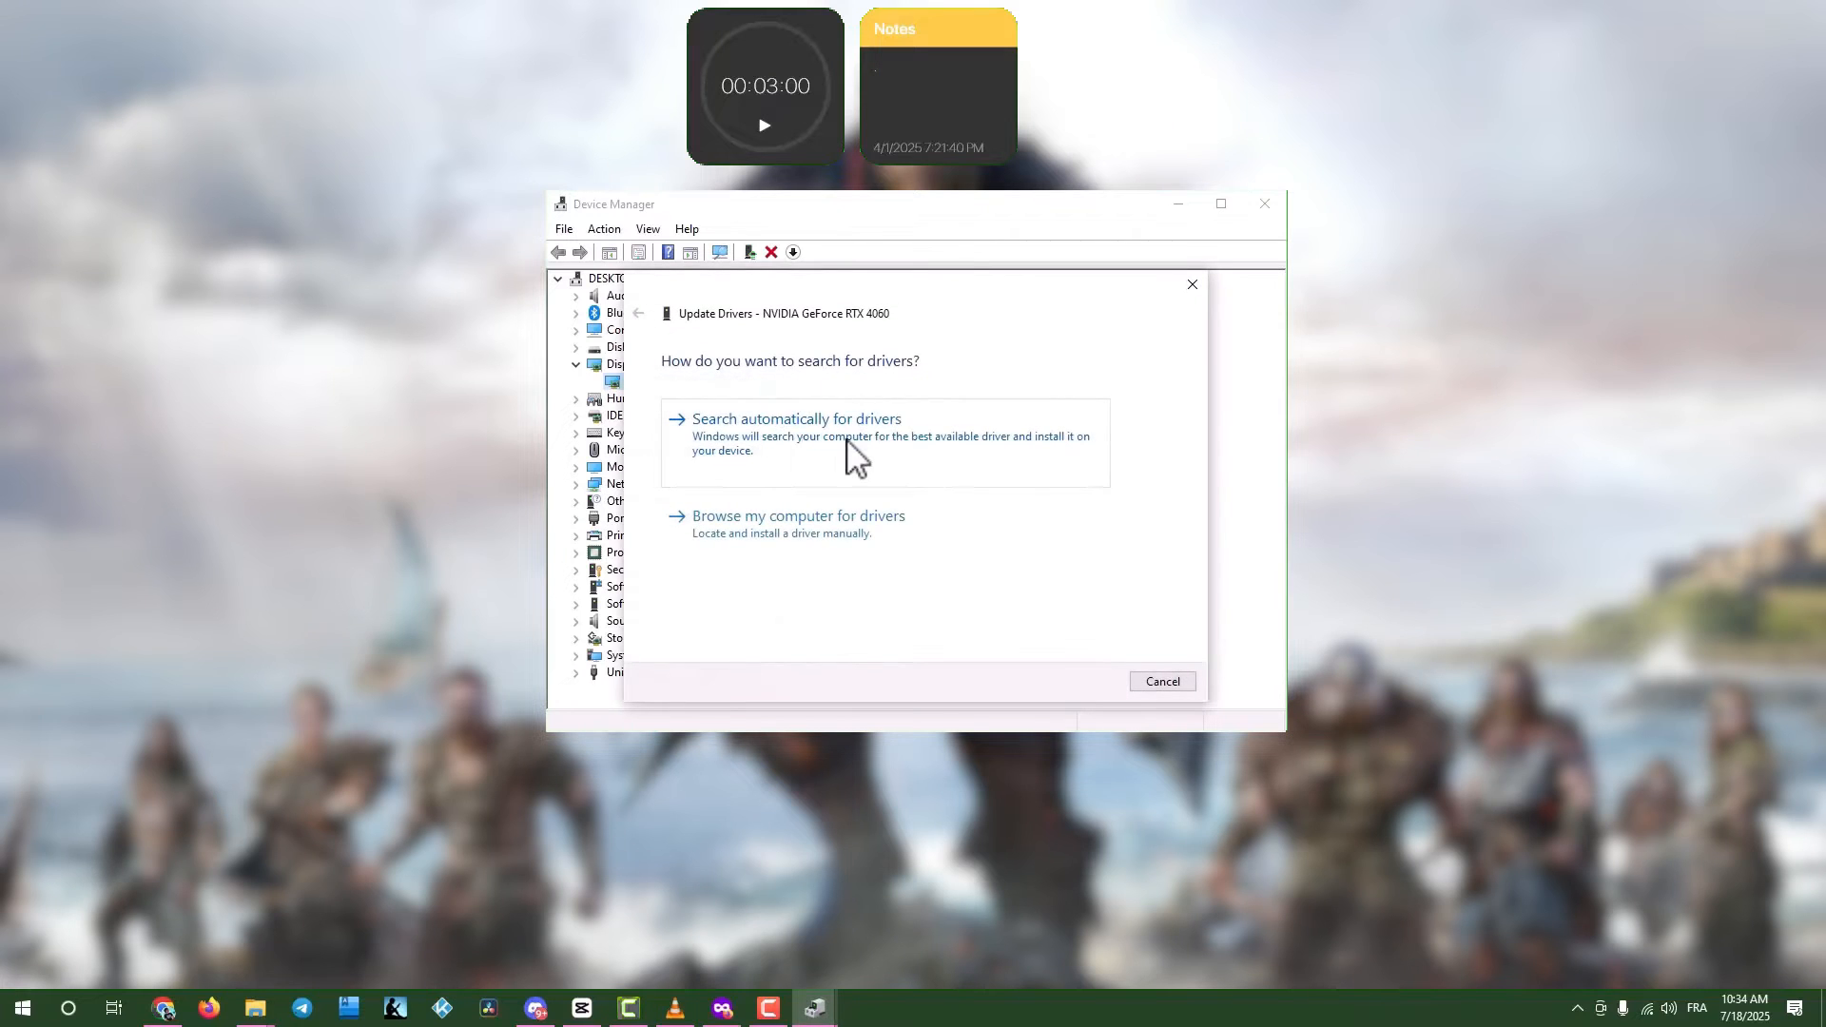
left_click(796, 419)
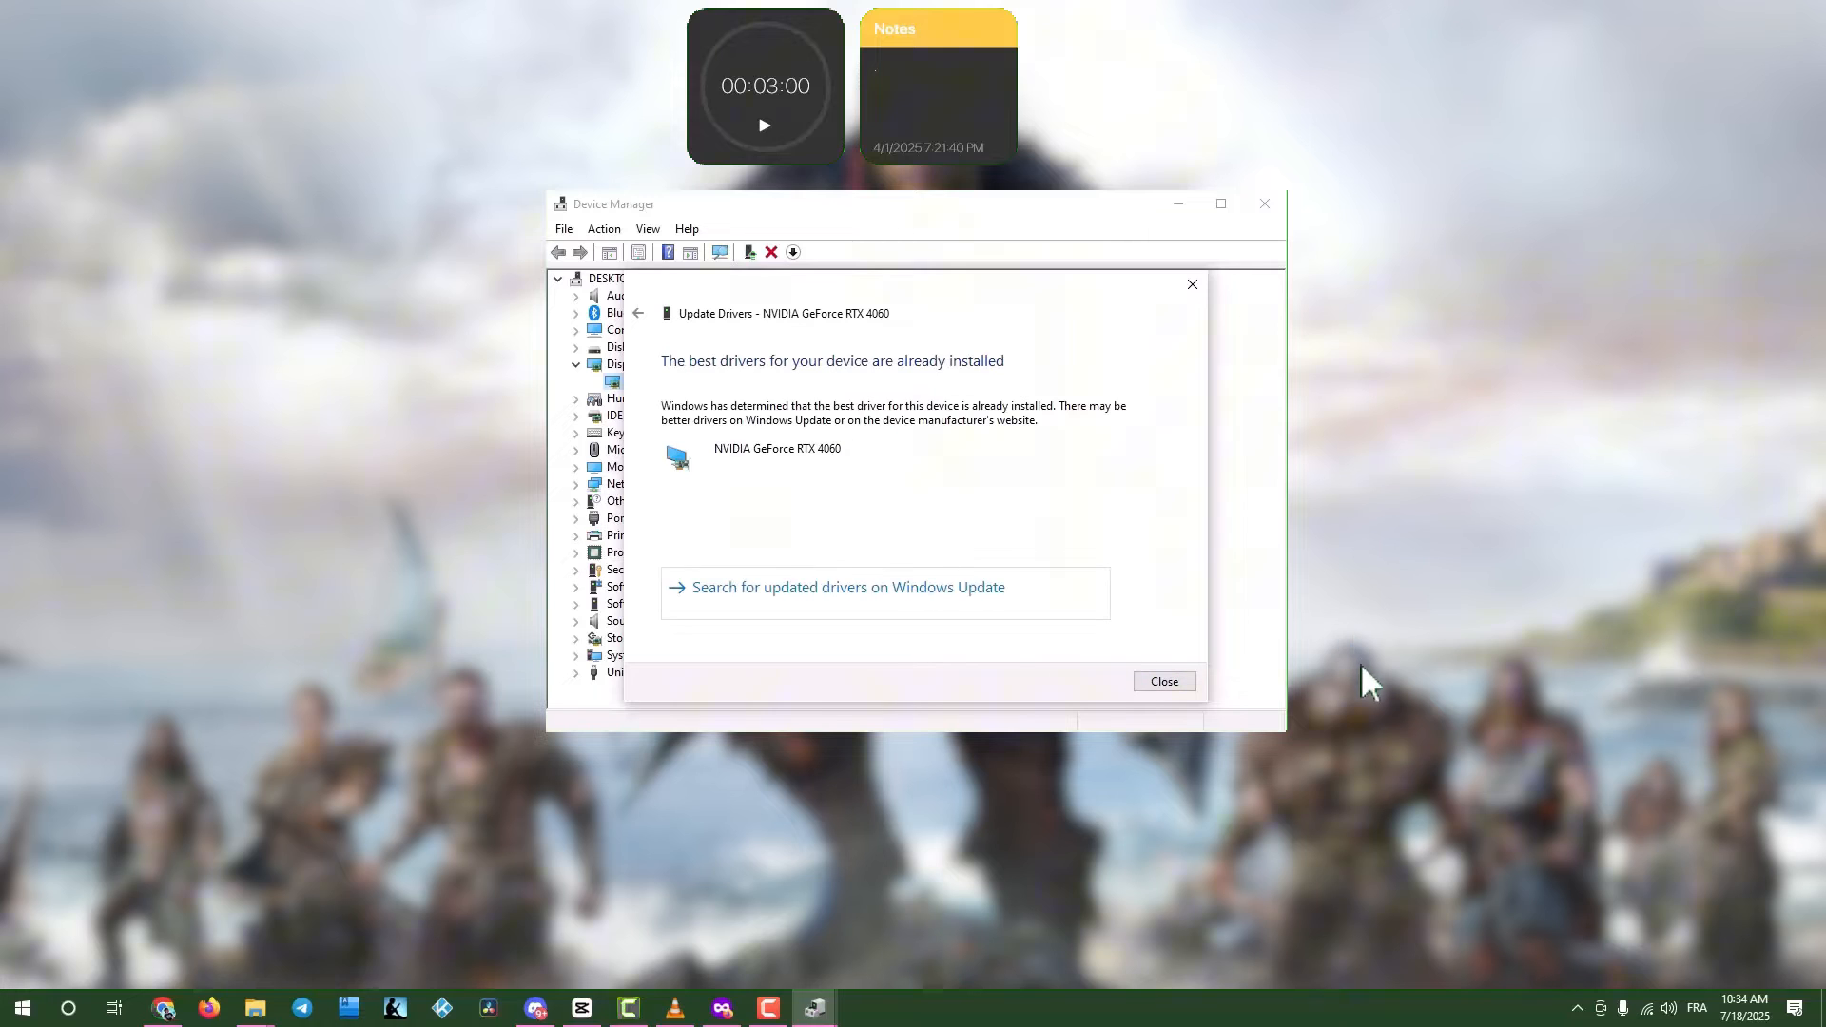
mouse_move(1163, 707)
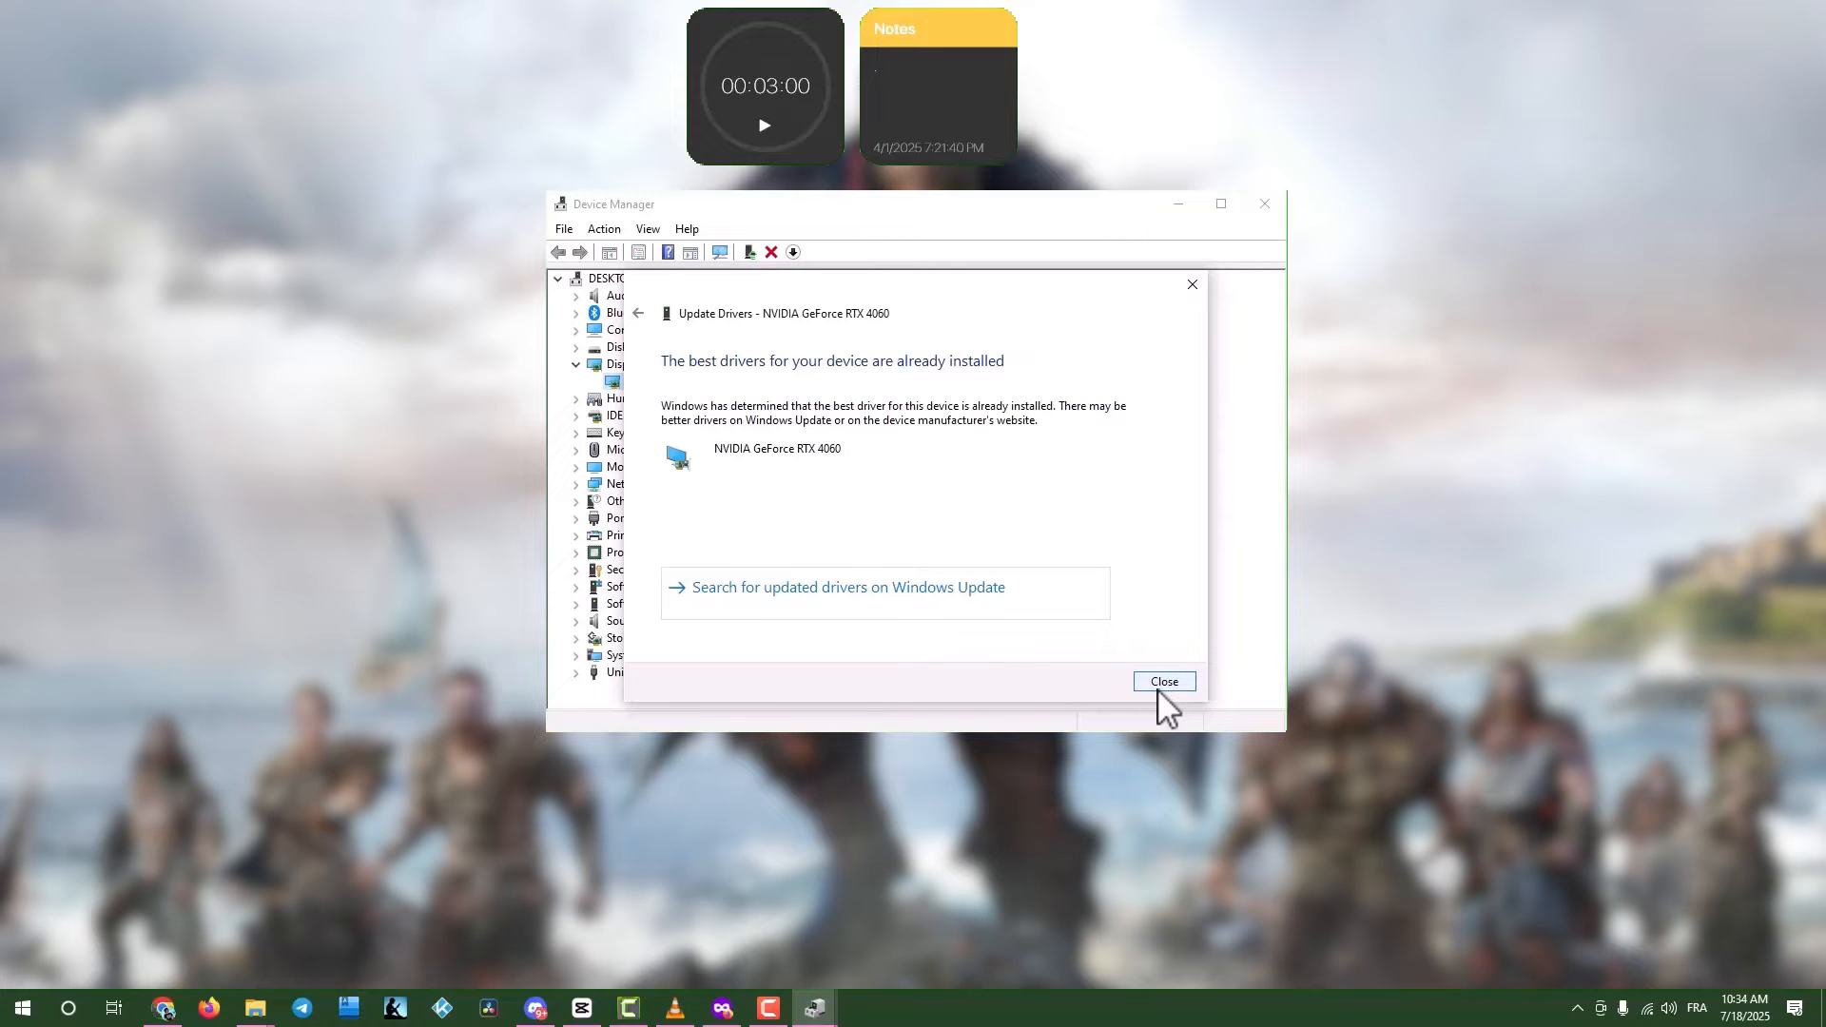
left_click(1164, 680)
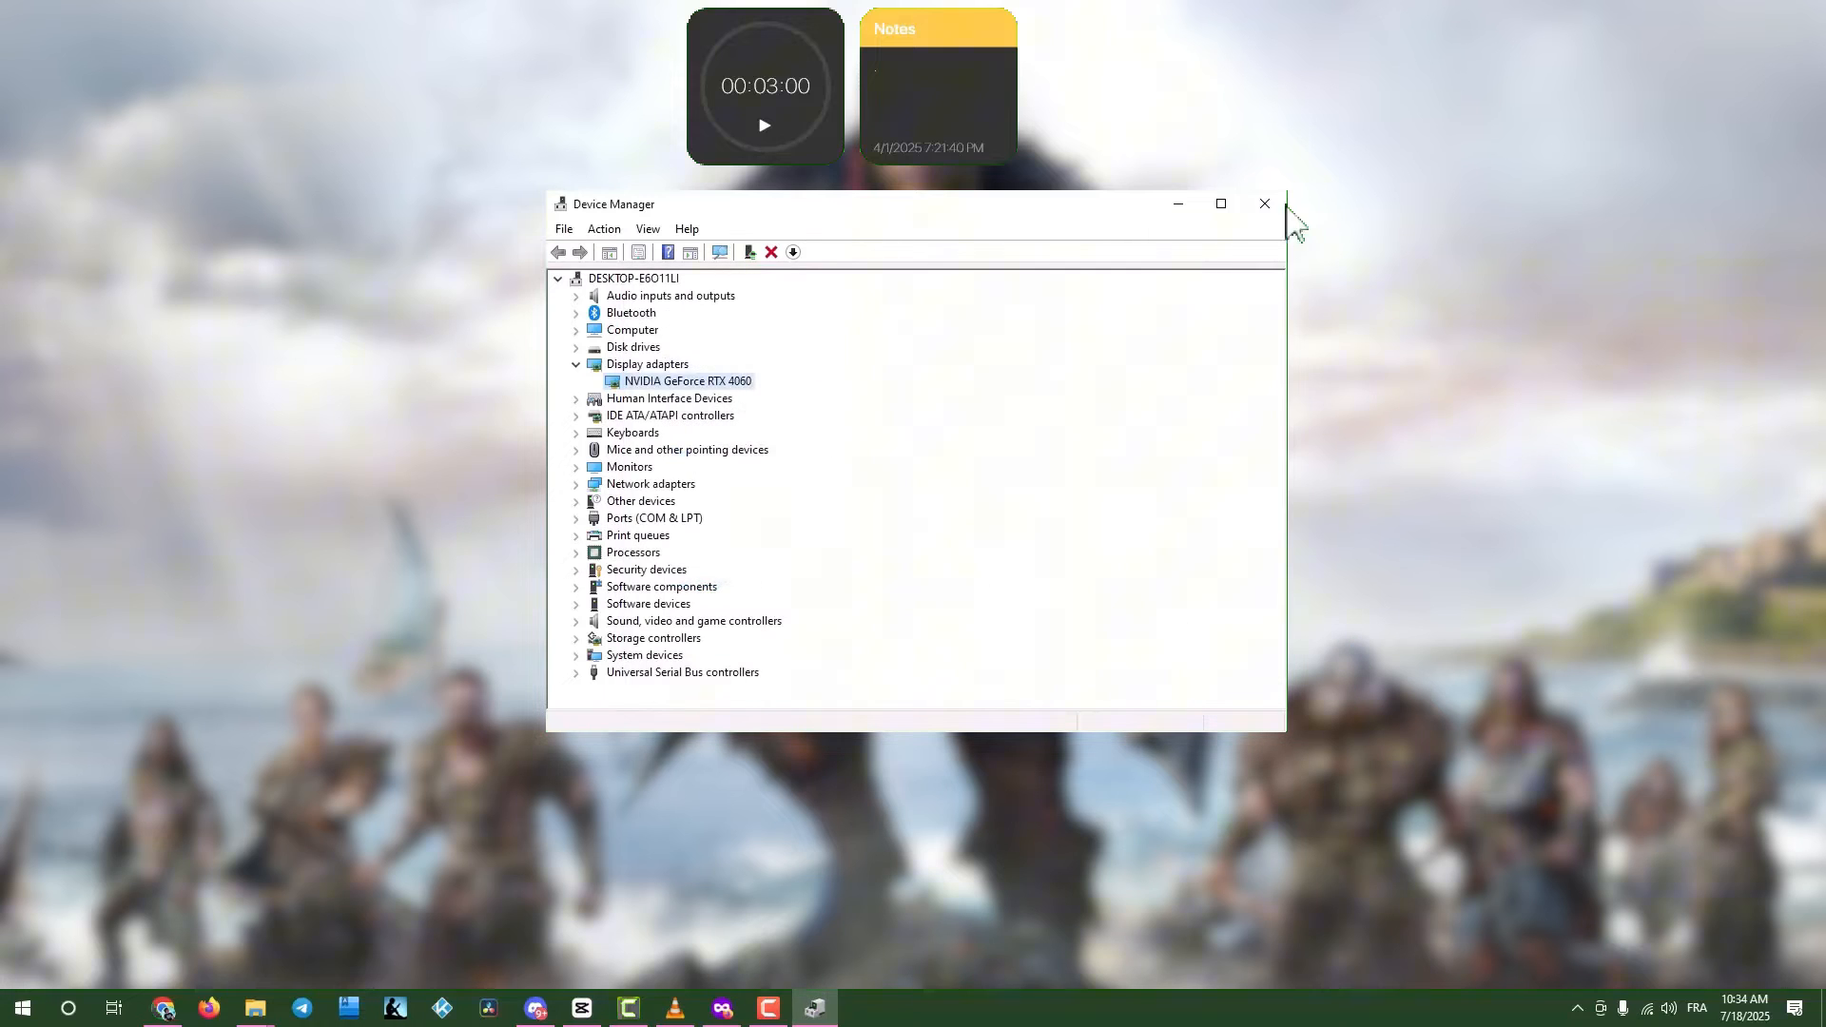
Close Device Manager, returning to the desktop
left_click(1263, 204)
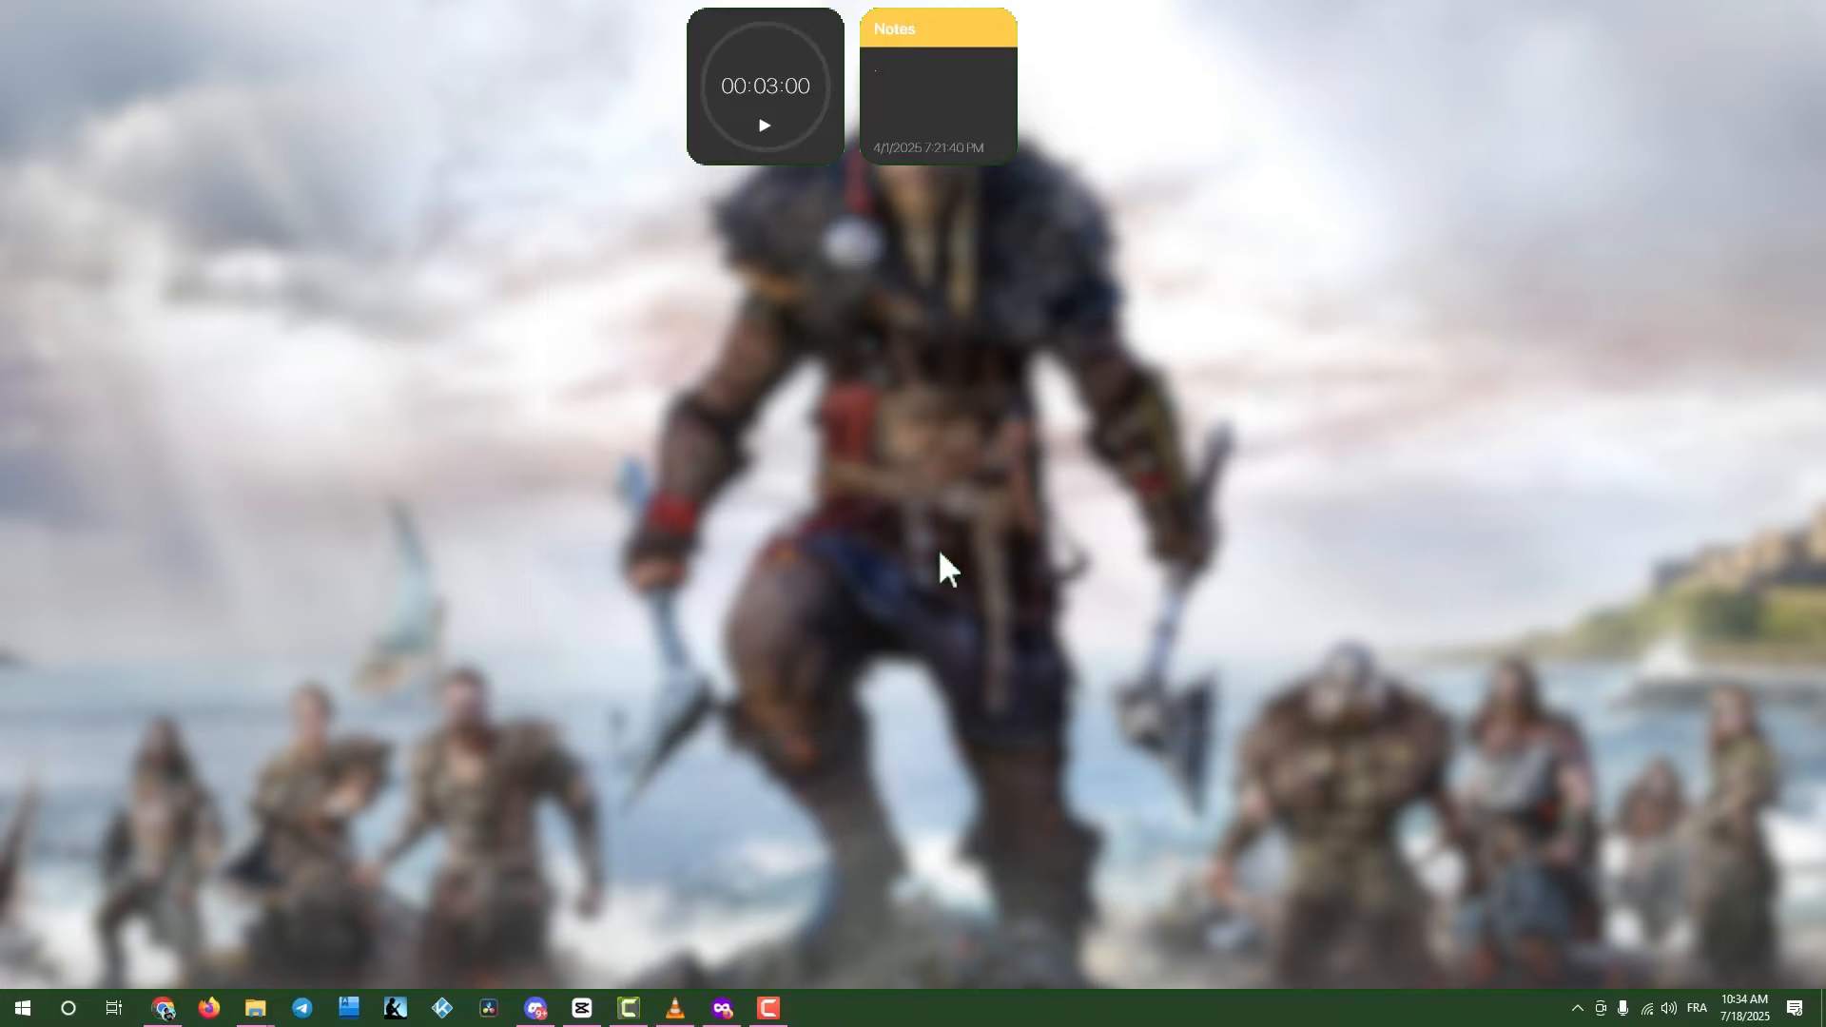
mouse_move(955, 570)
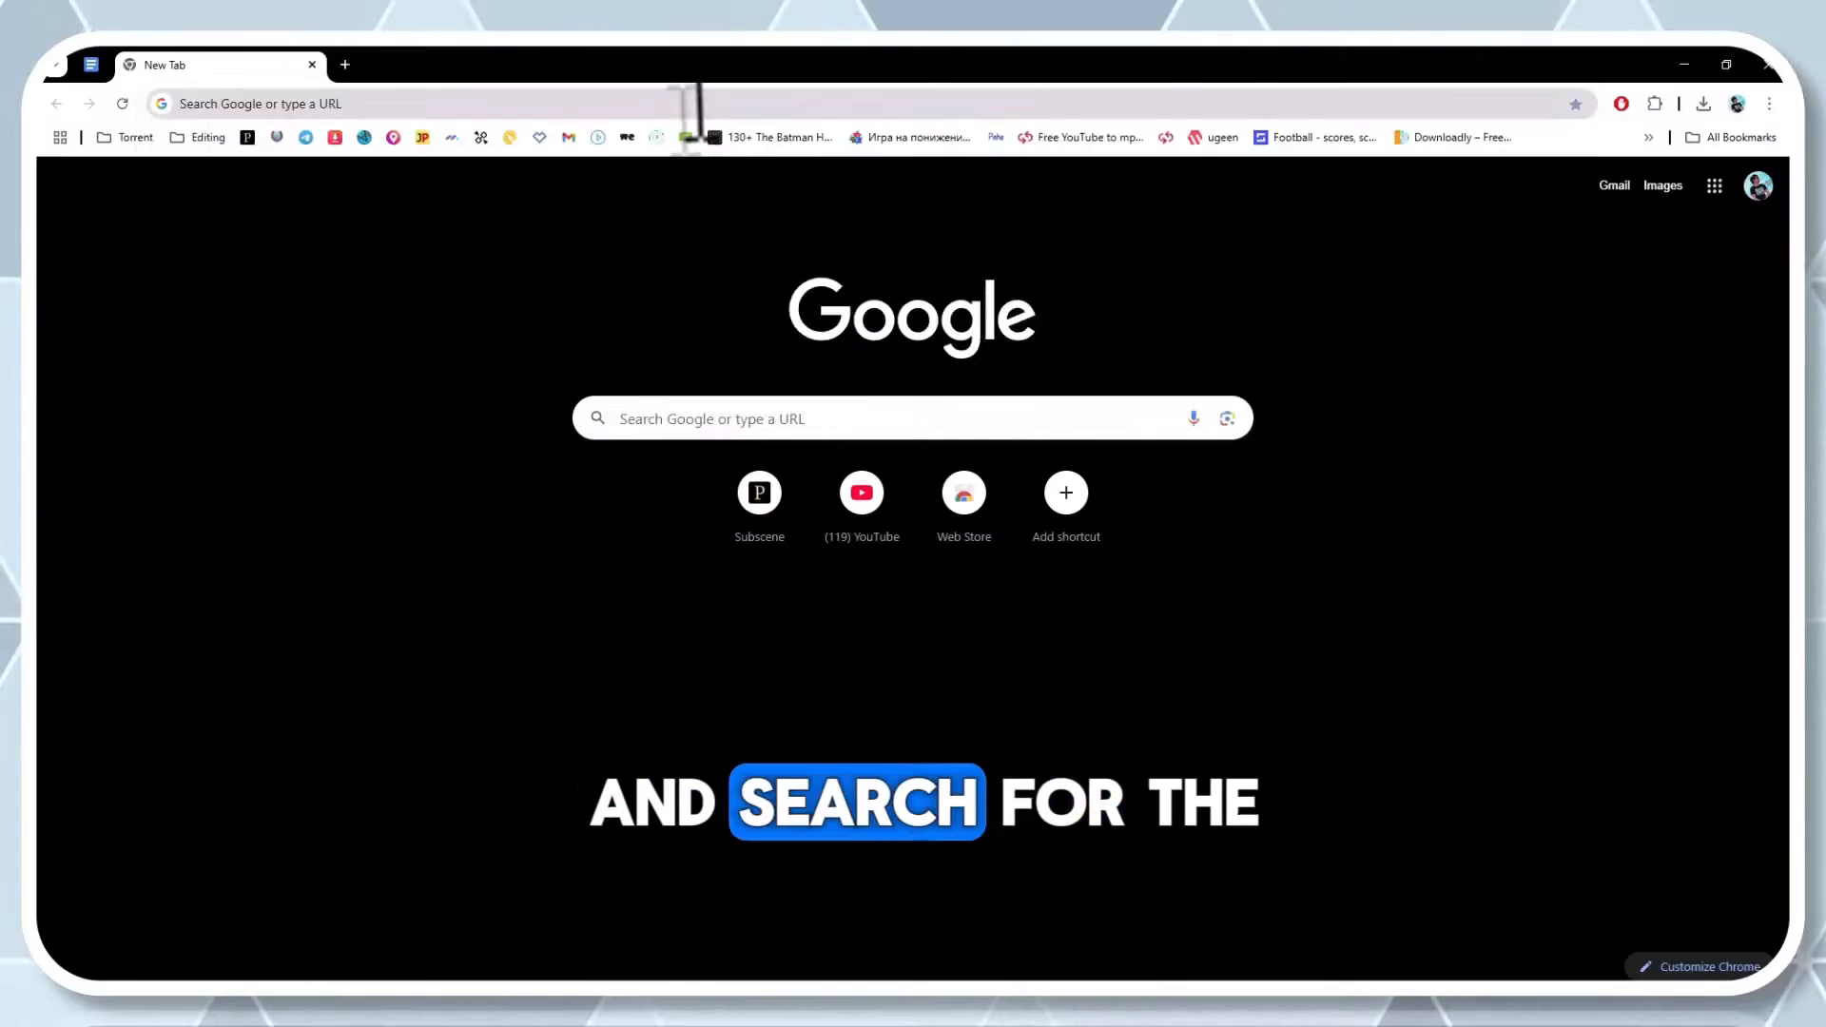
Run a Google search for 'nvidia geforce experience download' in Chrome
type("nvidia")
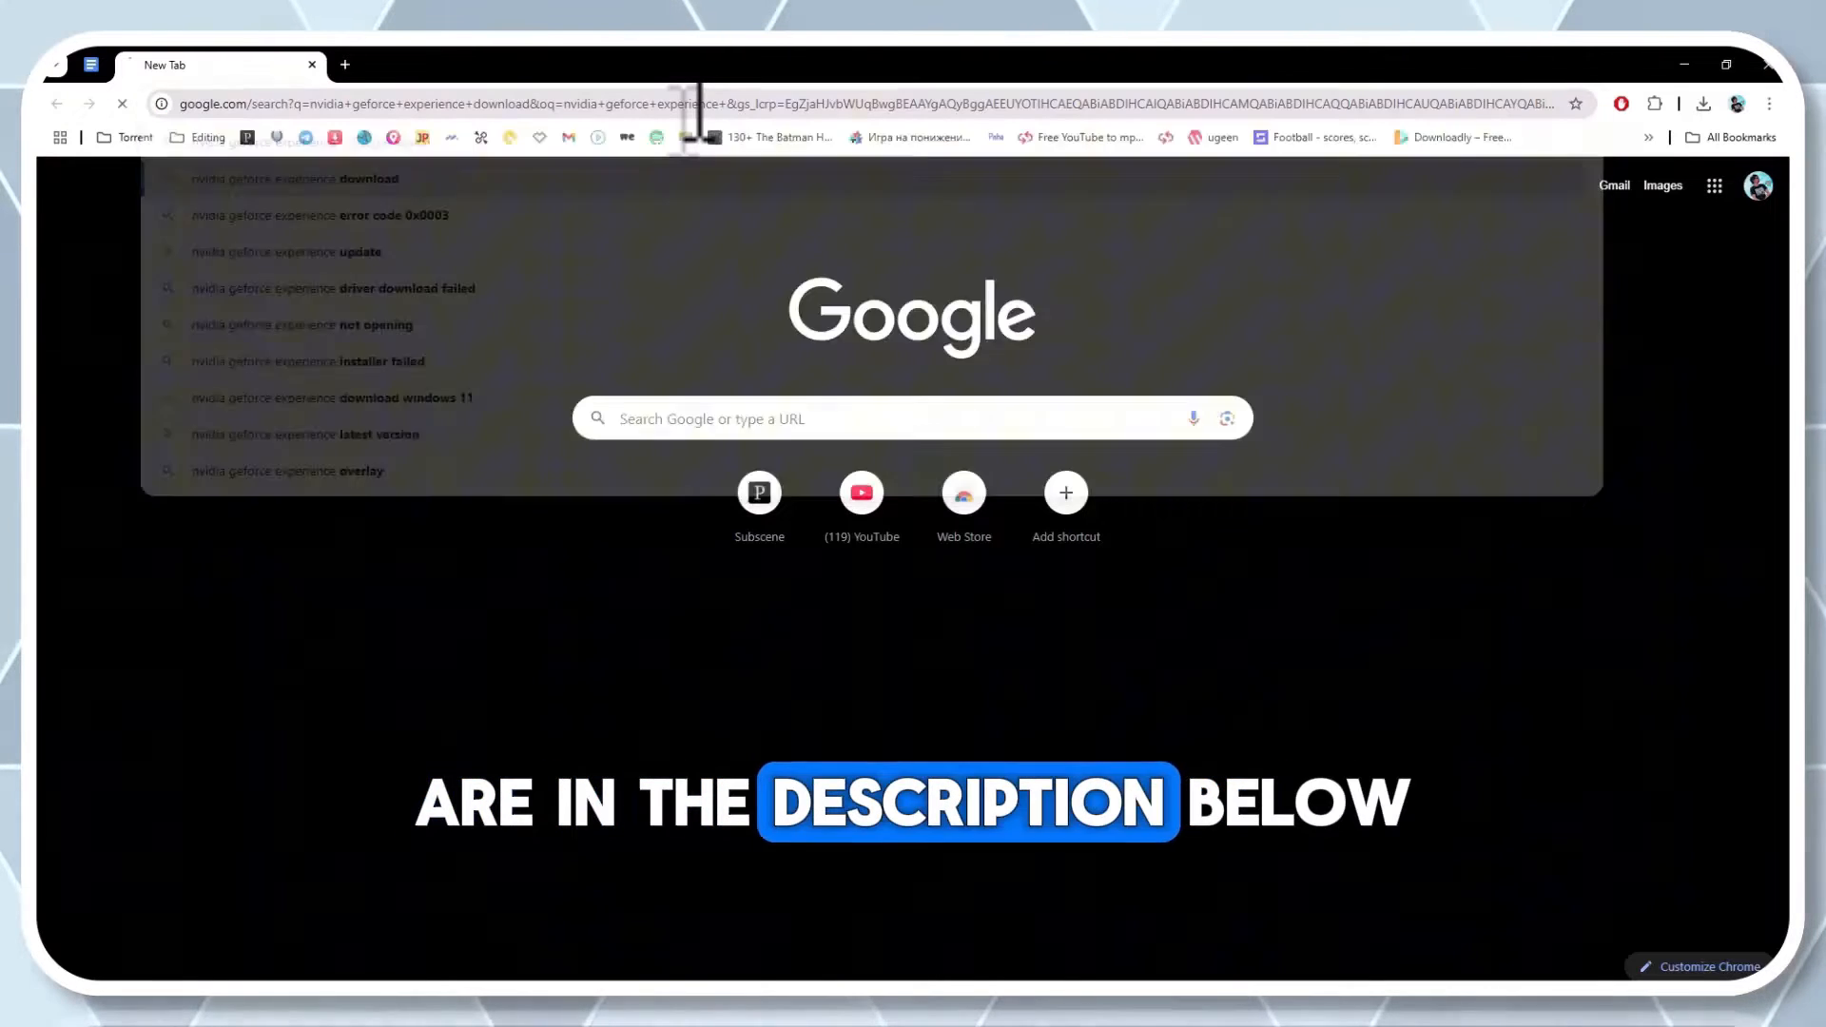
key("Enter")
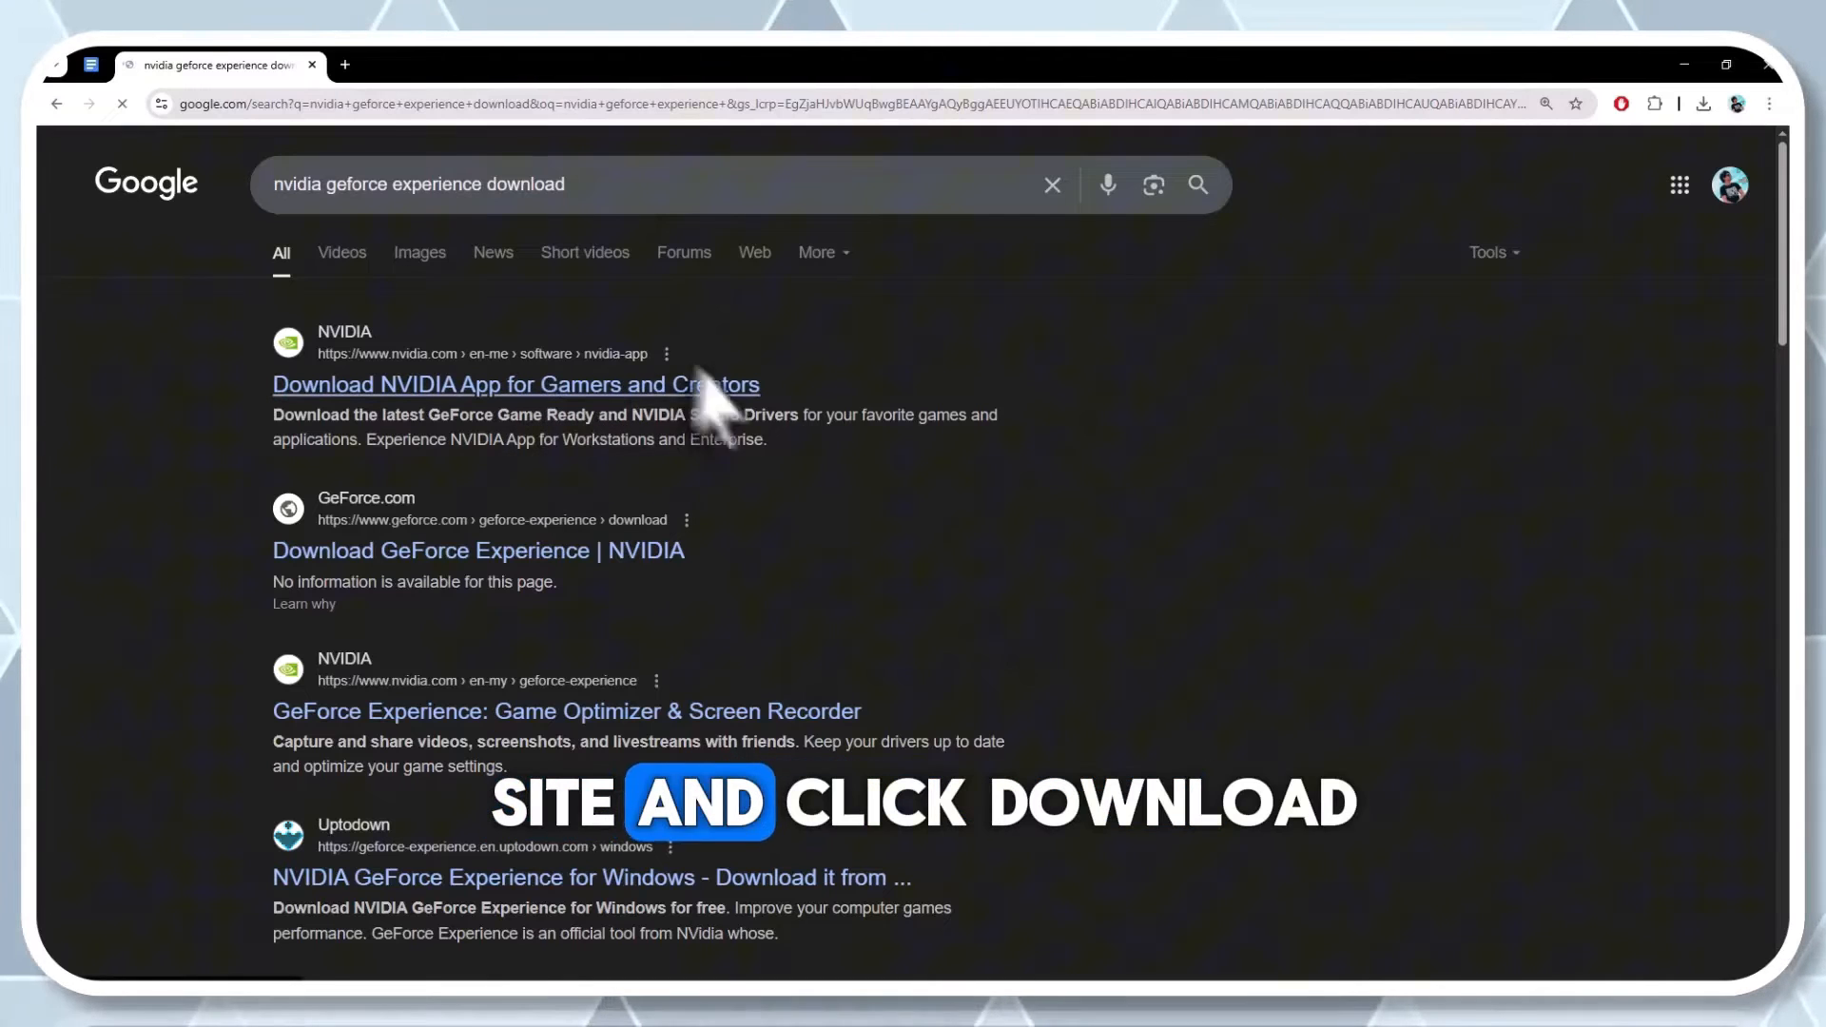
Go to the NVIDIA App download page from the results, then return to the desktop
left_click(516, 384)
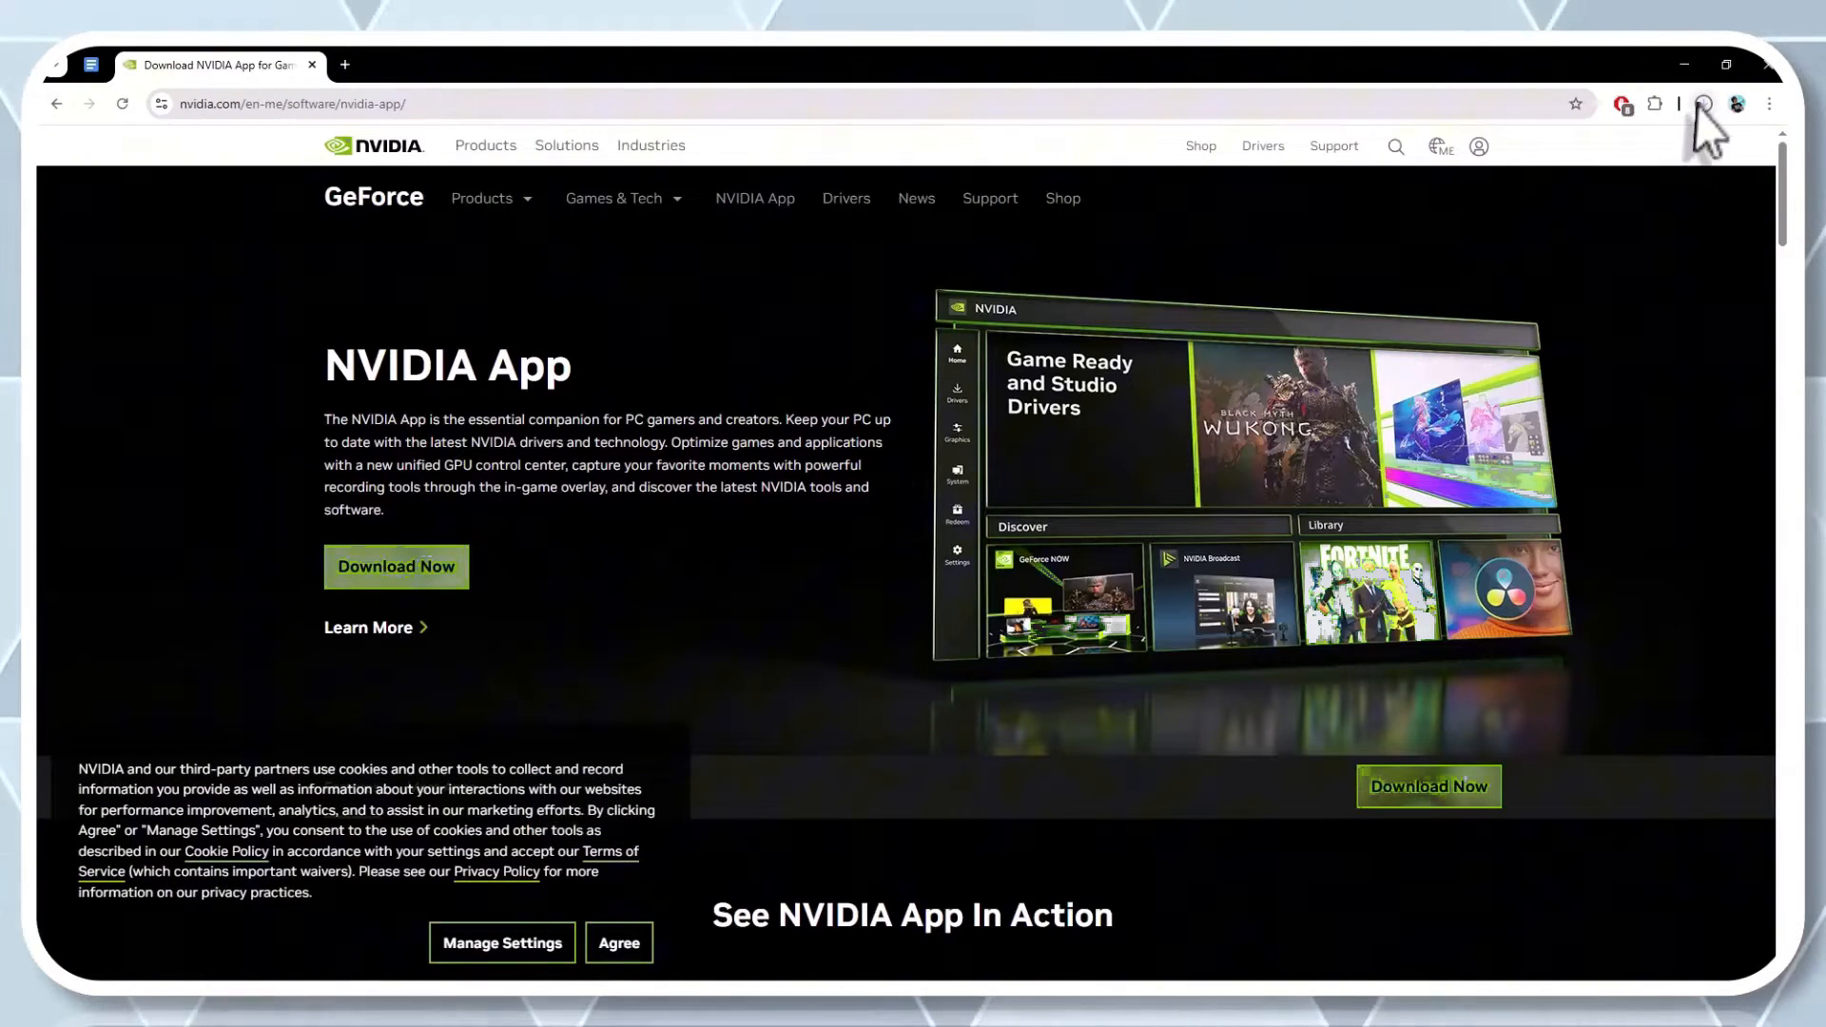
left_click(1706, 103)
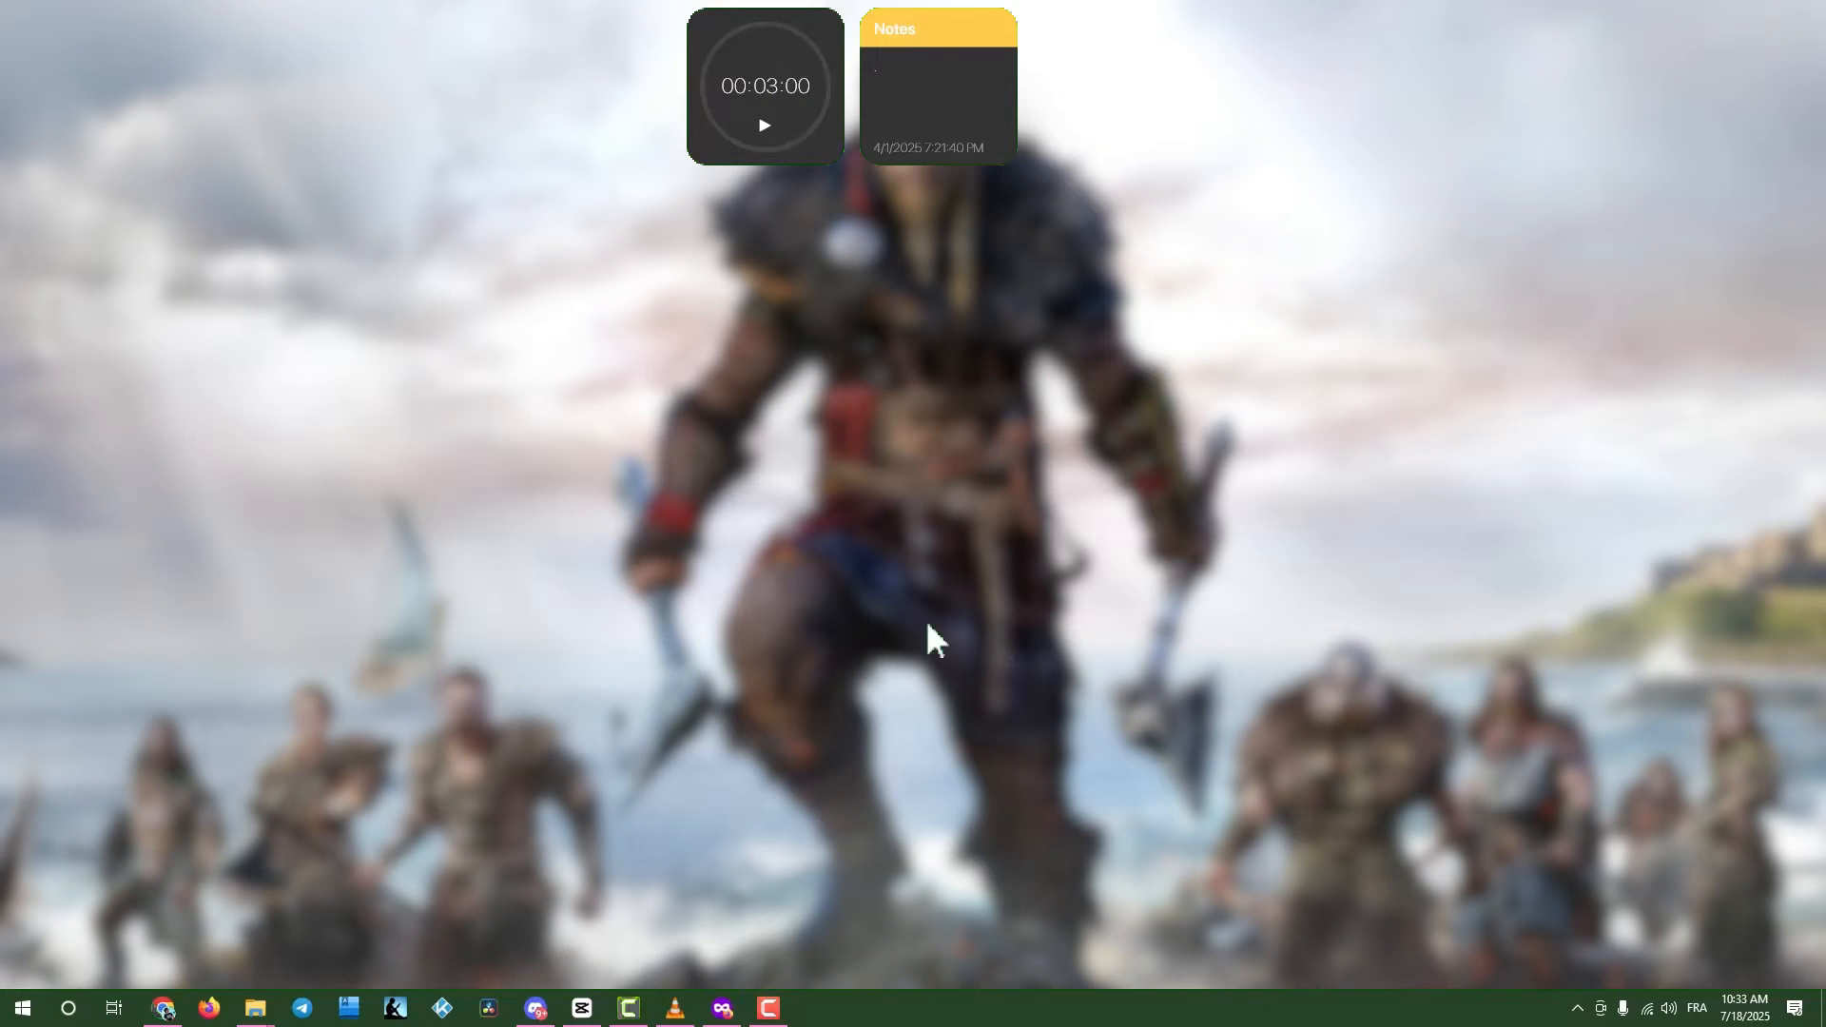
mouse_move(906, 509)
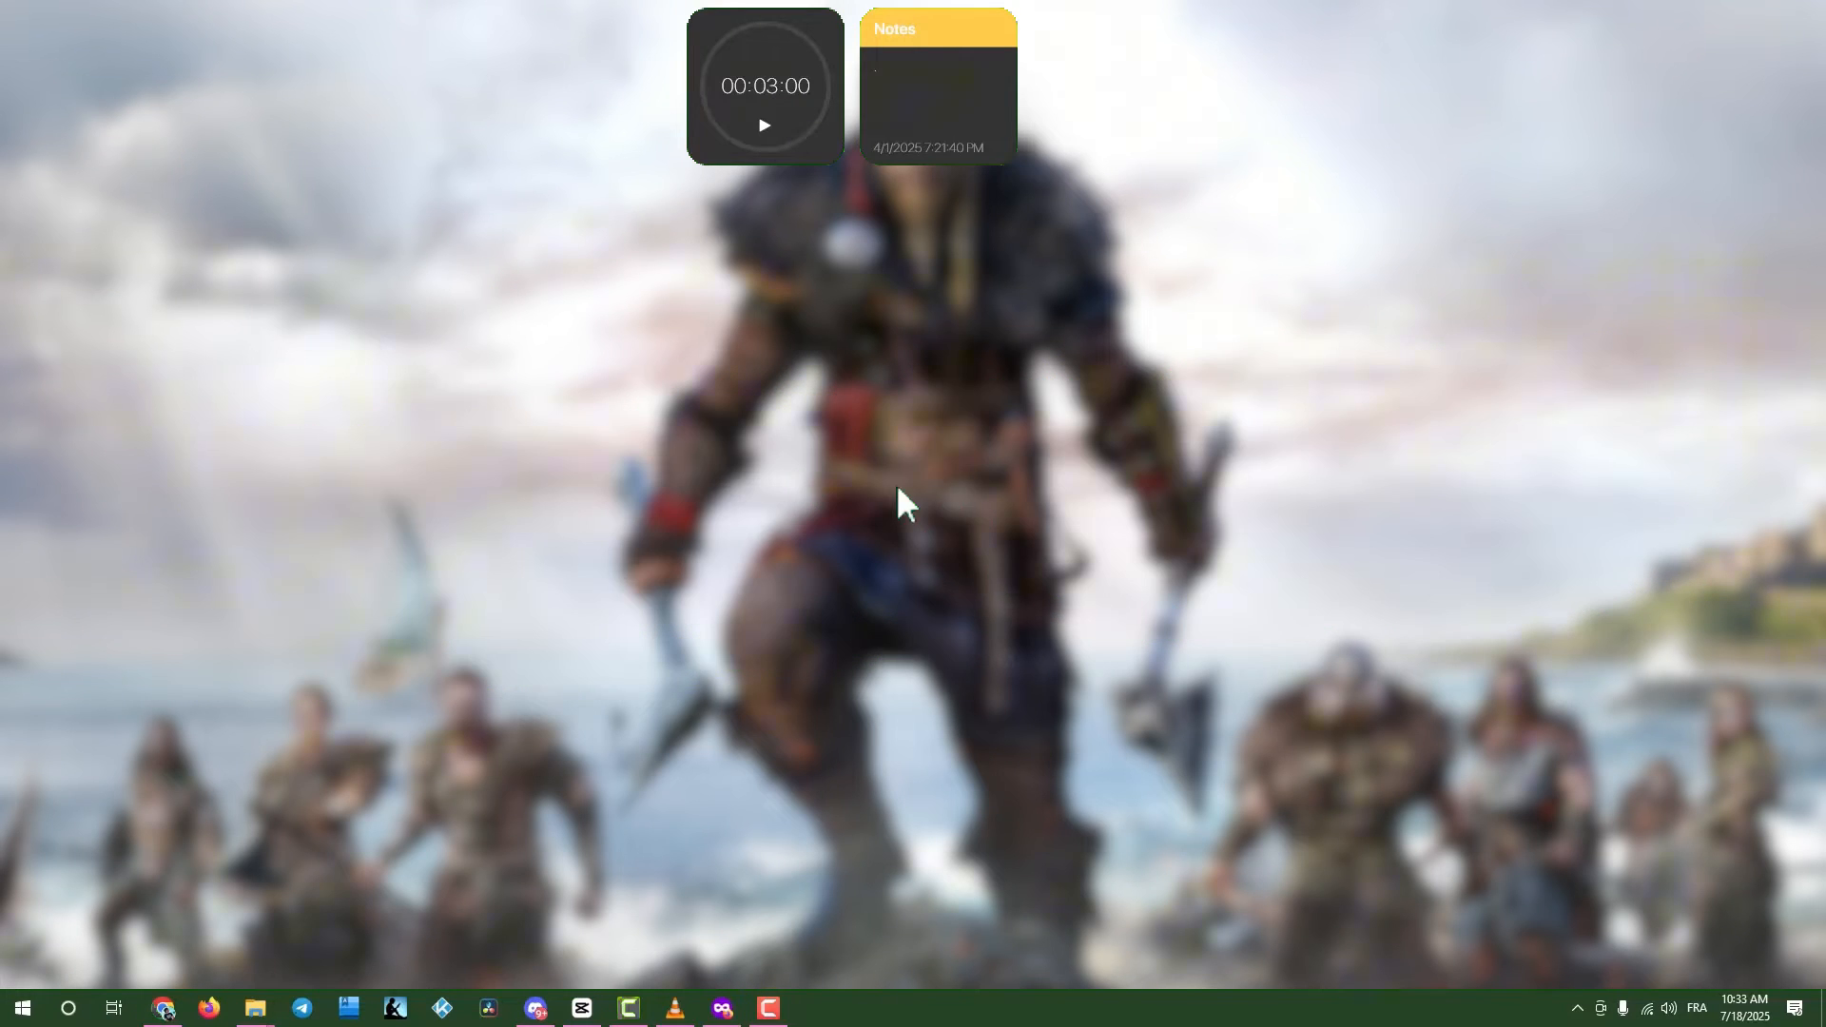
Launch Graphics settings by searching 'graphics settings' from Start
type("graphics settings")
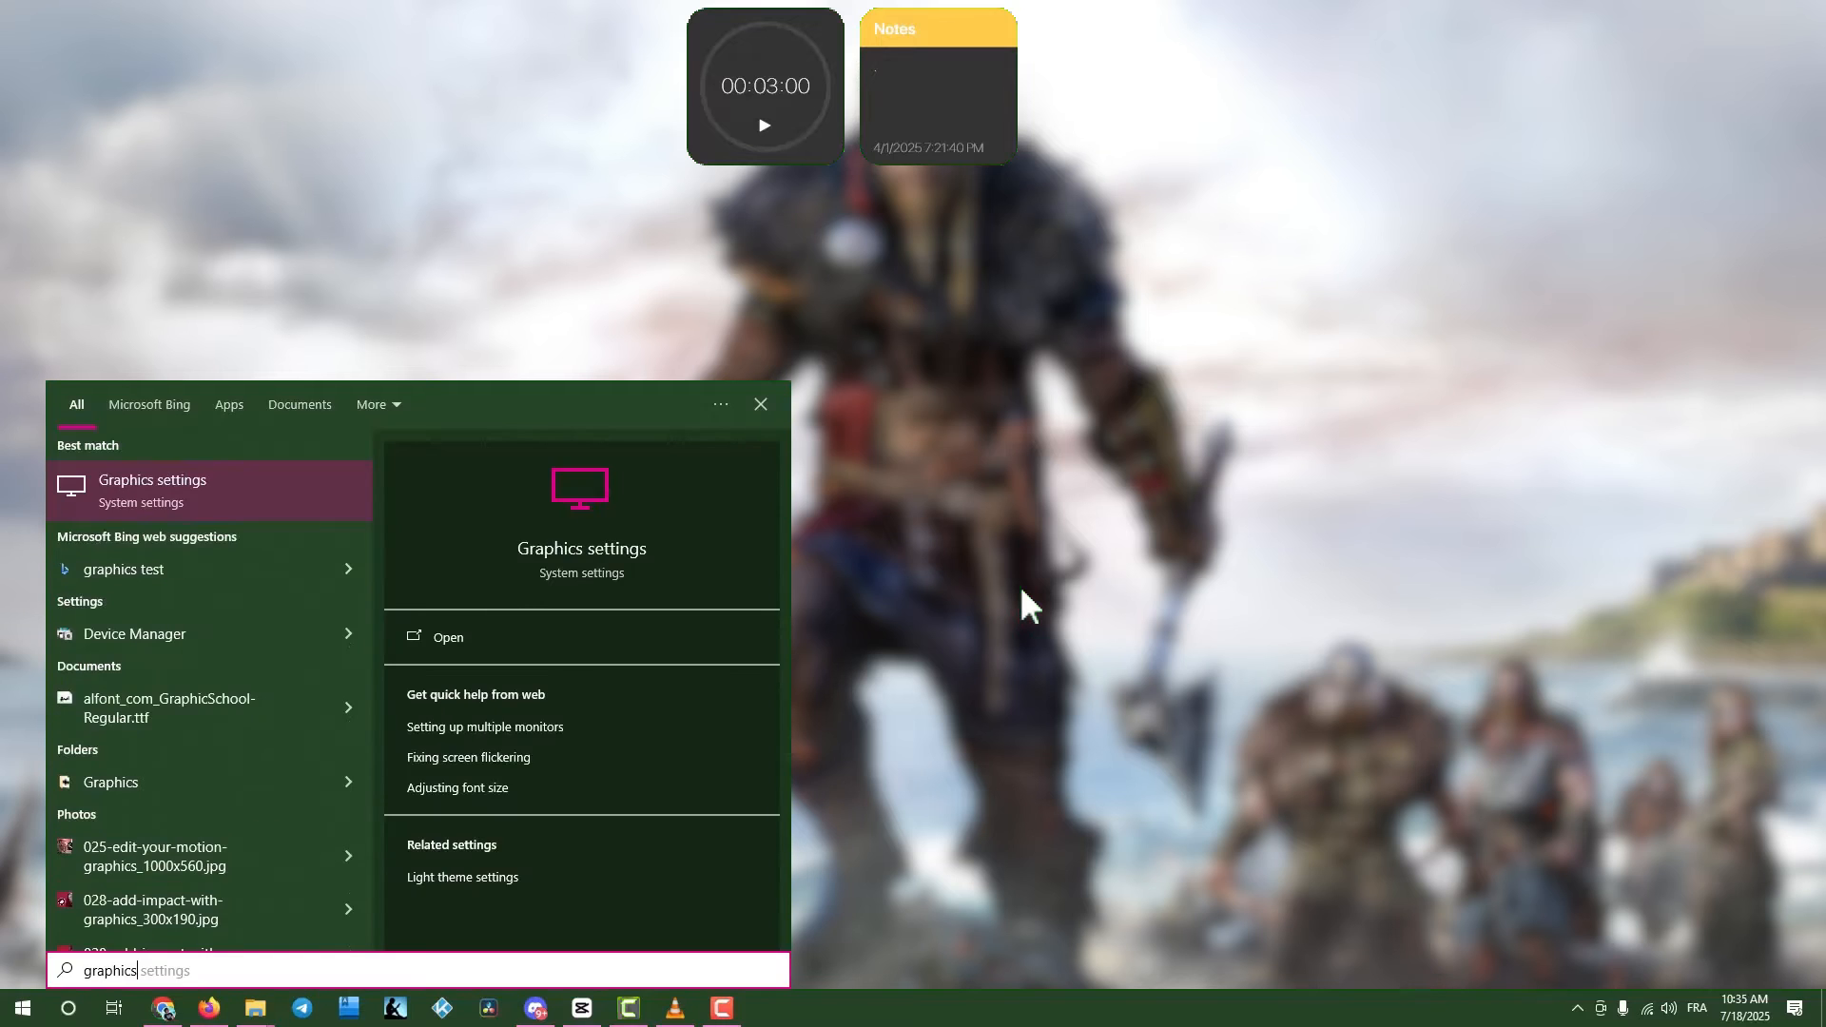
left_click(447, 637)
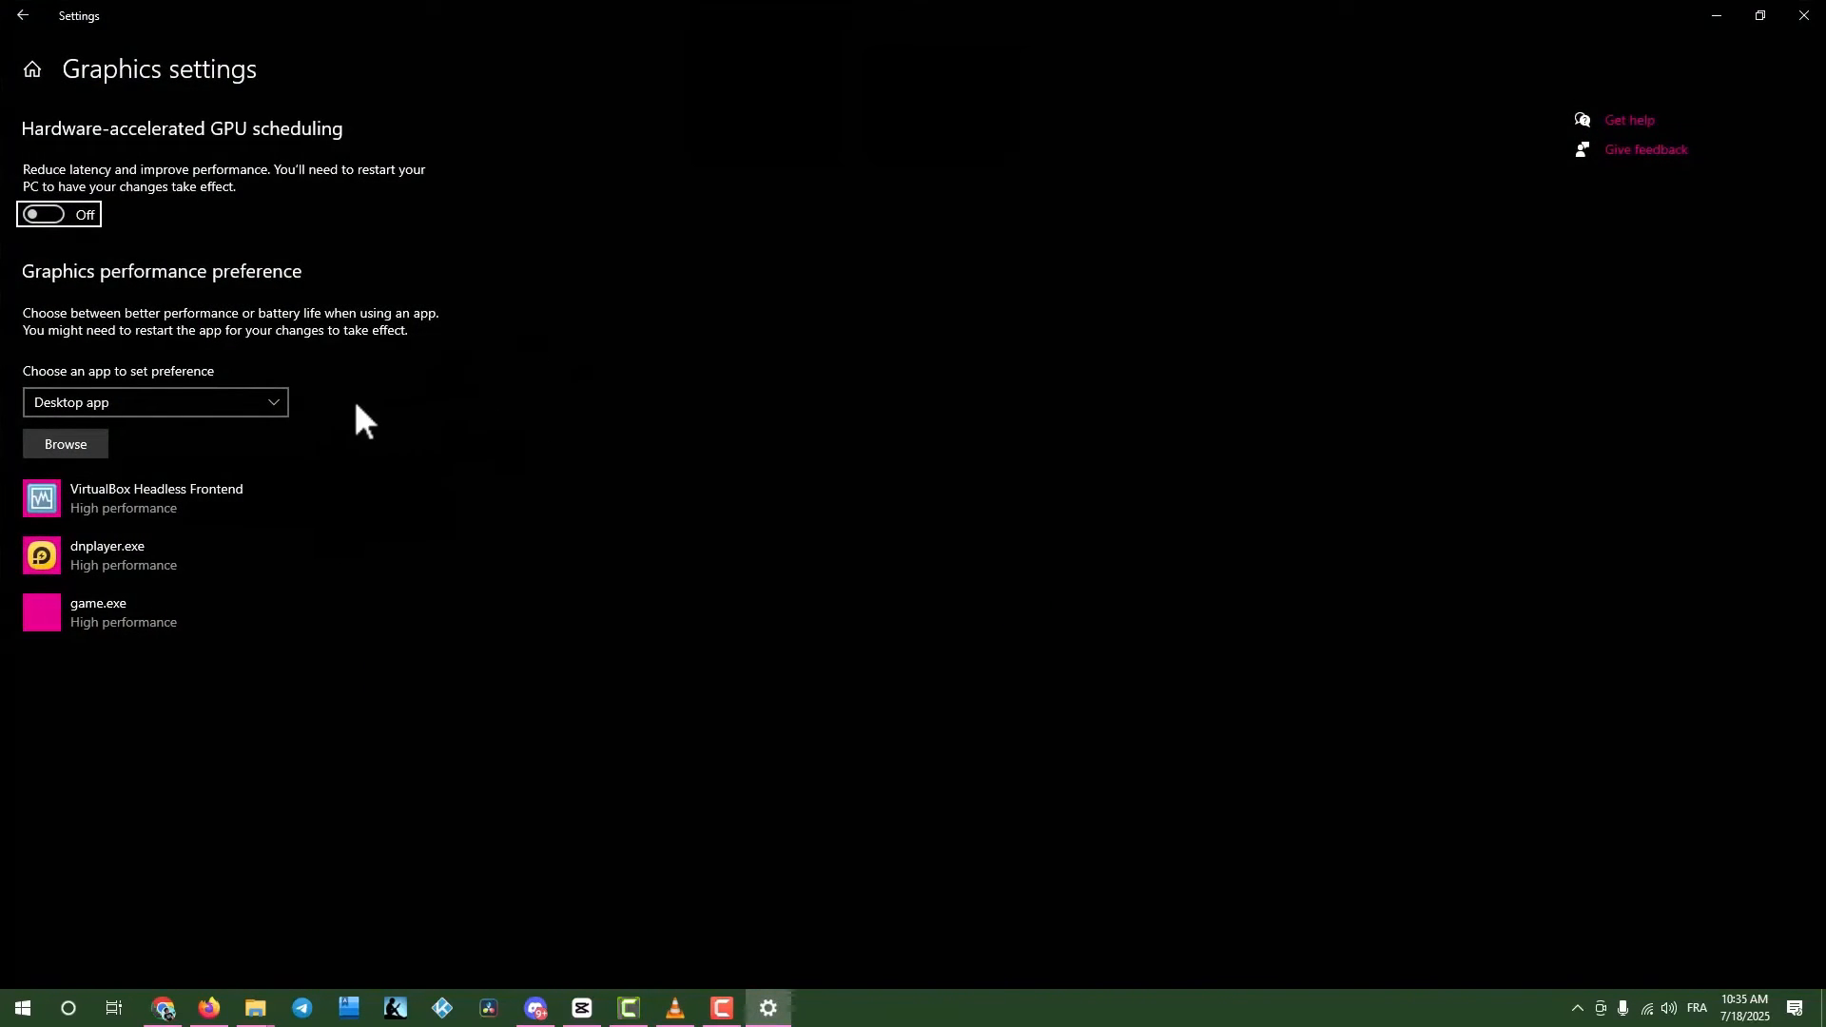
Add game.exe from the Desktop and set its graphics preference to High performance
left_click(65, 443)
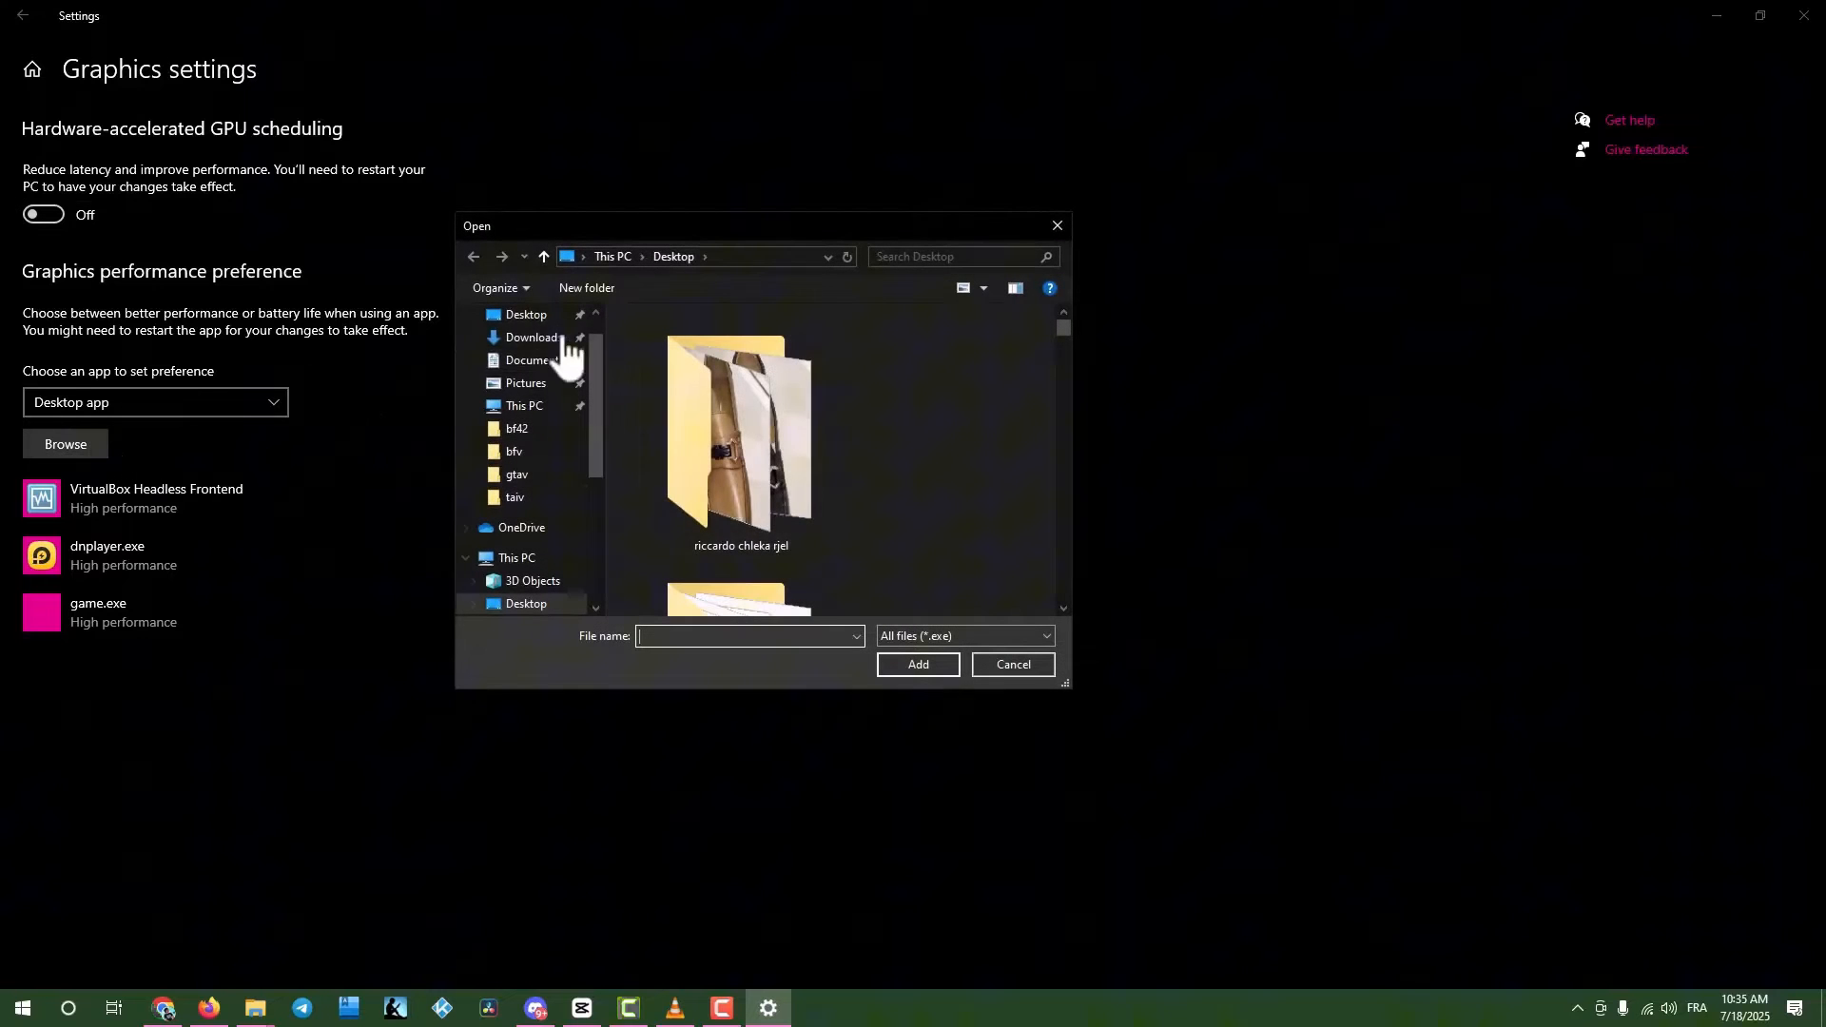
left_click(1012, 664)
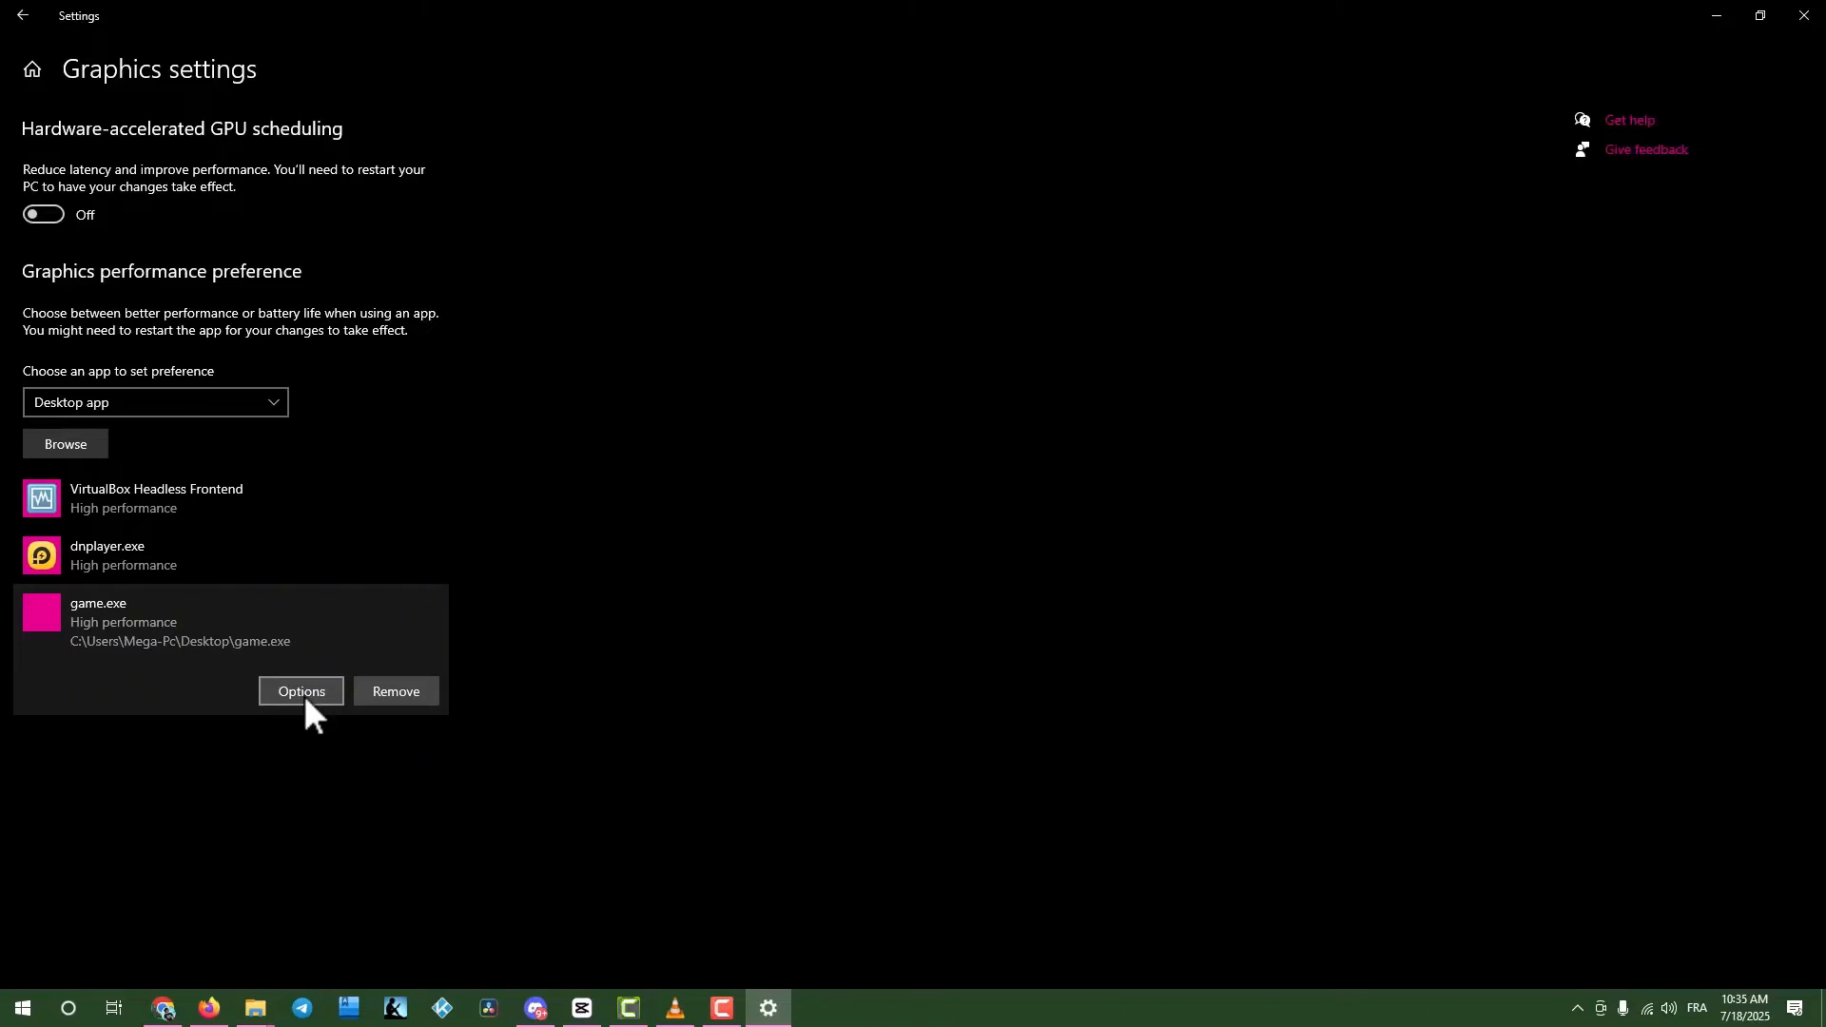
left_click(301, 692)
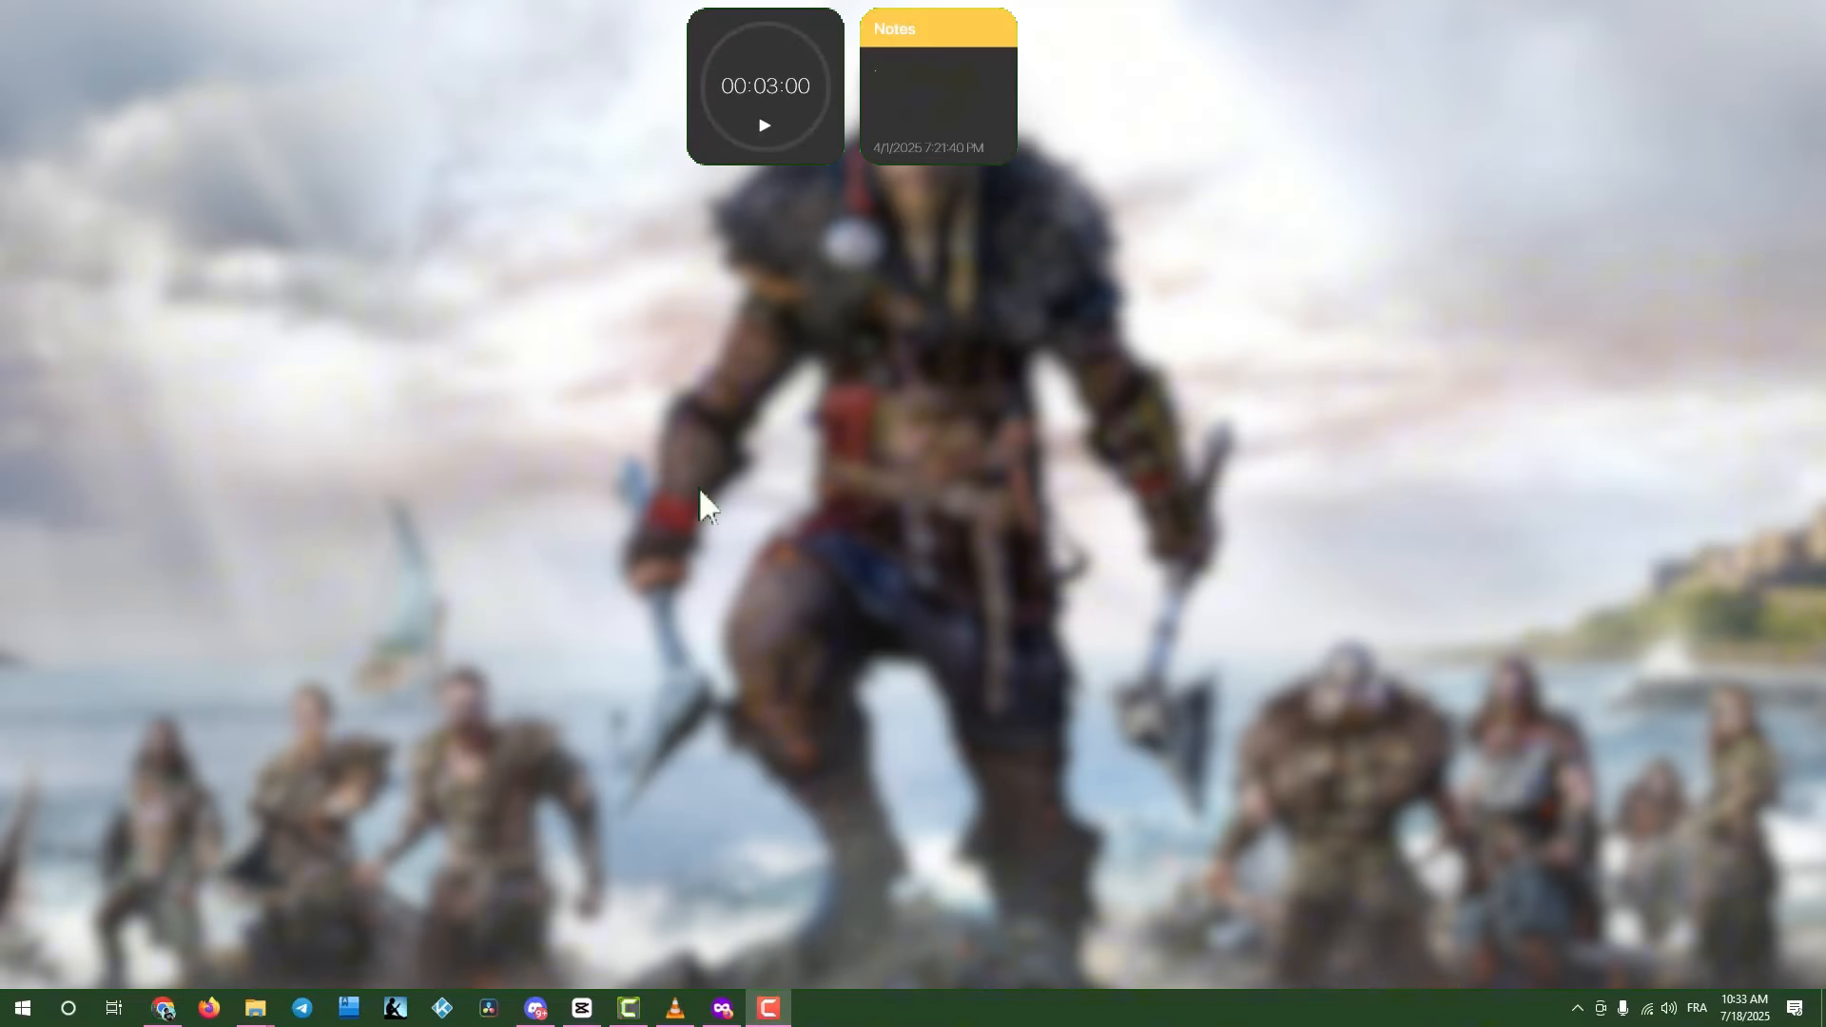
mouse_move(992, 586)
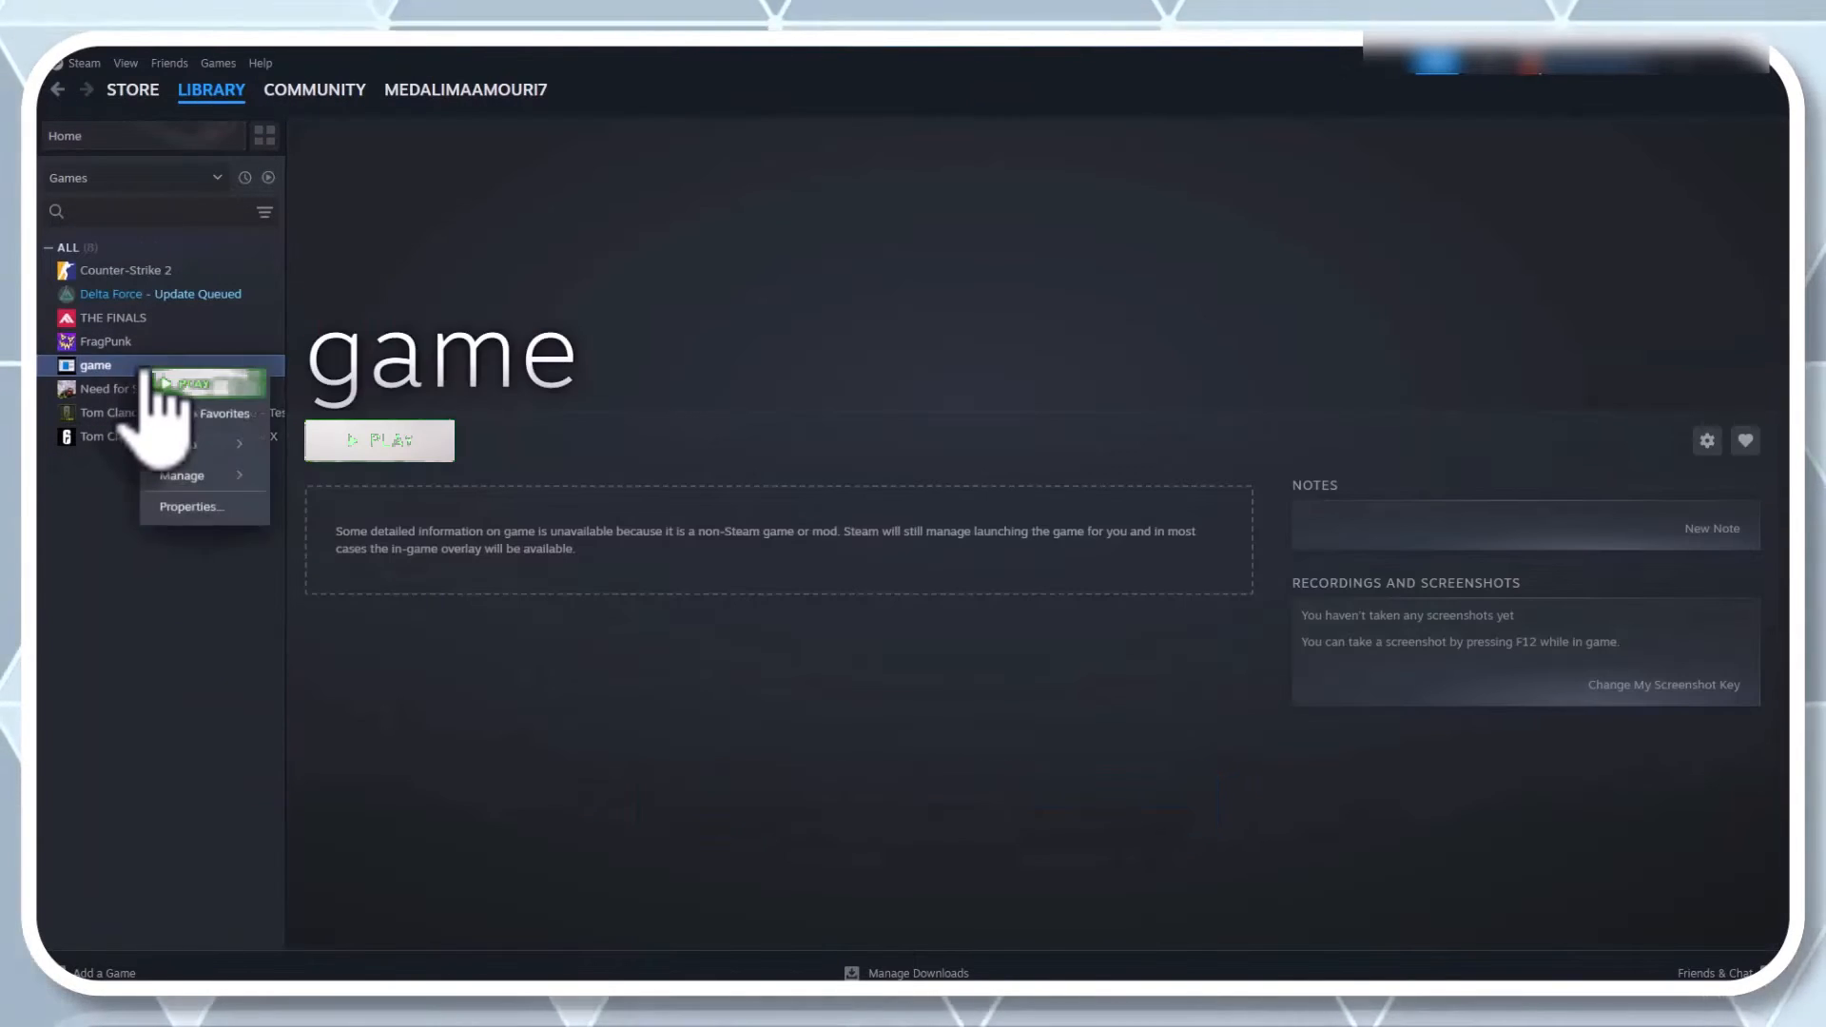
Verify Delta Force's installed files in Steam Properties and browse to its install folder
left_click(190, 506)
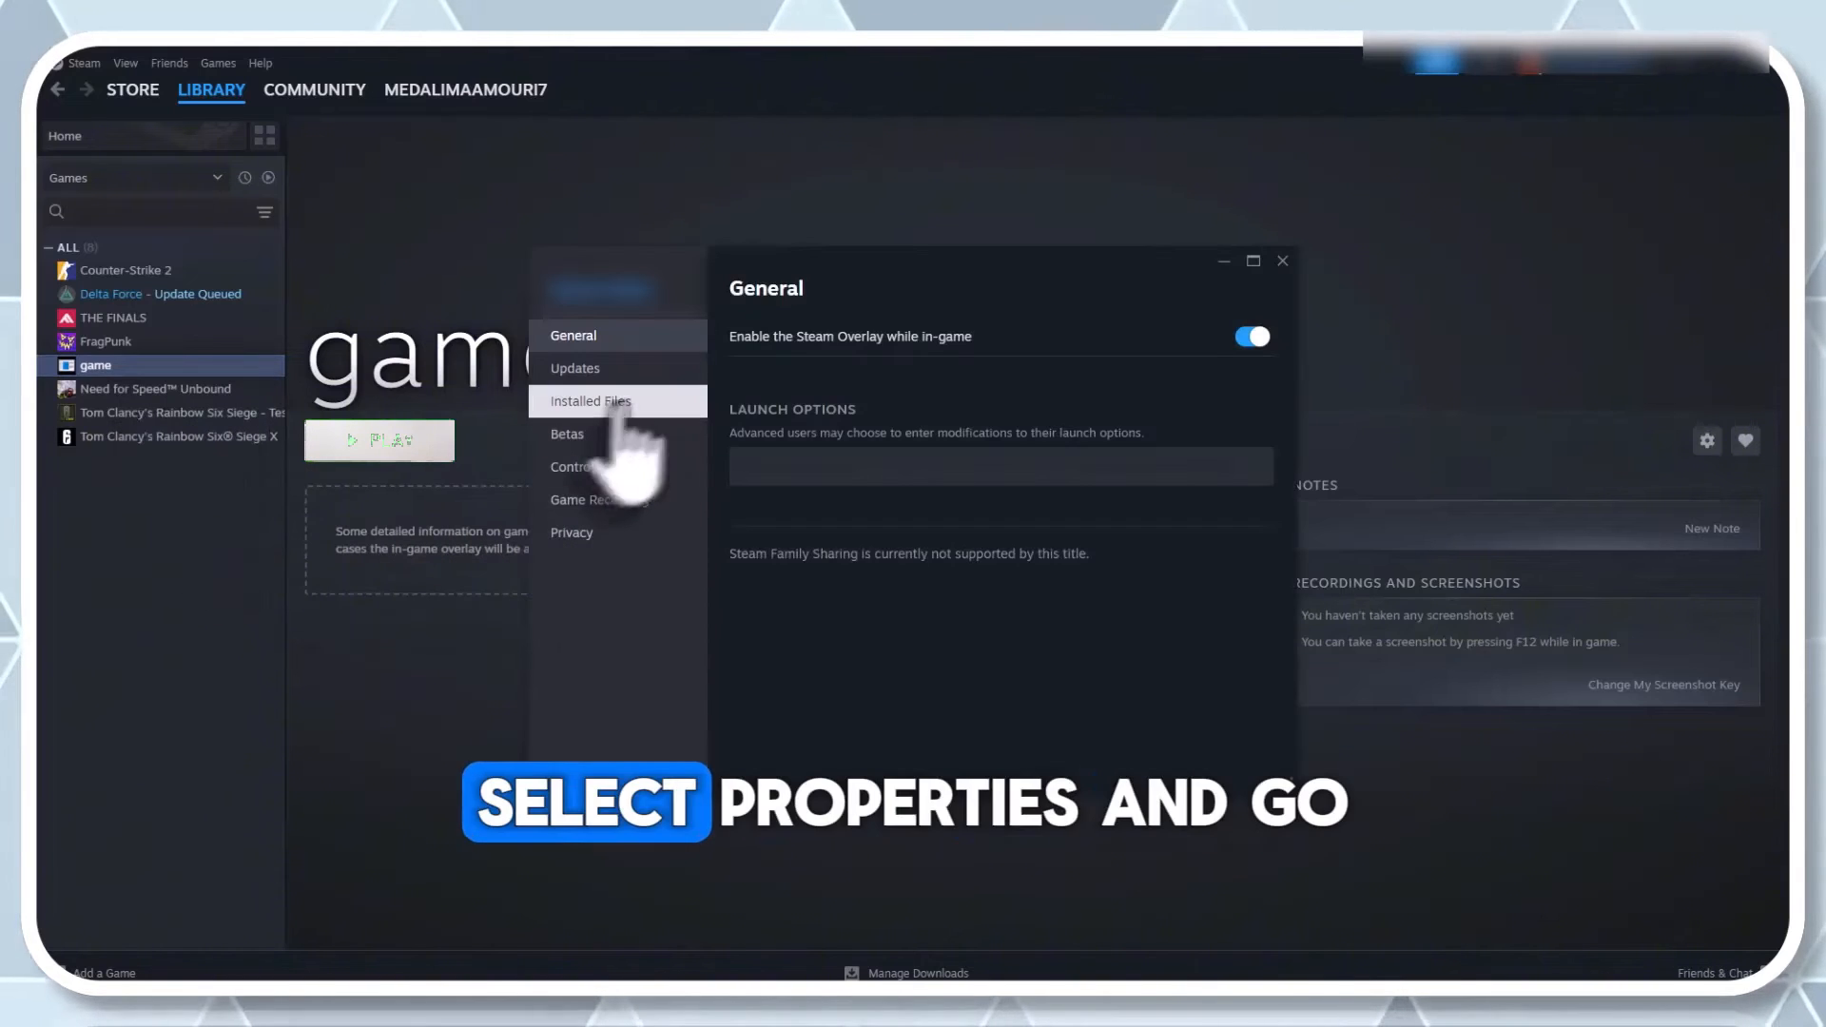
left_click(589, 401)
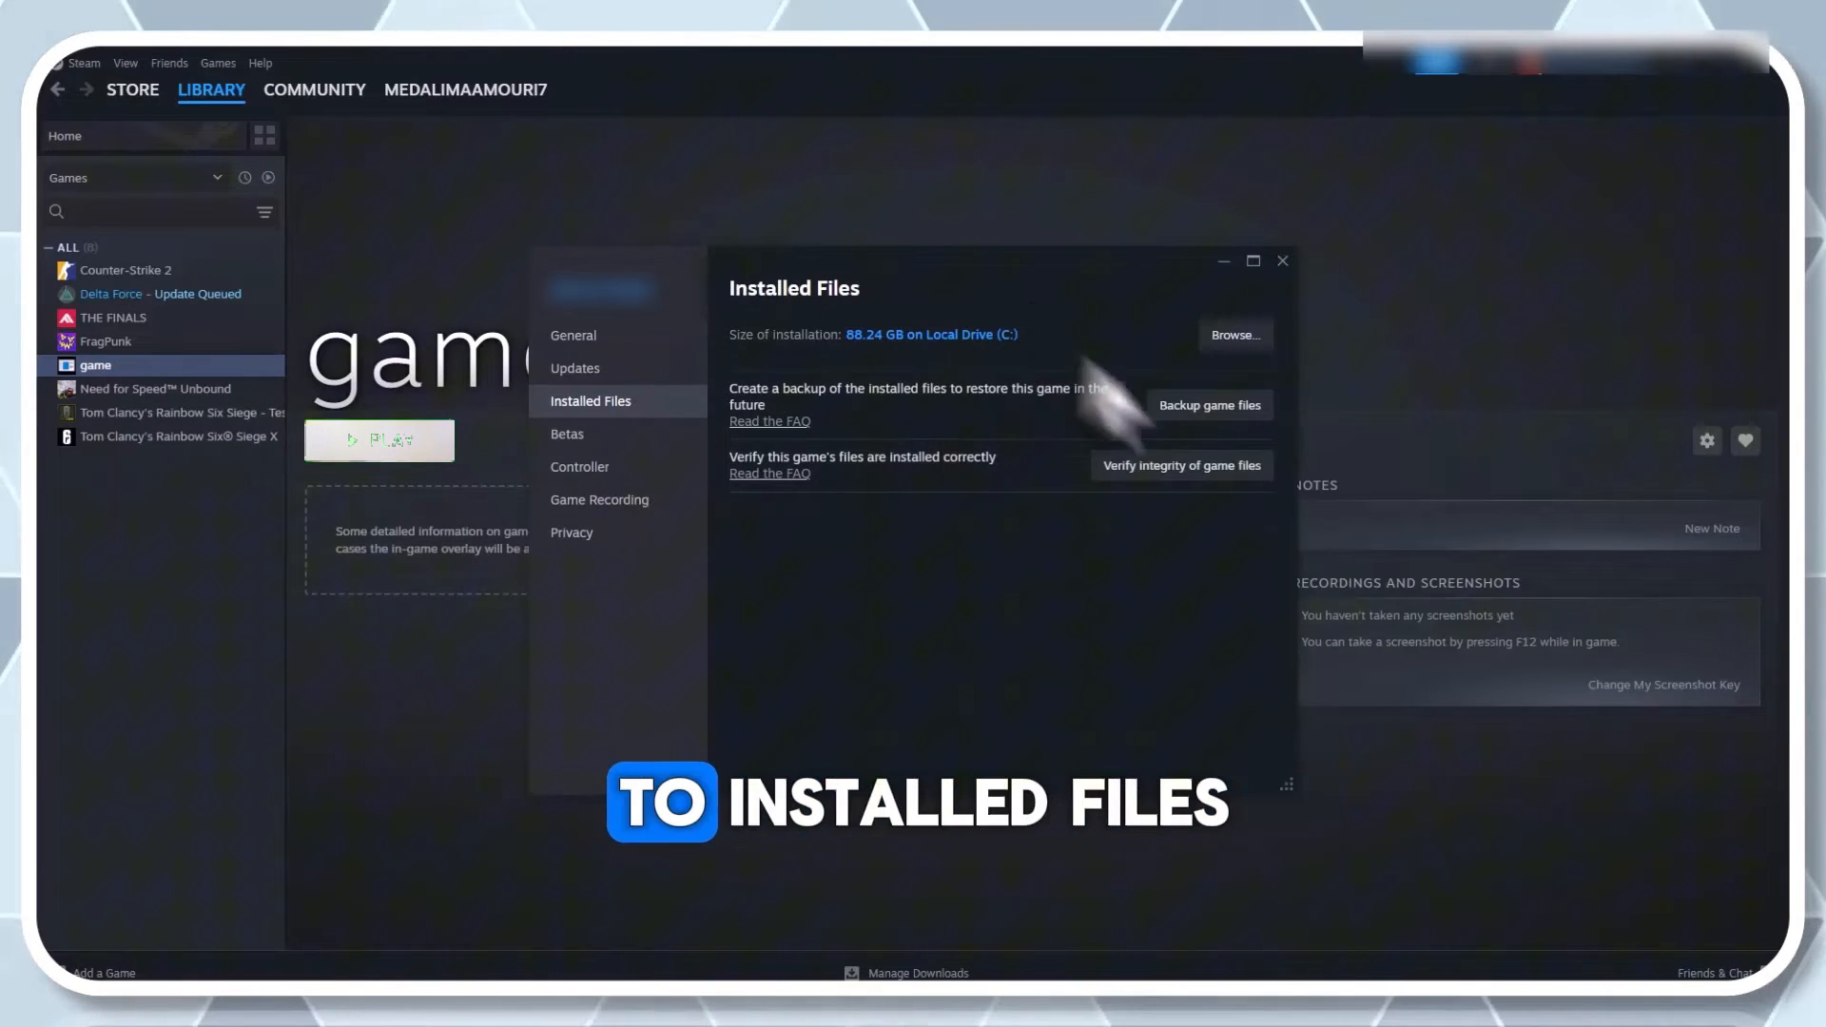
left_click(1181, 464)
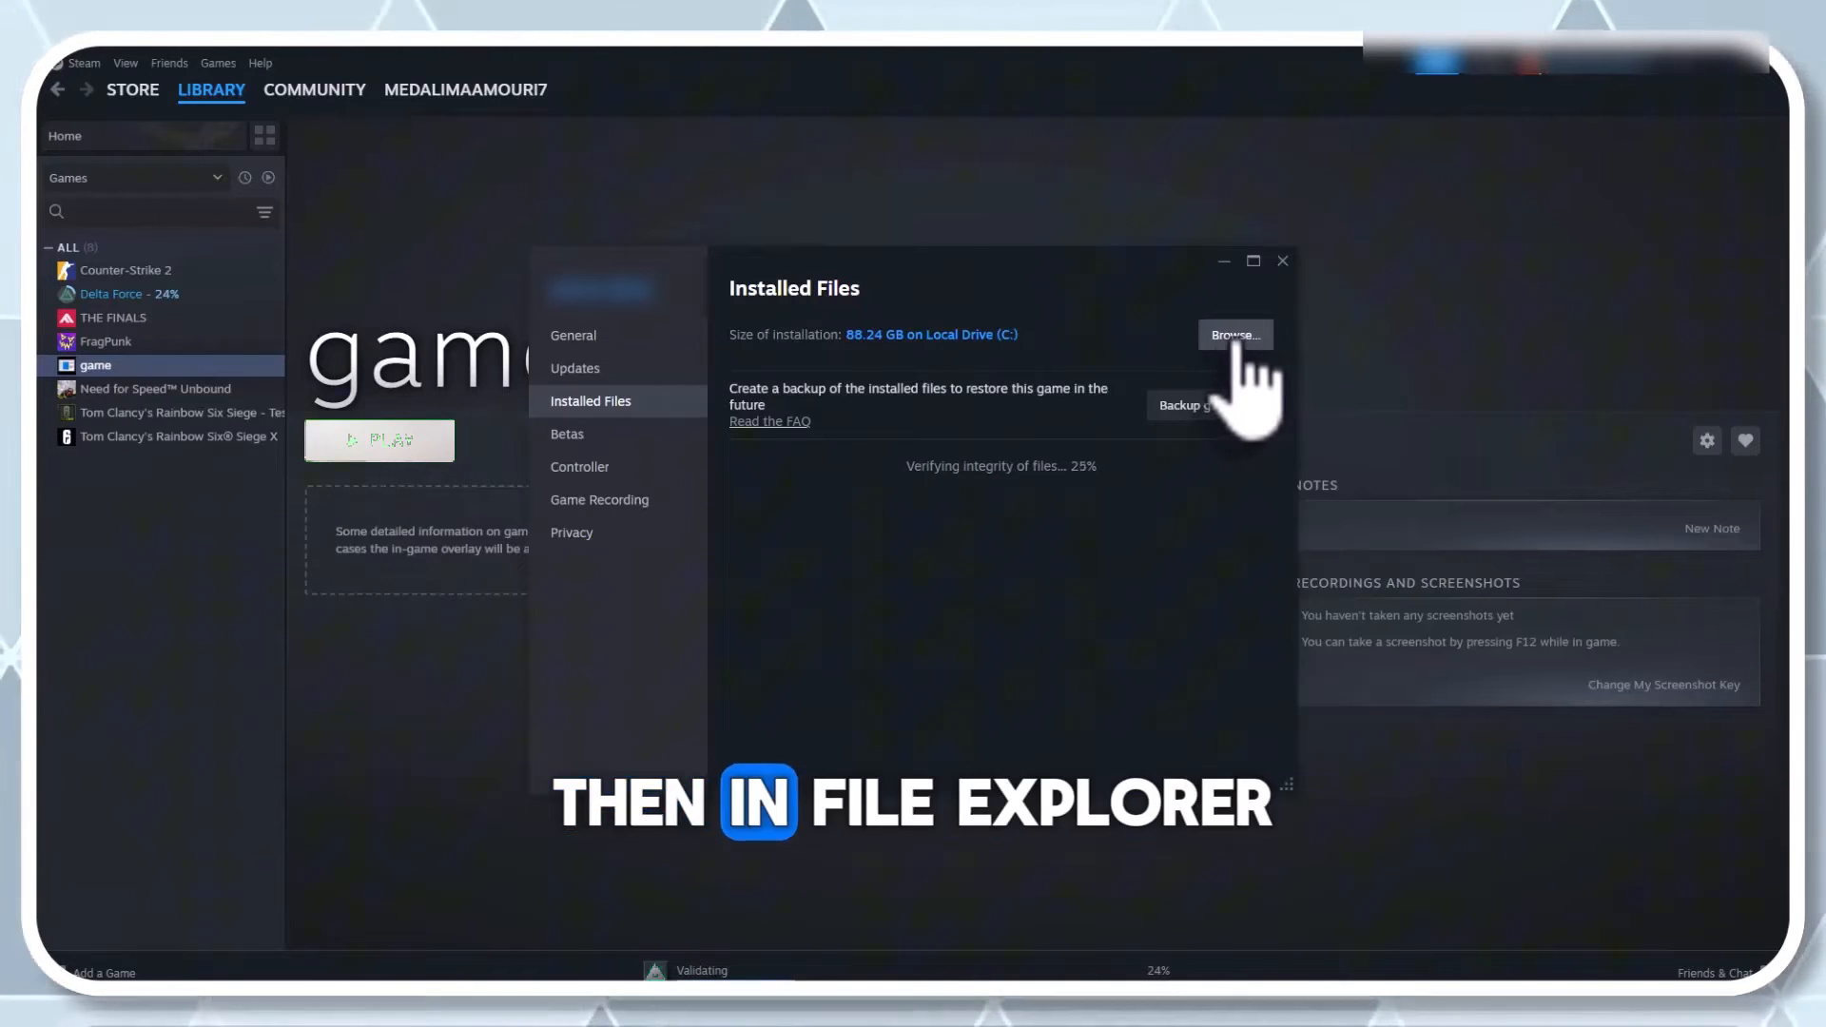
left_click(1235, 334)
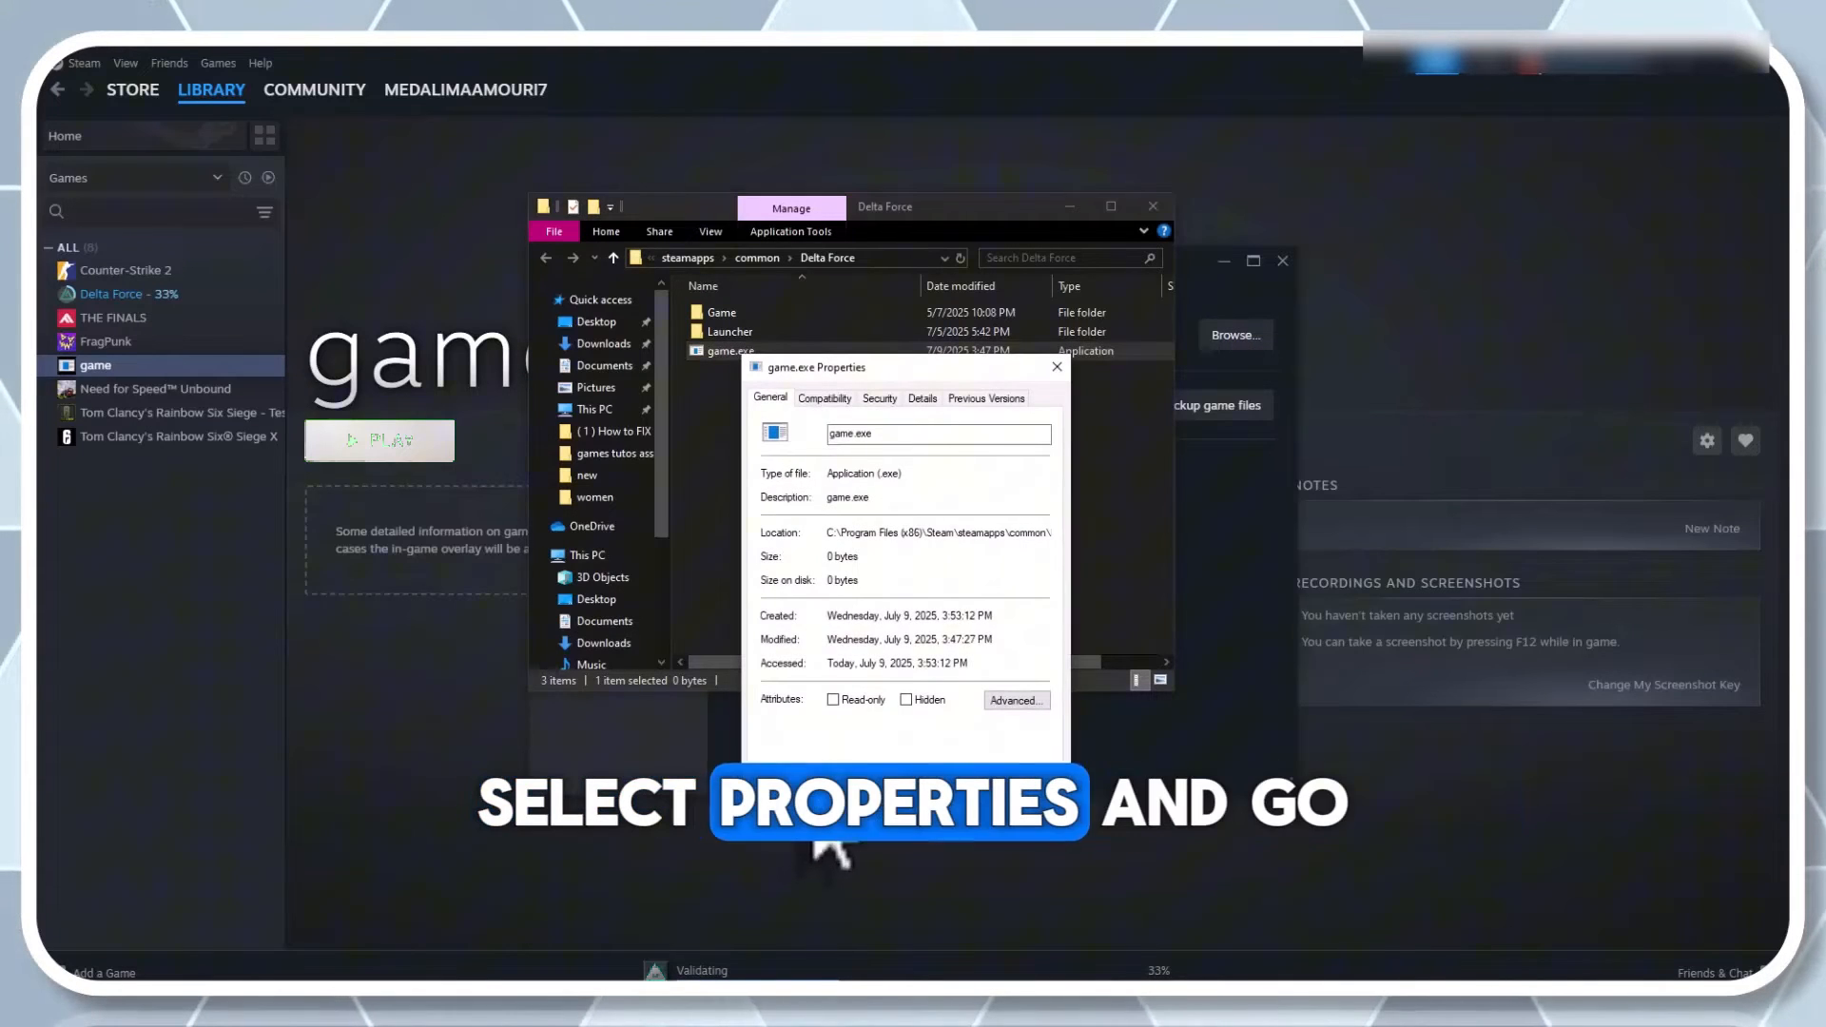
Set game.exe to Windows 7 compatibility, disable fullscreen optimizations and run as administrator
left_click(825, 398)
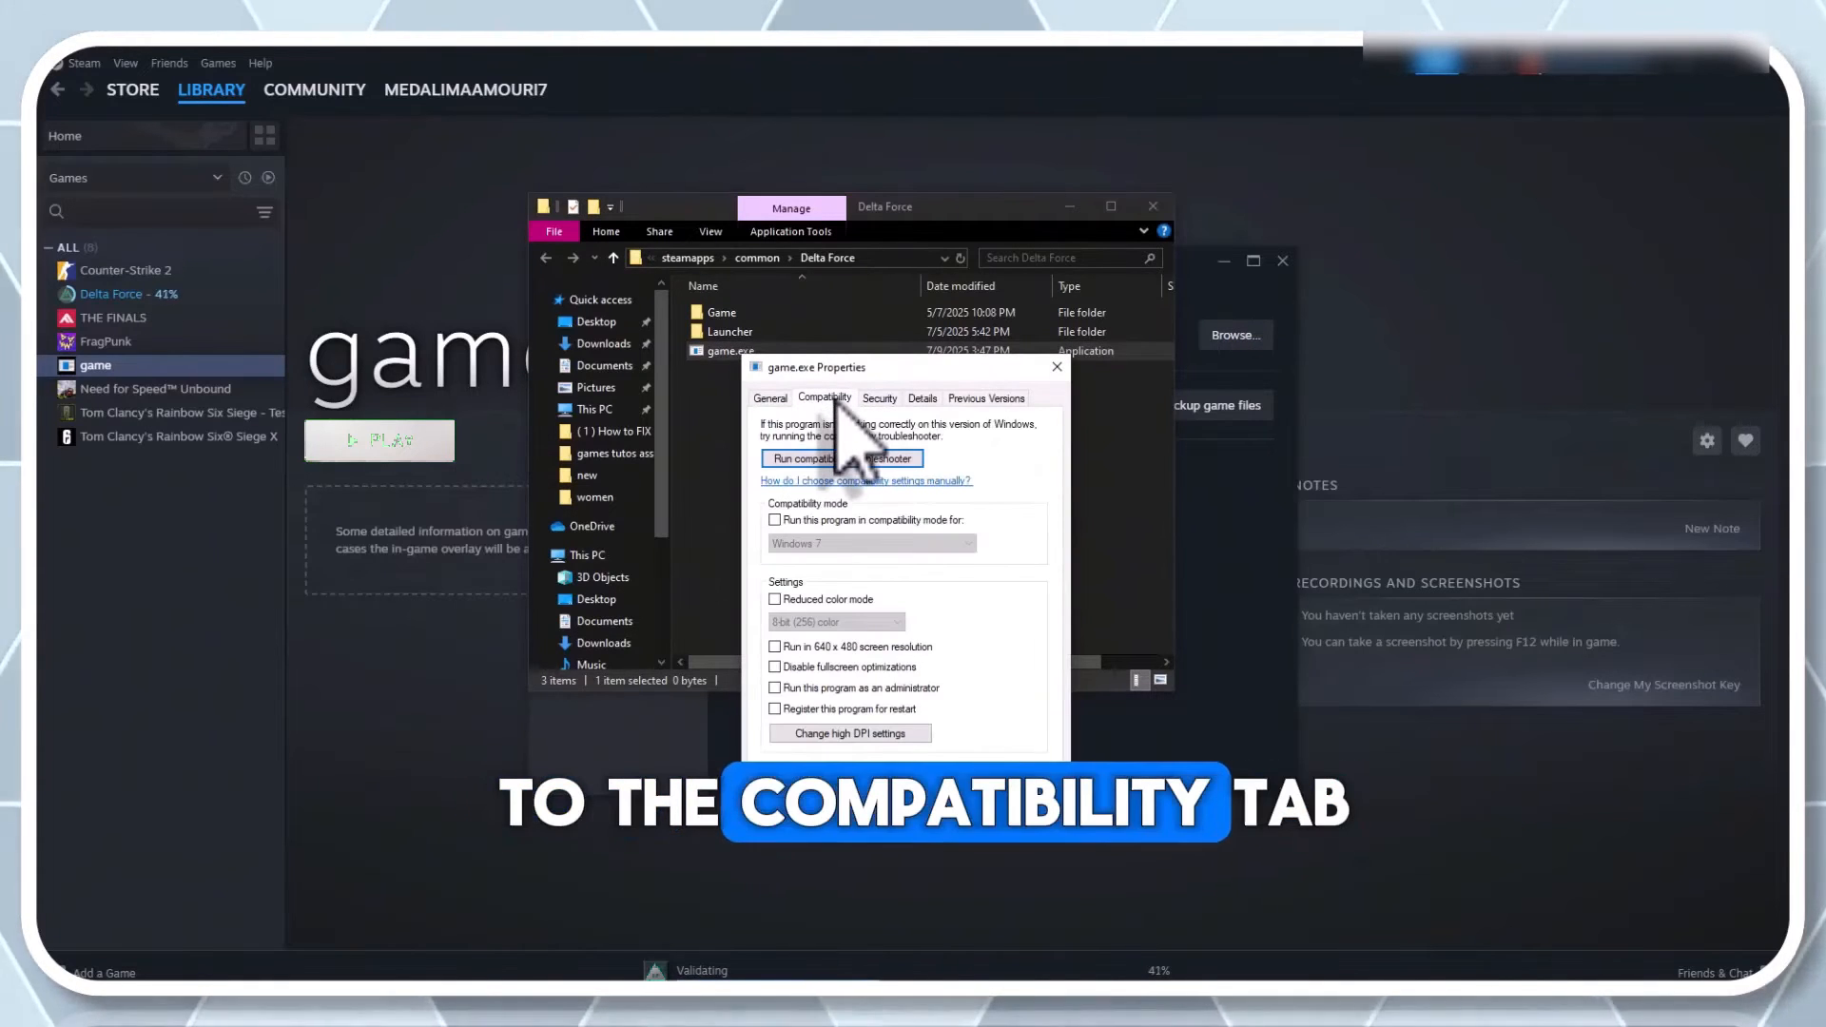
left_click(774, 520)
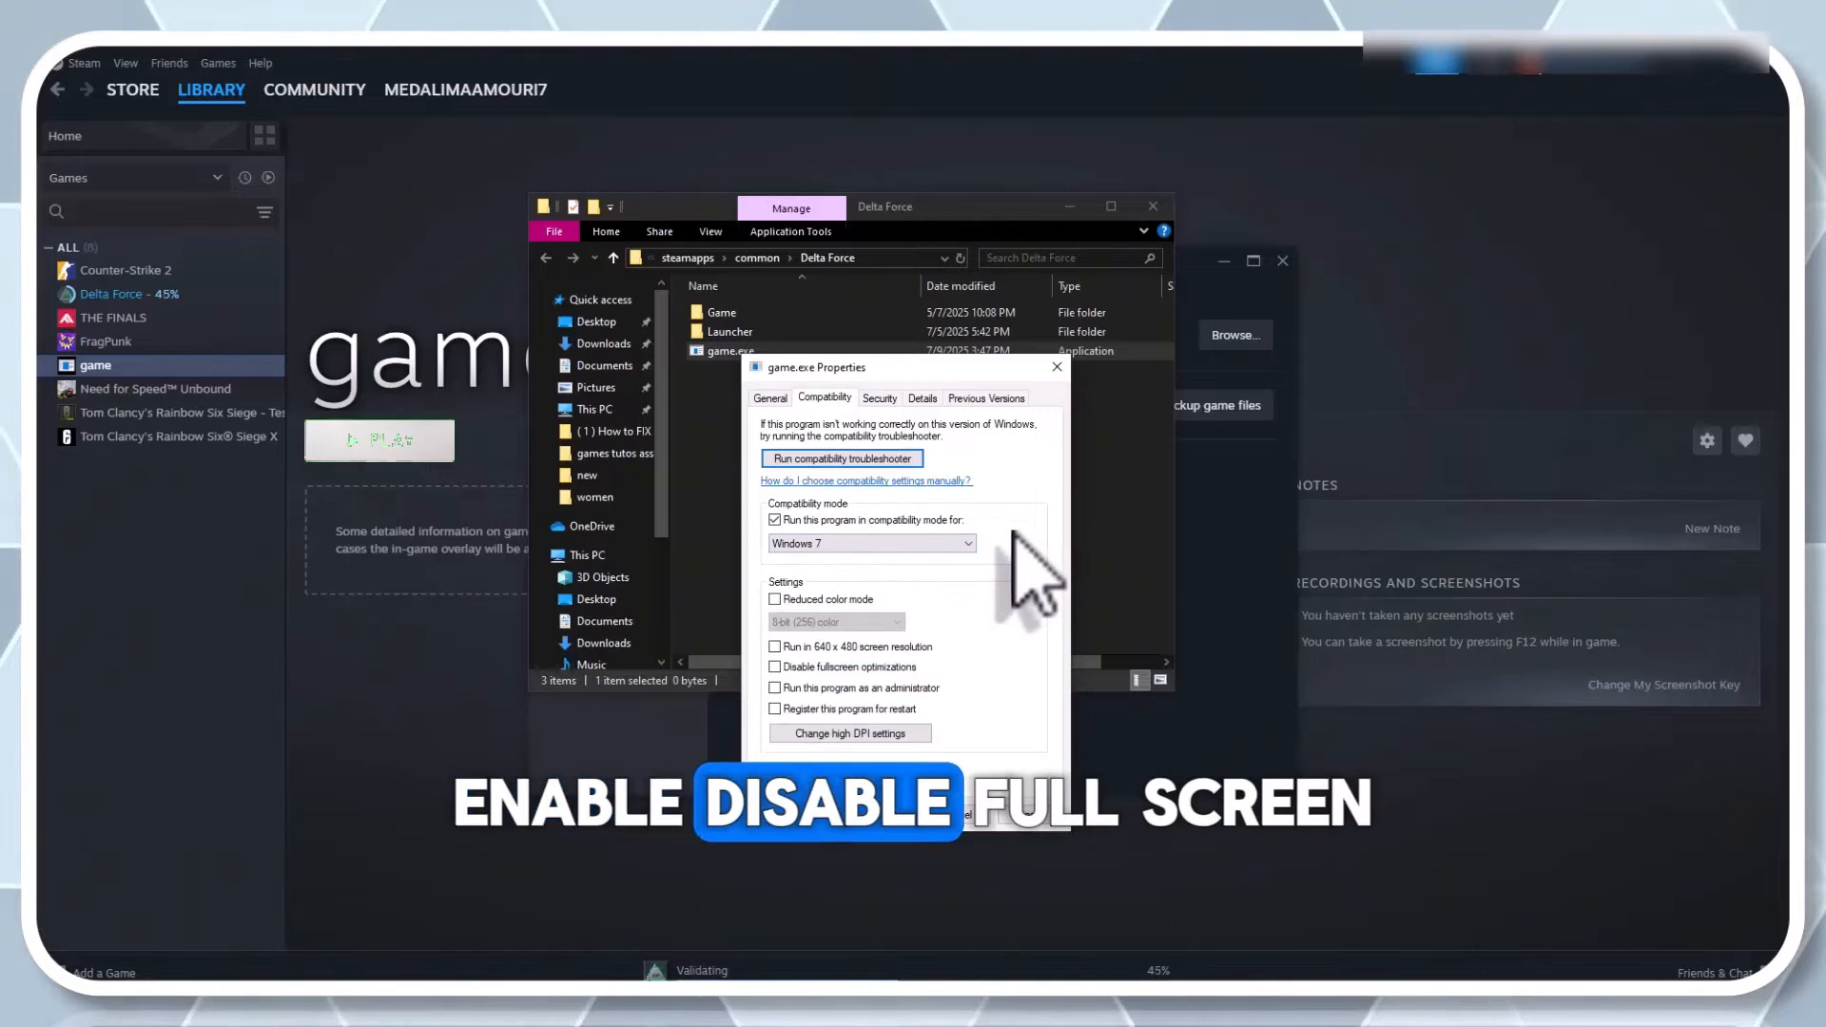
left_click(774, 667)
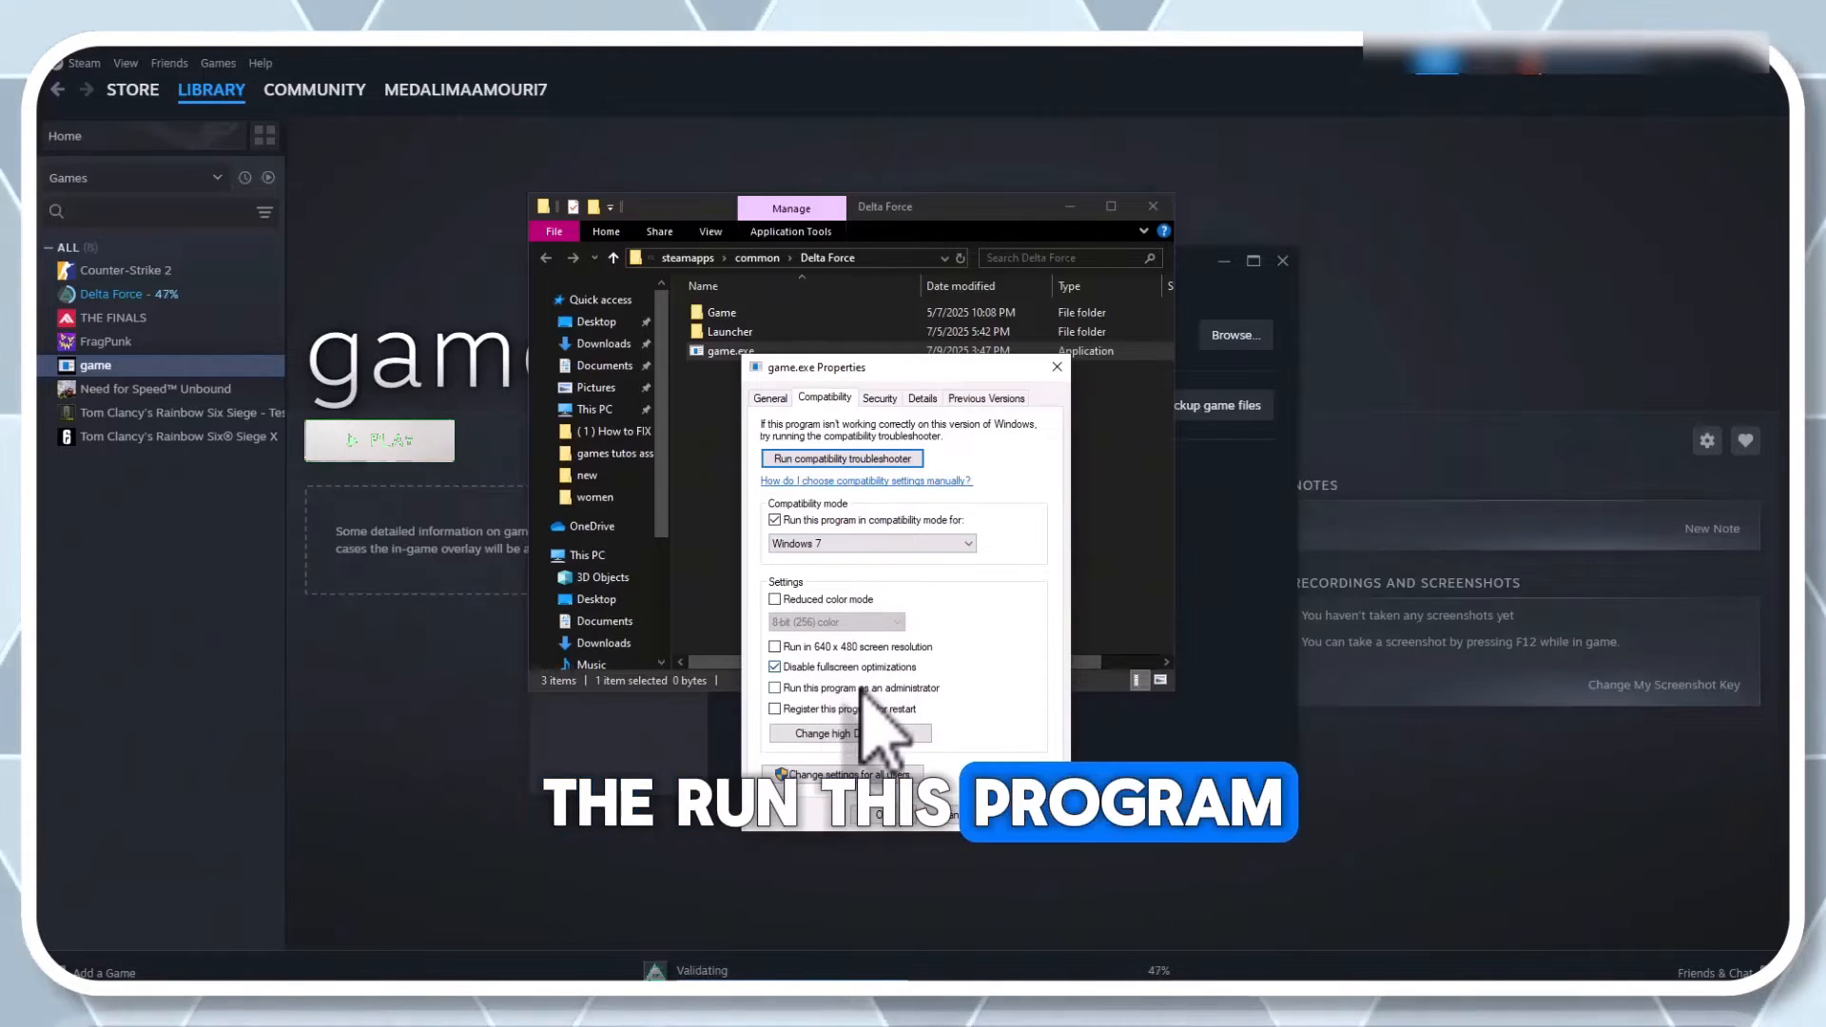
left_click(776, 688)
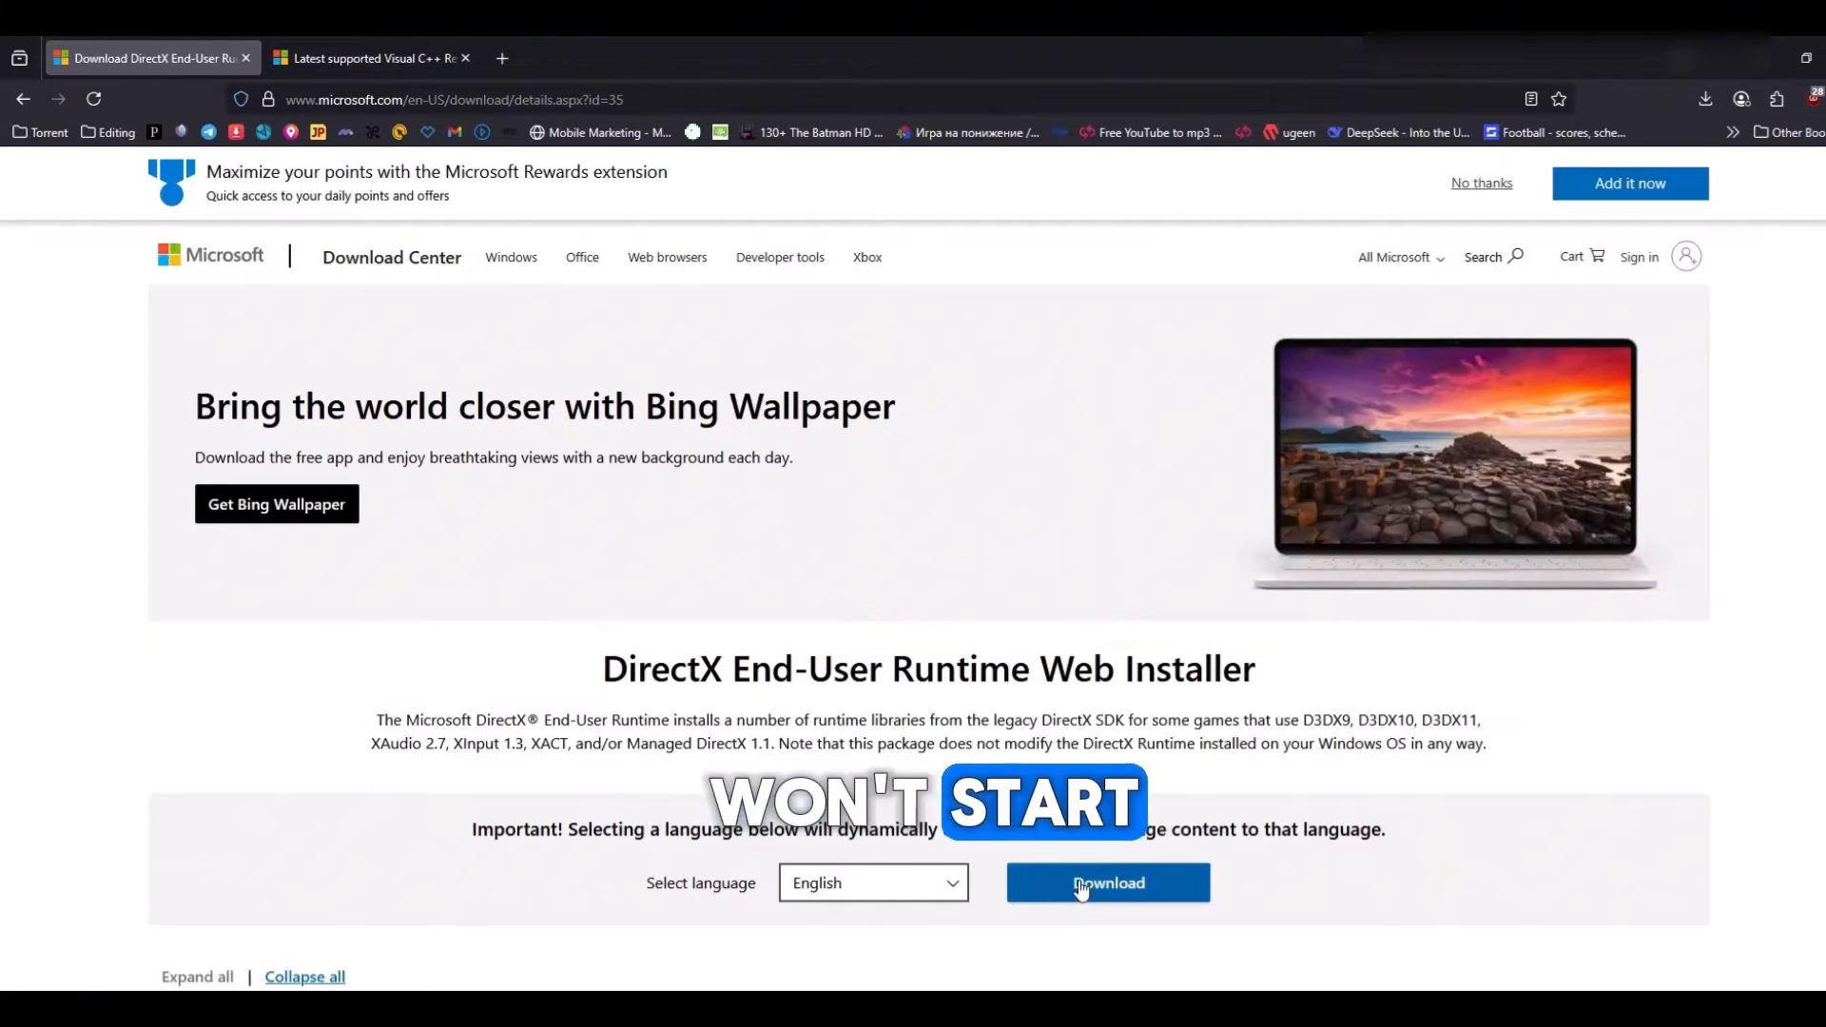
Download and launch the DirectX End-User Runtime Web Installer, accepting its license agreement
left_click(1107, 883)
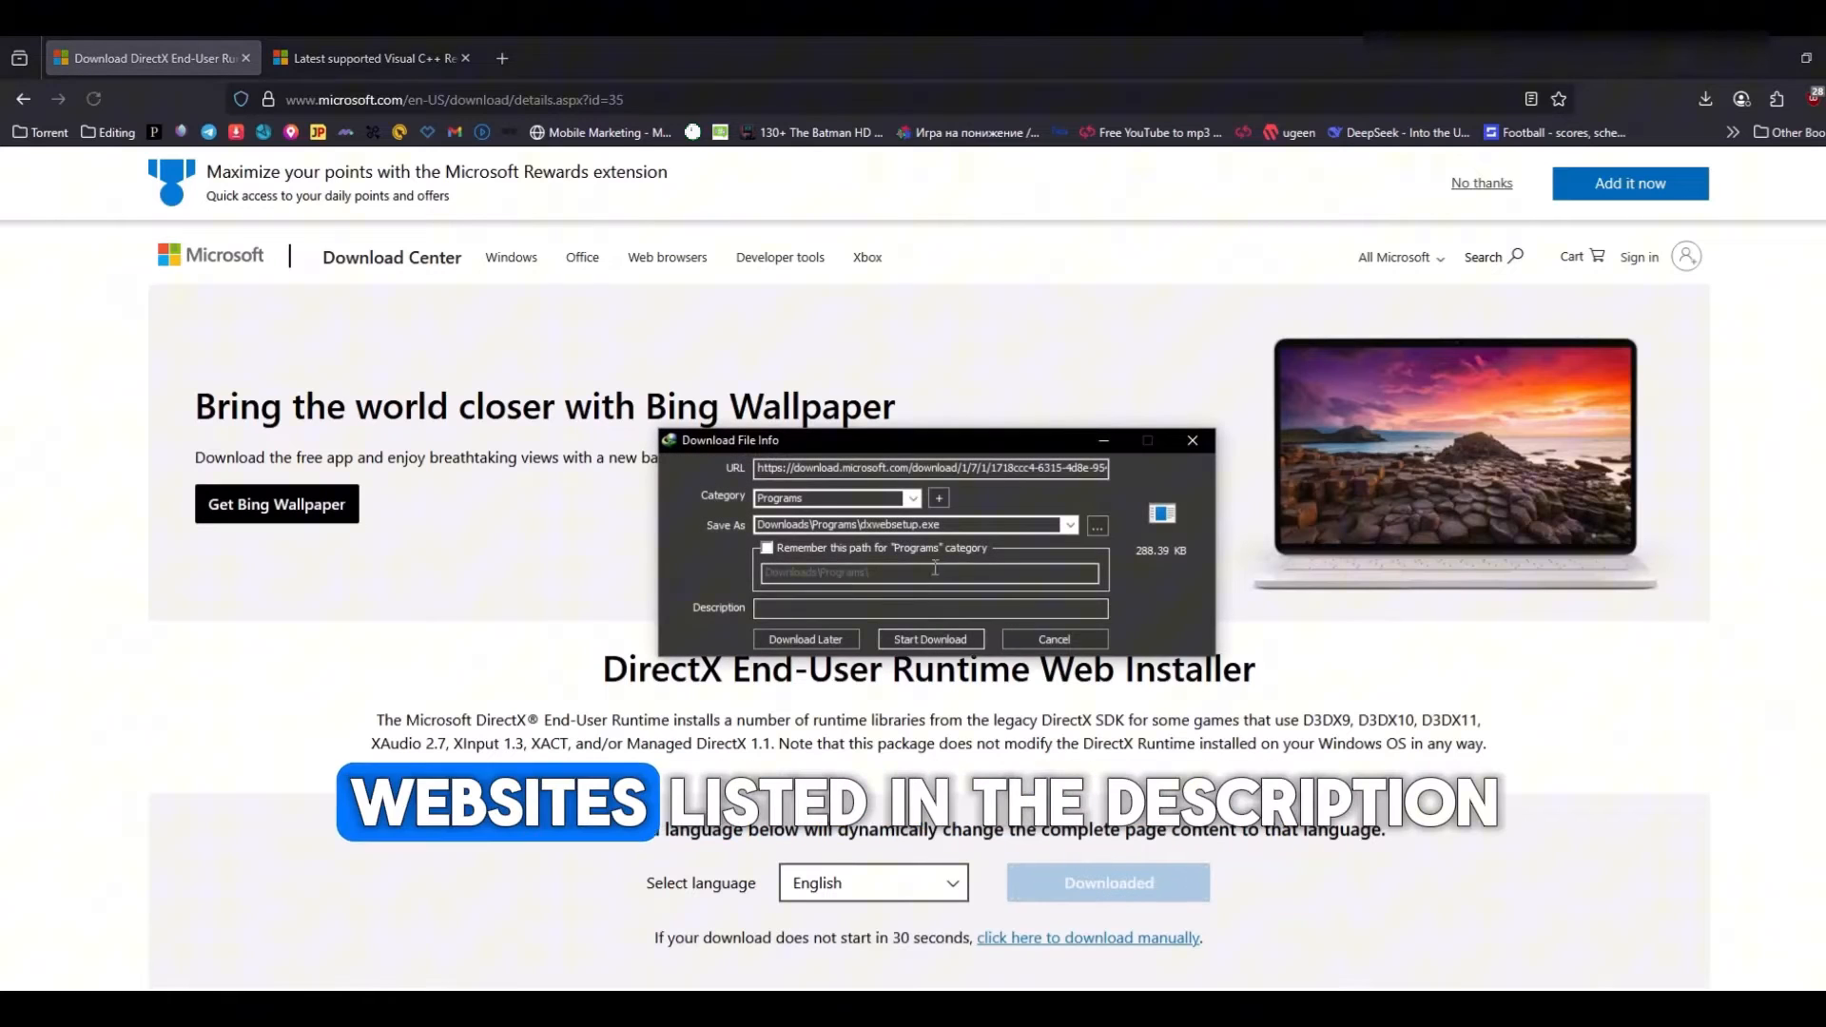
left_click(930, 639)
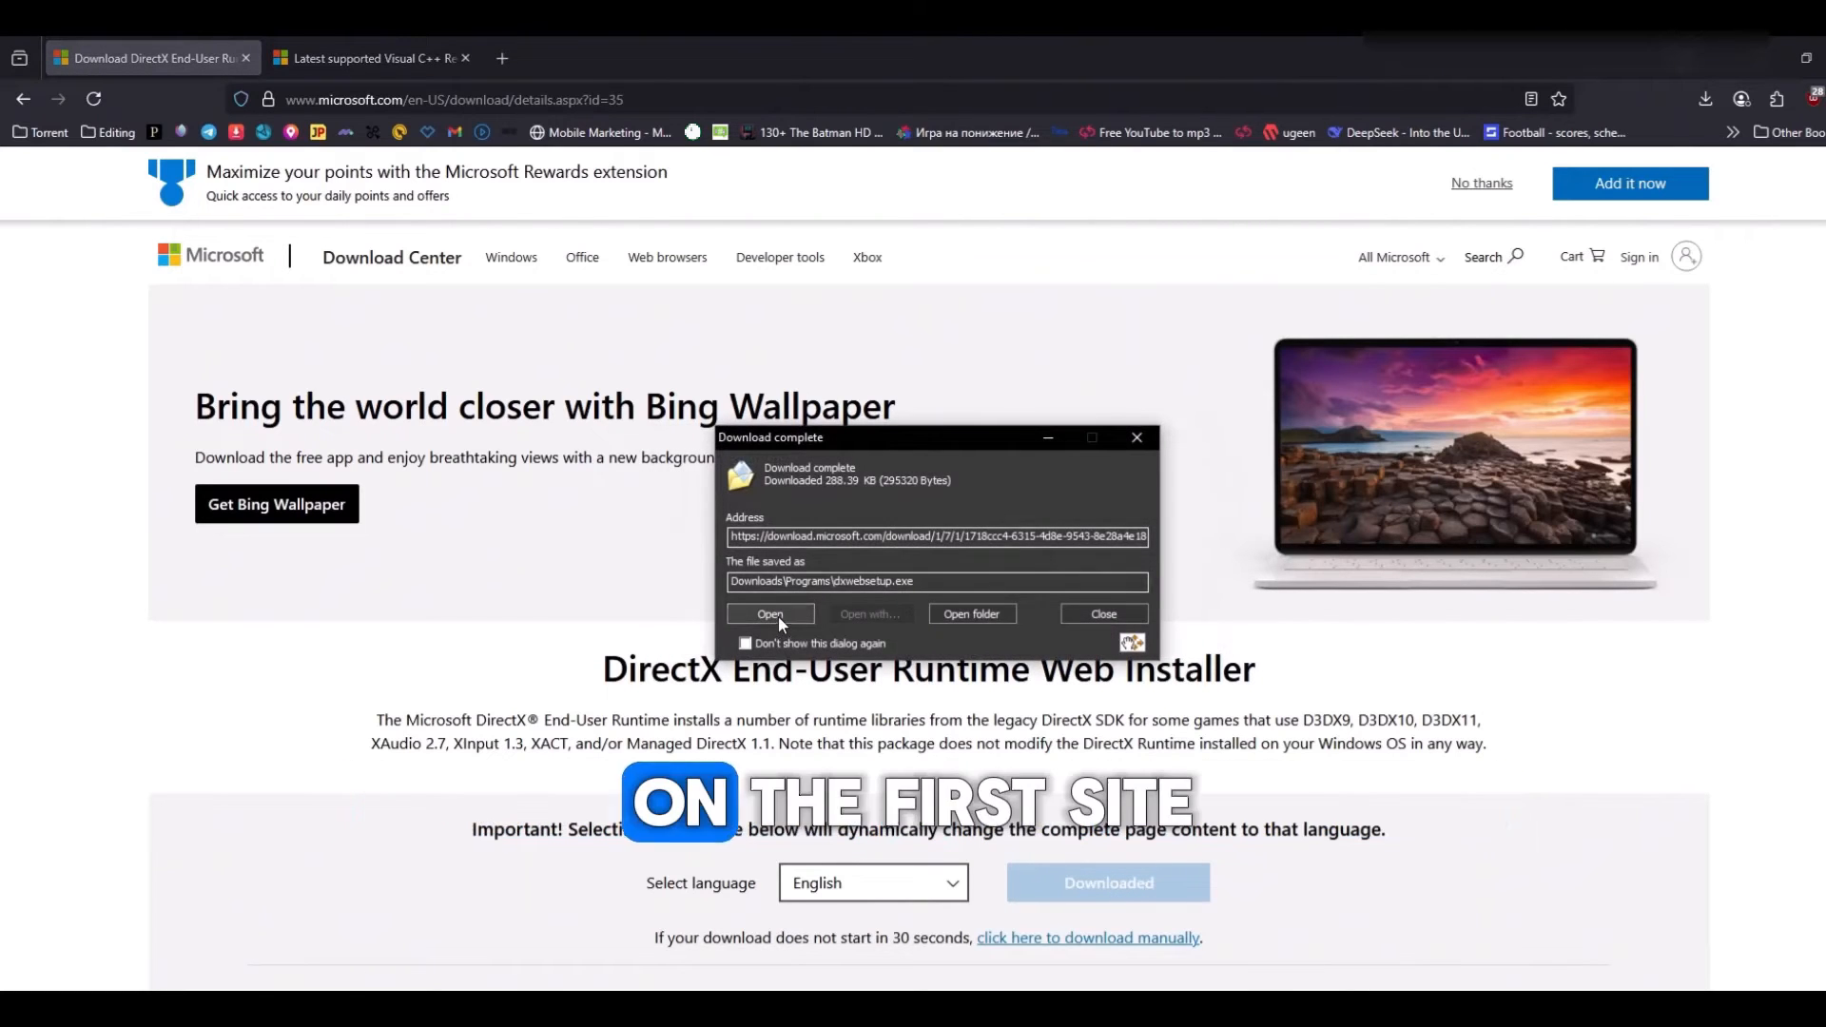
left_click(768, 612)
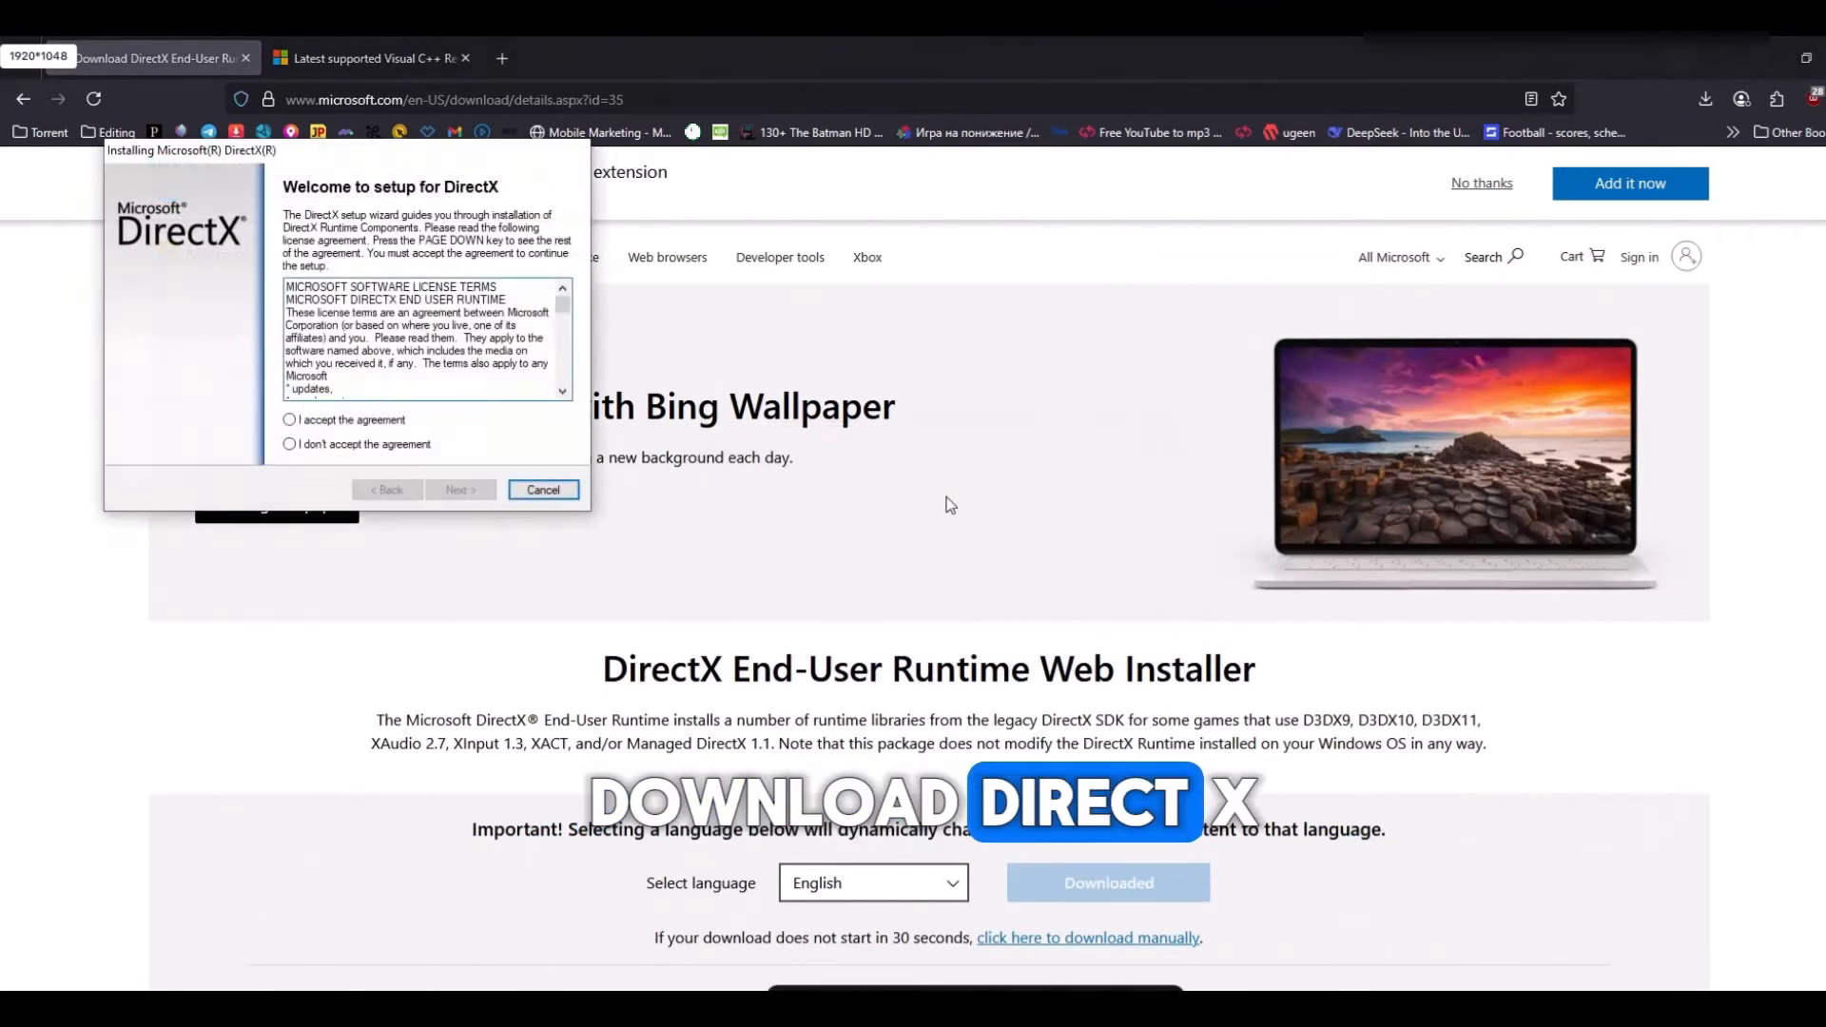
left_click(289, 418)
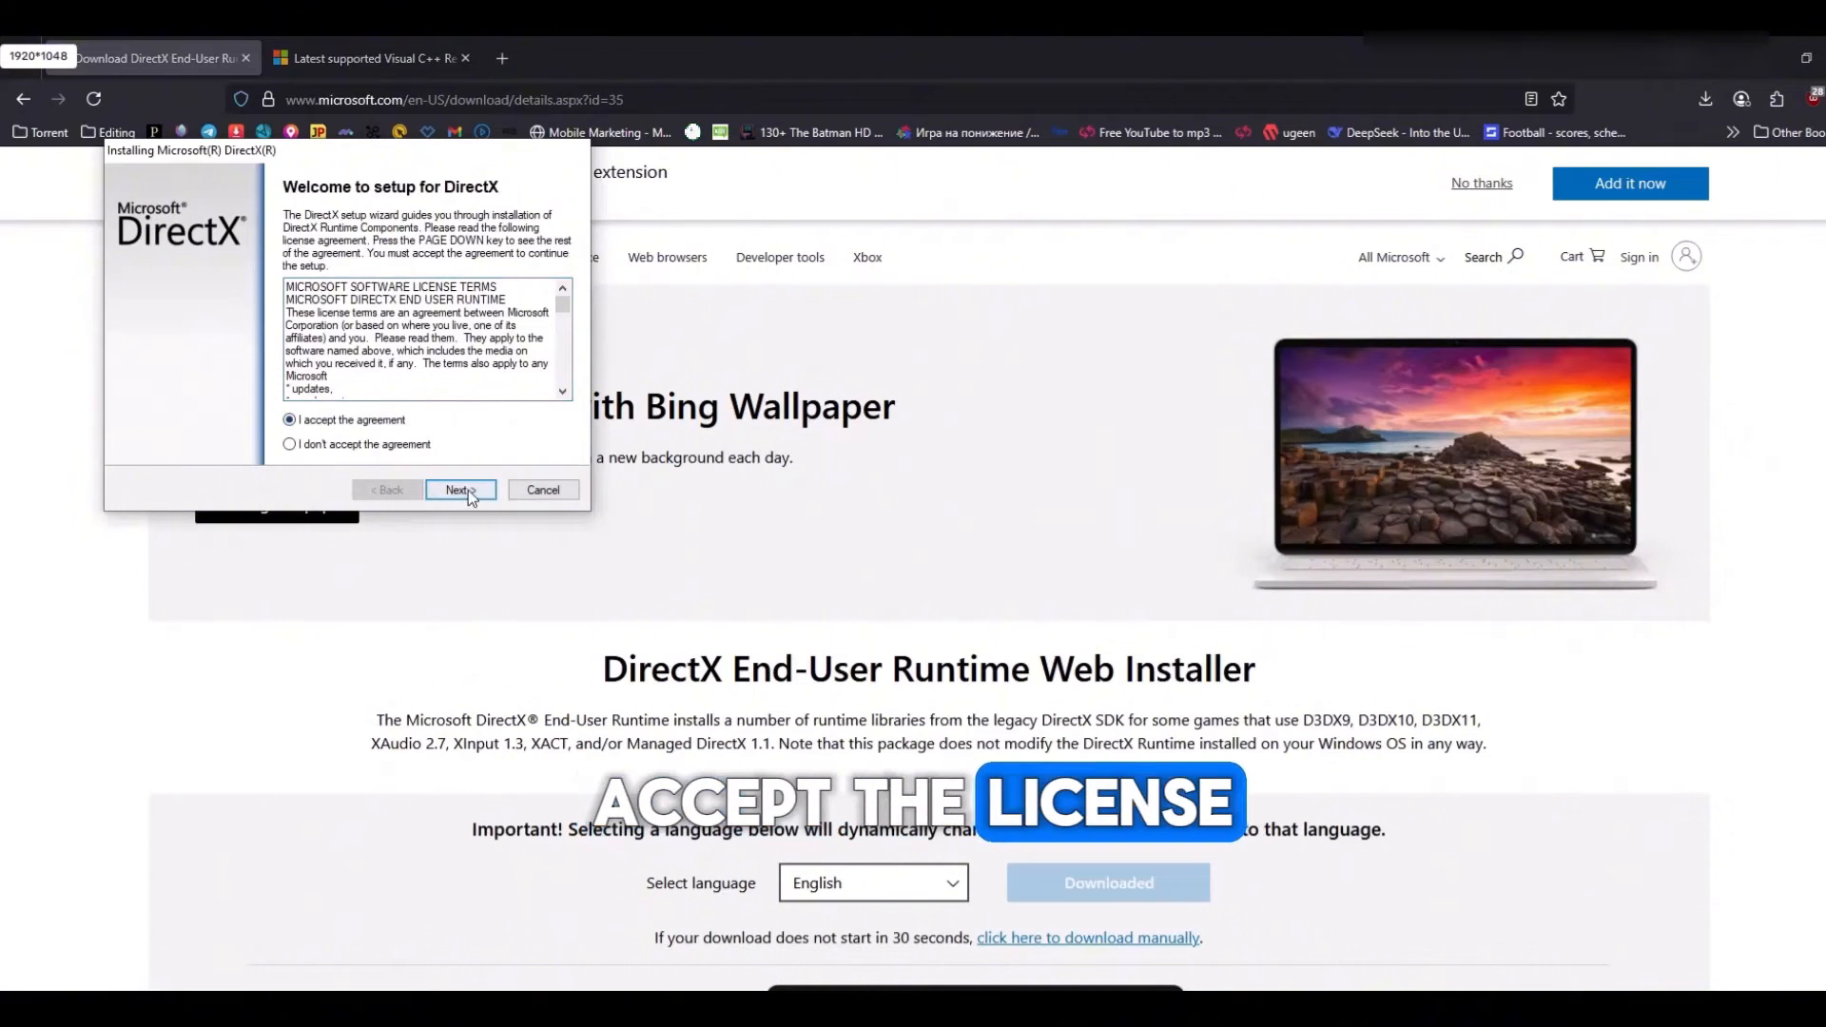
left_click(458, 491)
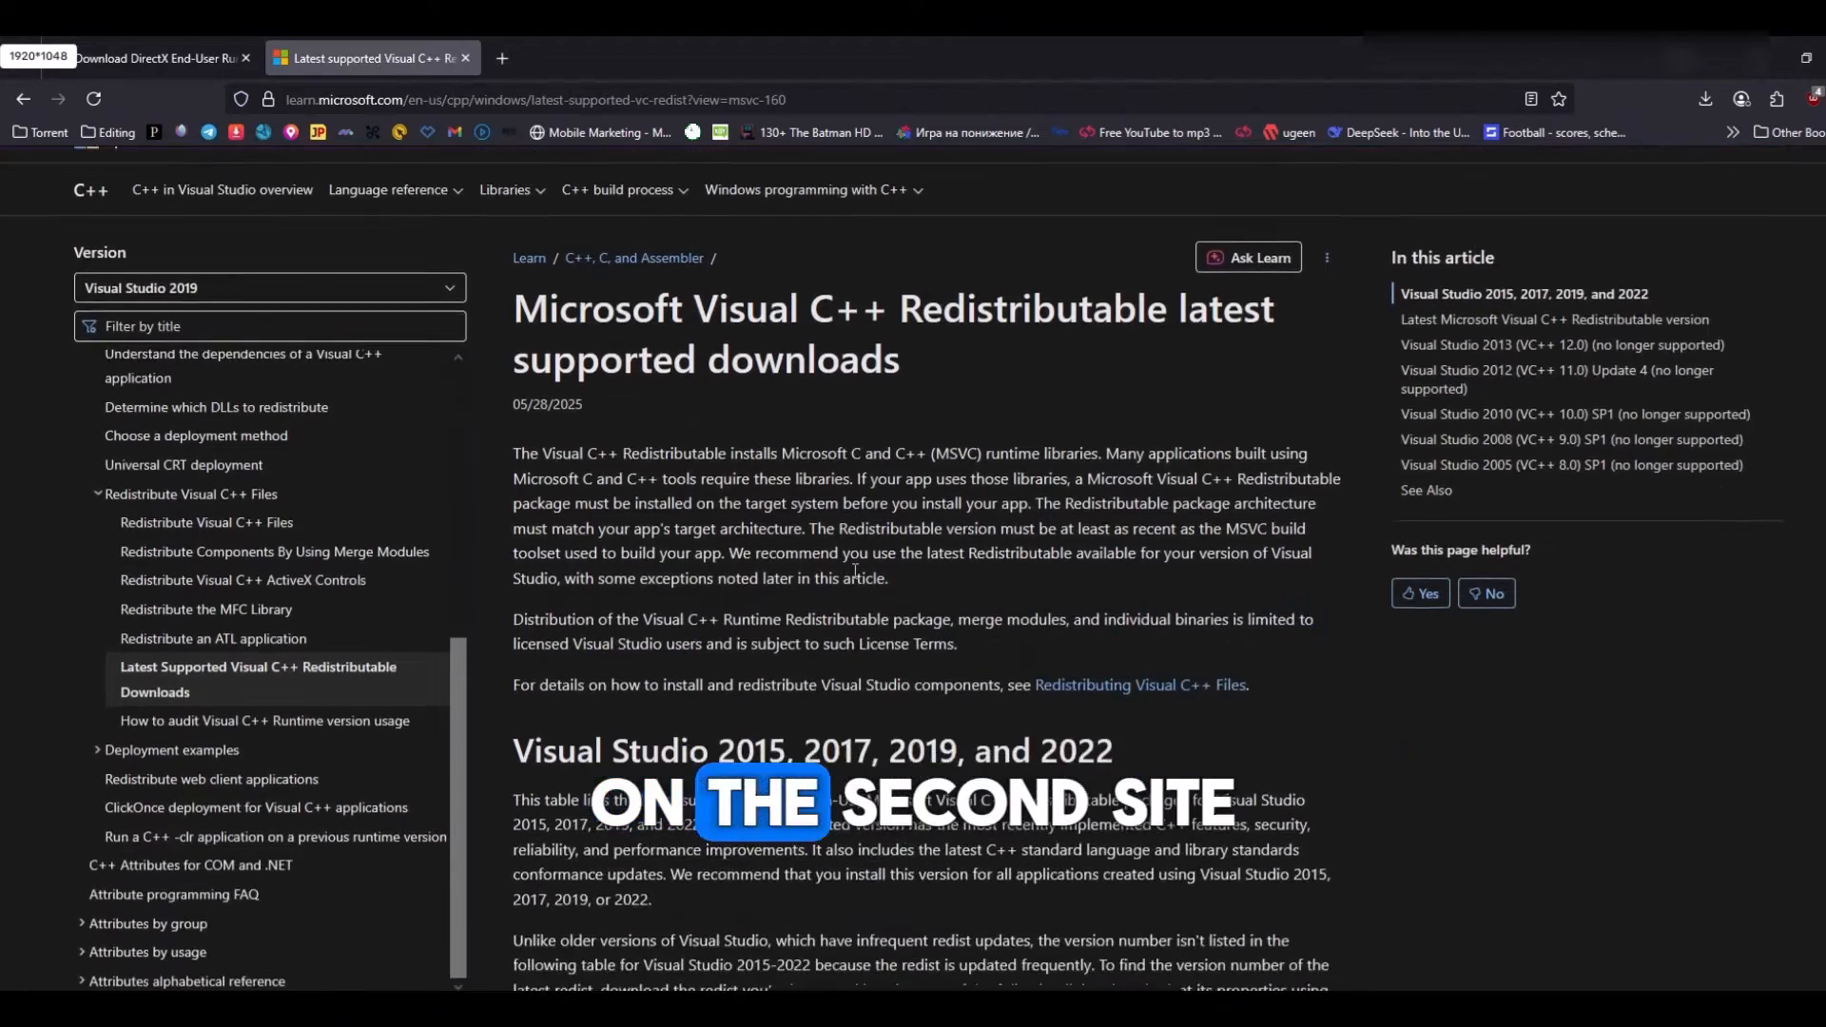
Download the x64 Visual C++ 2015-2022 Redistributable, accept the license terms and start the installer
scroll("down", 3)
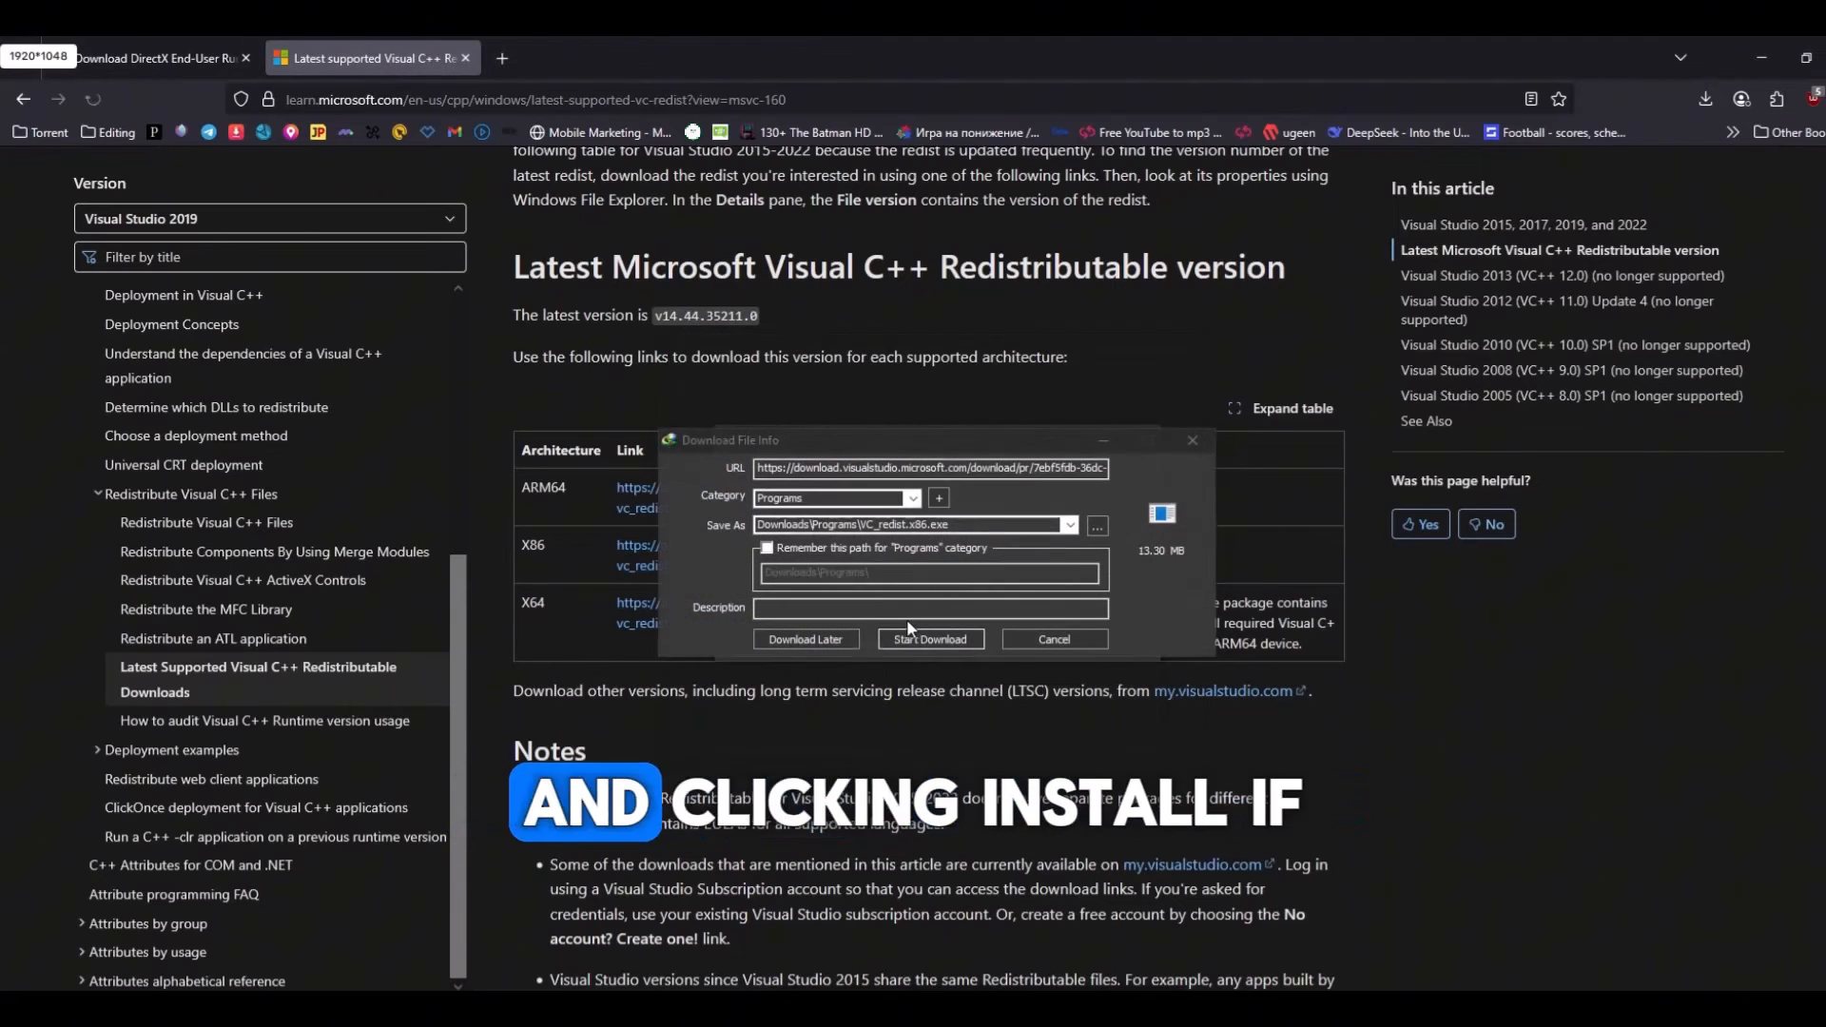
left_click(929, 639)
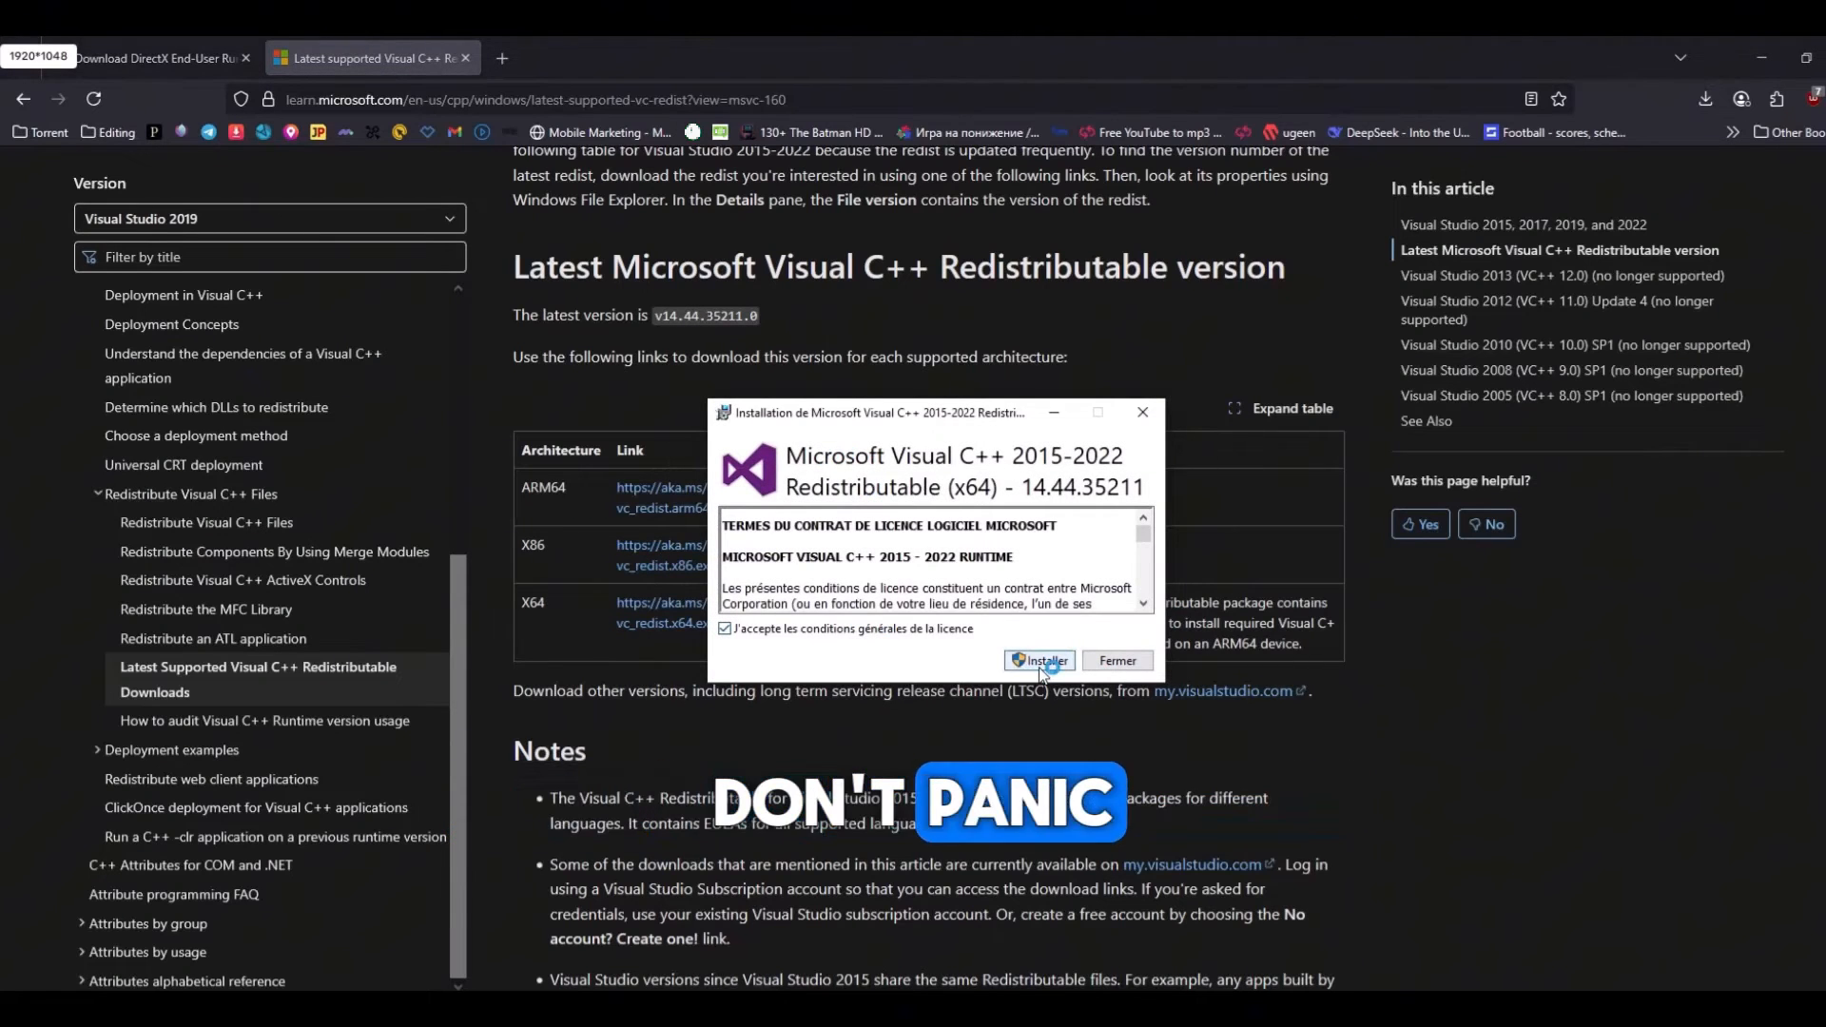
left_click(1038, 660)
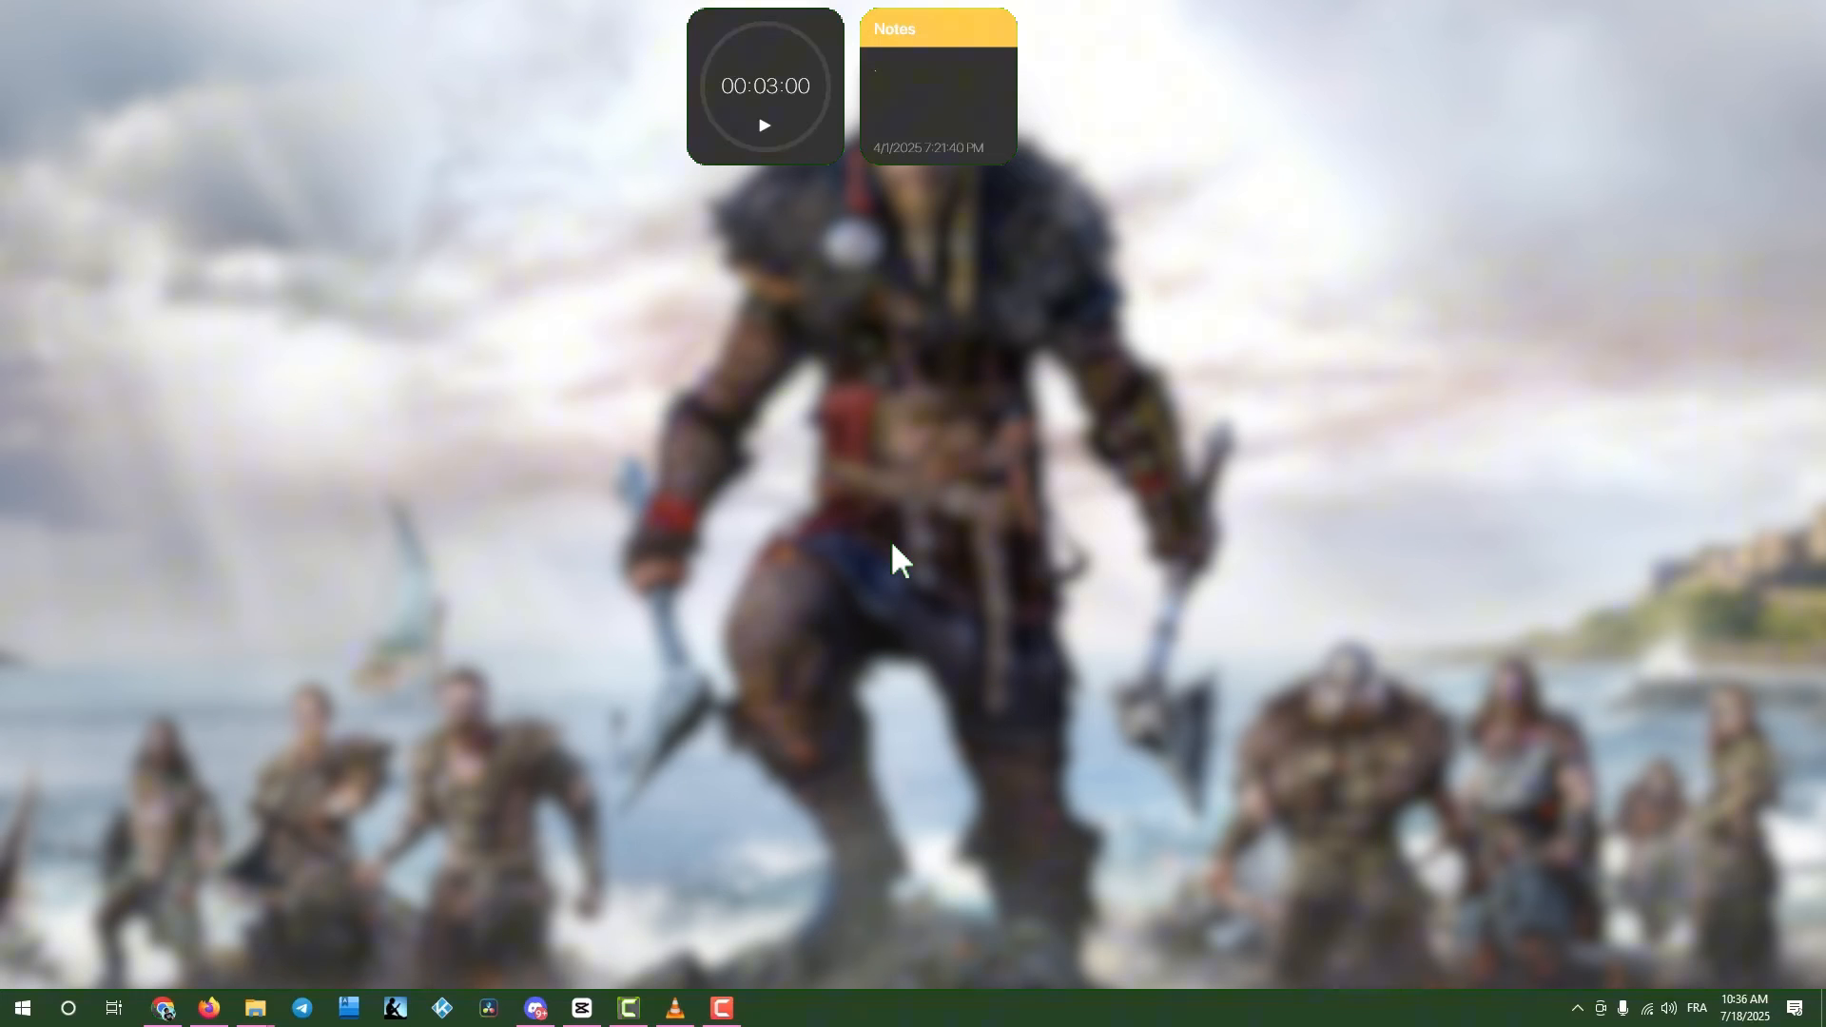
Check for updates in Windows Update and confirm the device is already up to date
left_click(768, 1008)
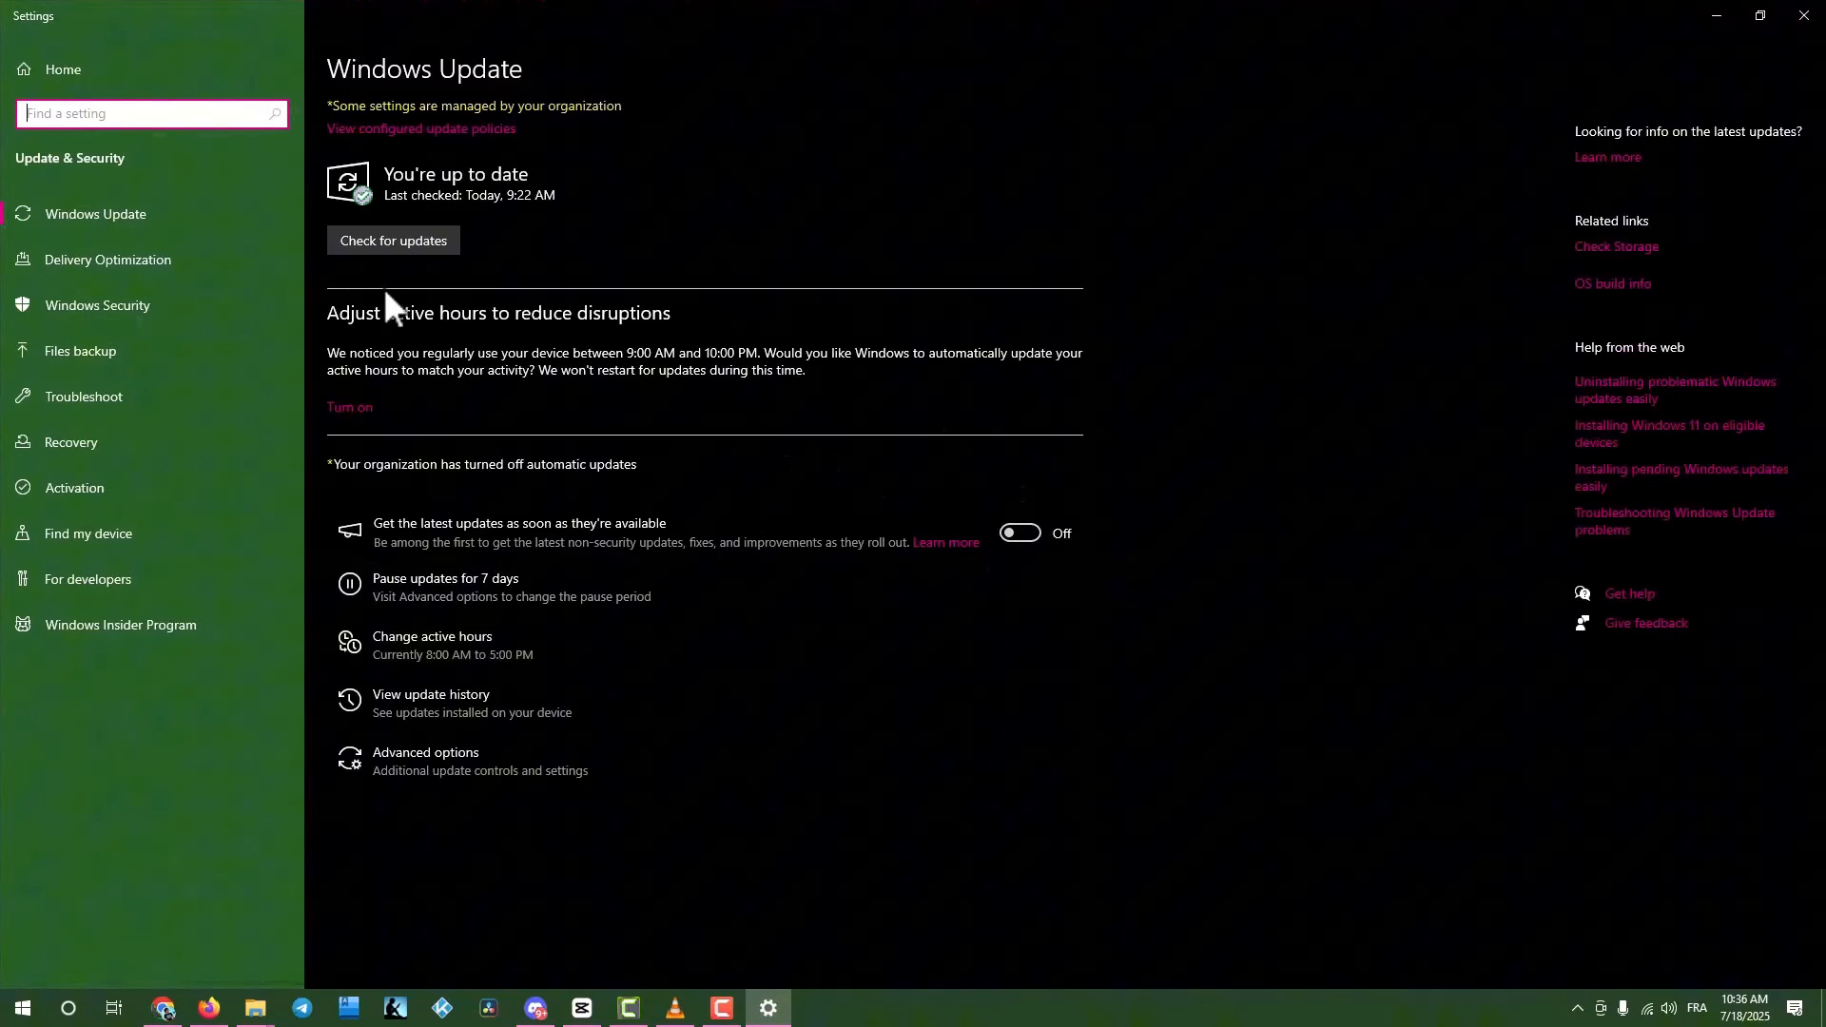
mouse_move(1034, 418)
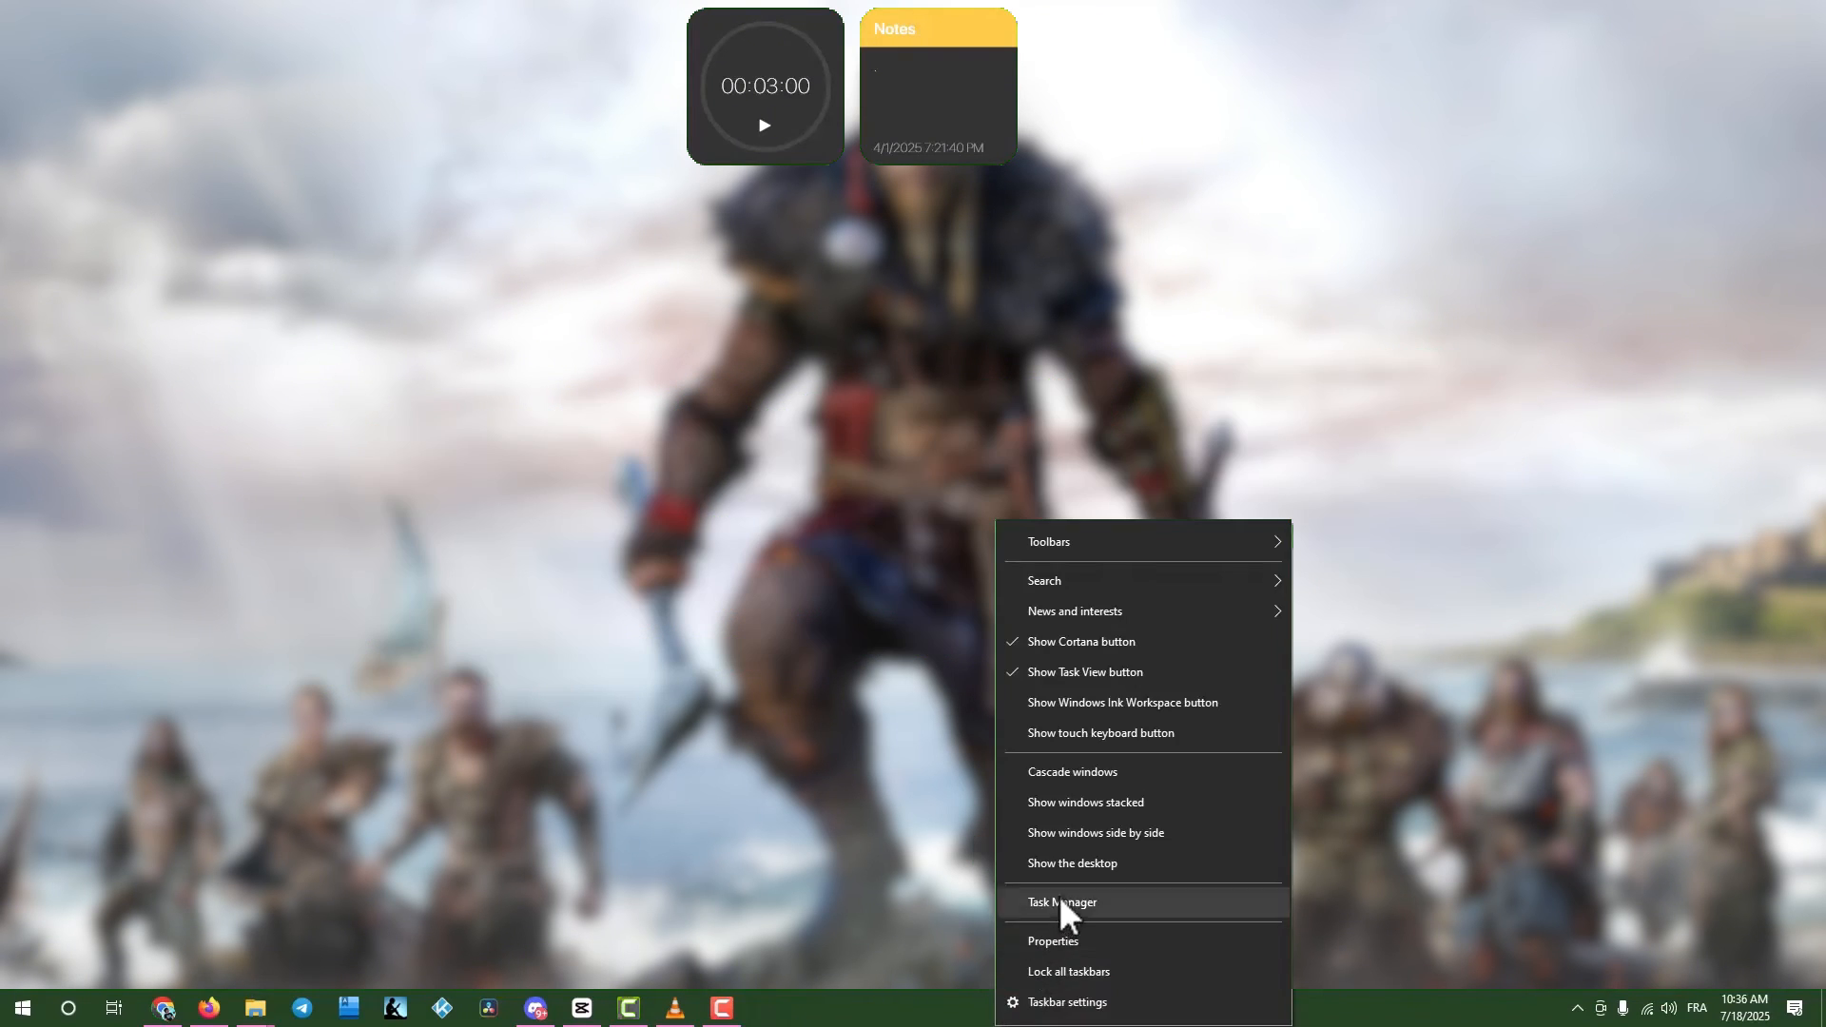
left_click(1061, 901)
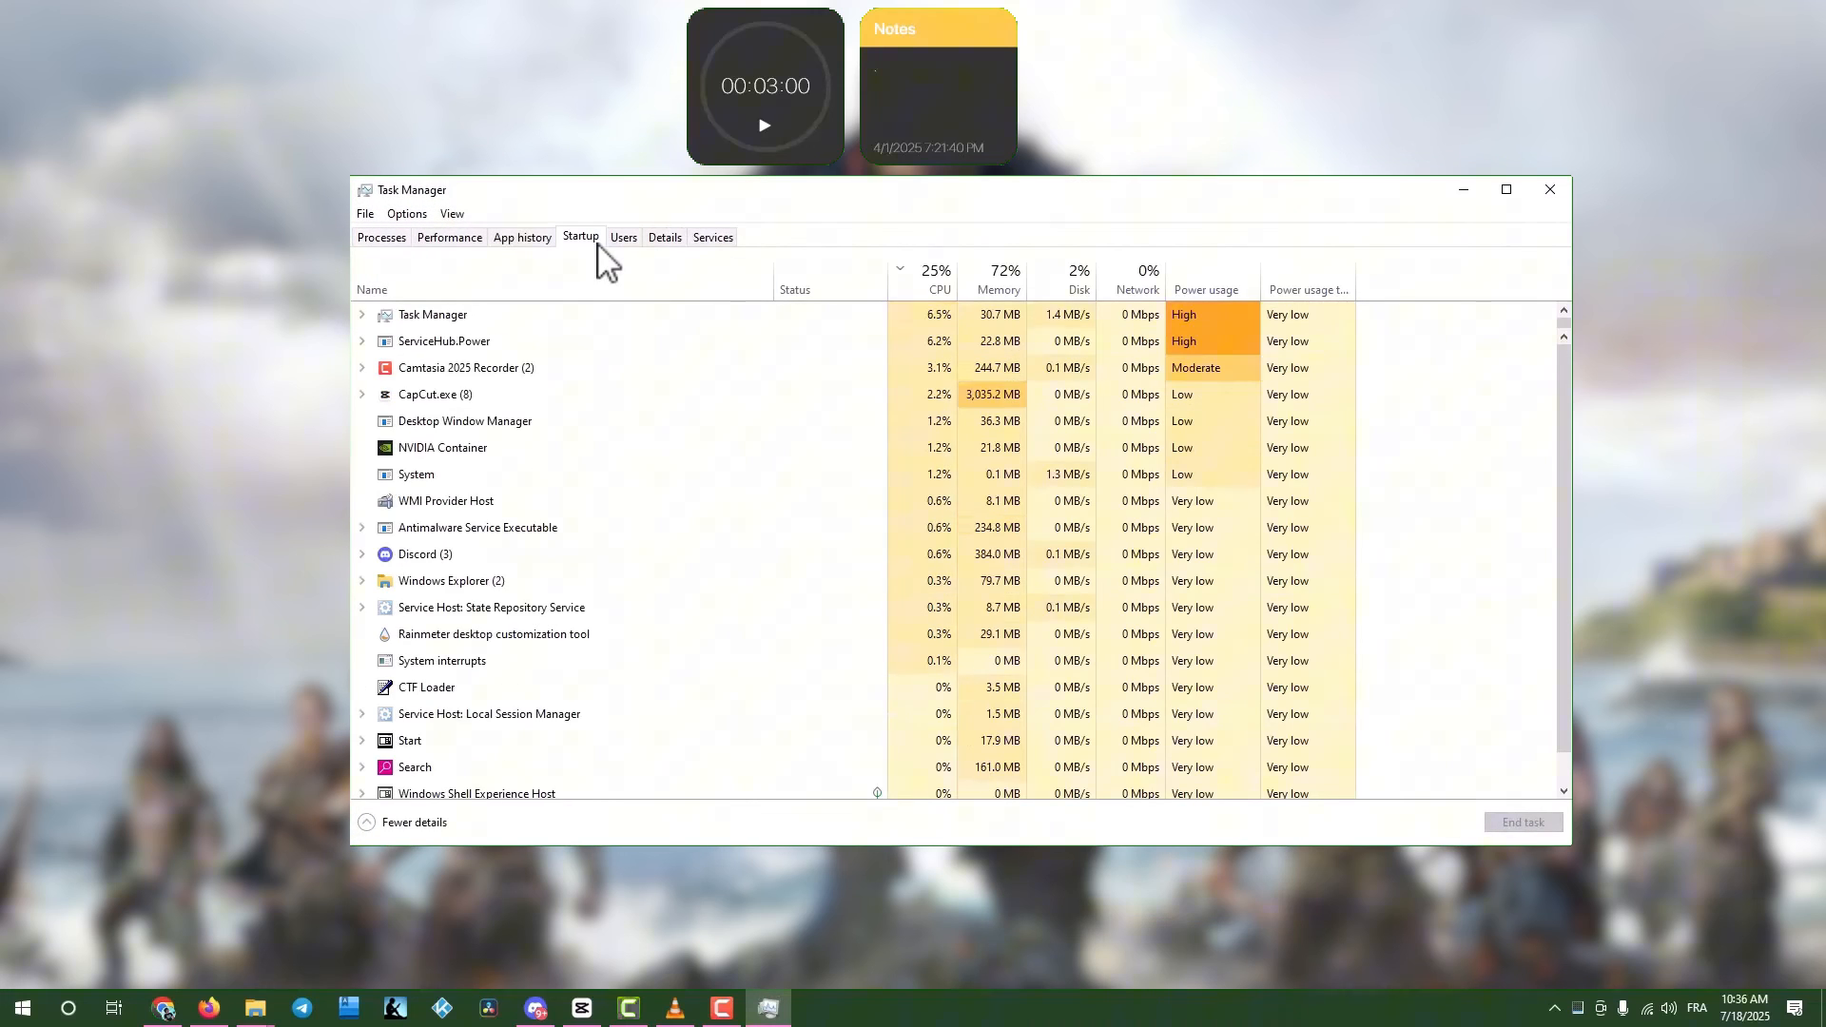
left_click(580, 236)
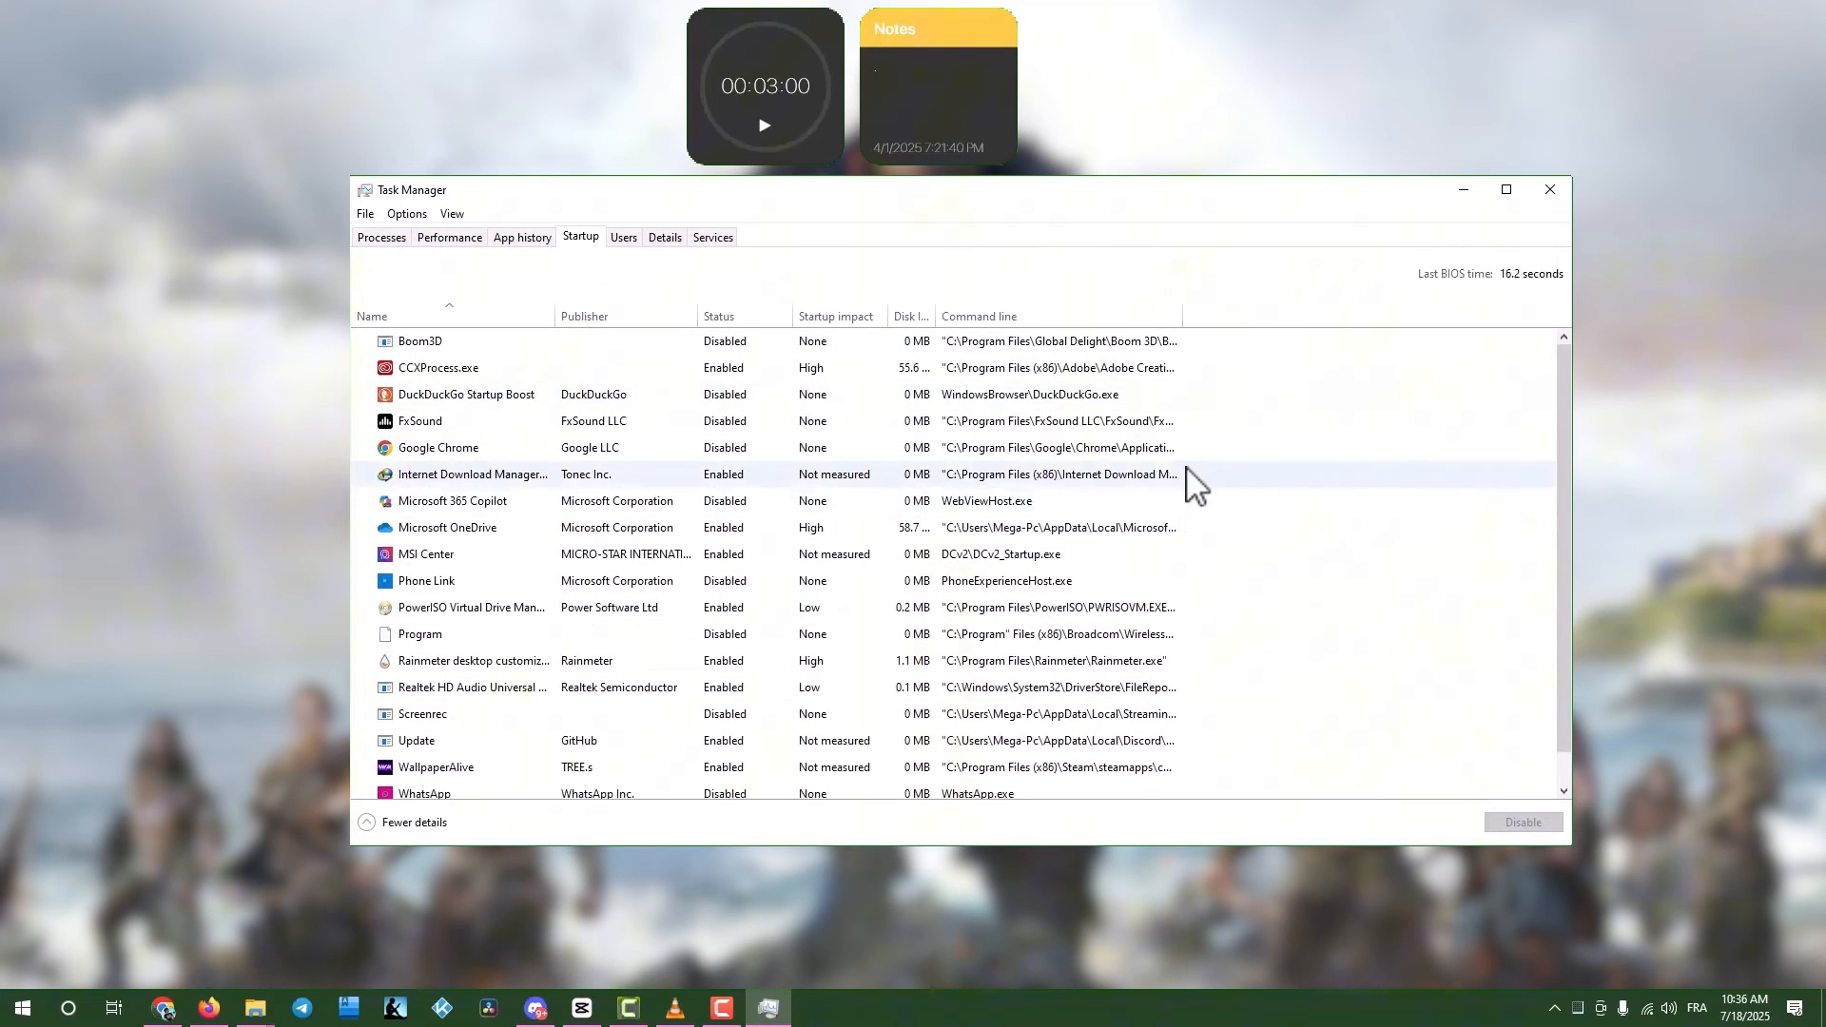
left_click(1550, 189)
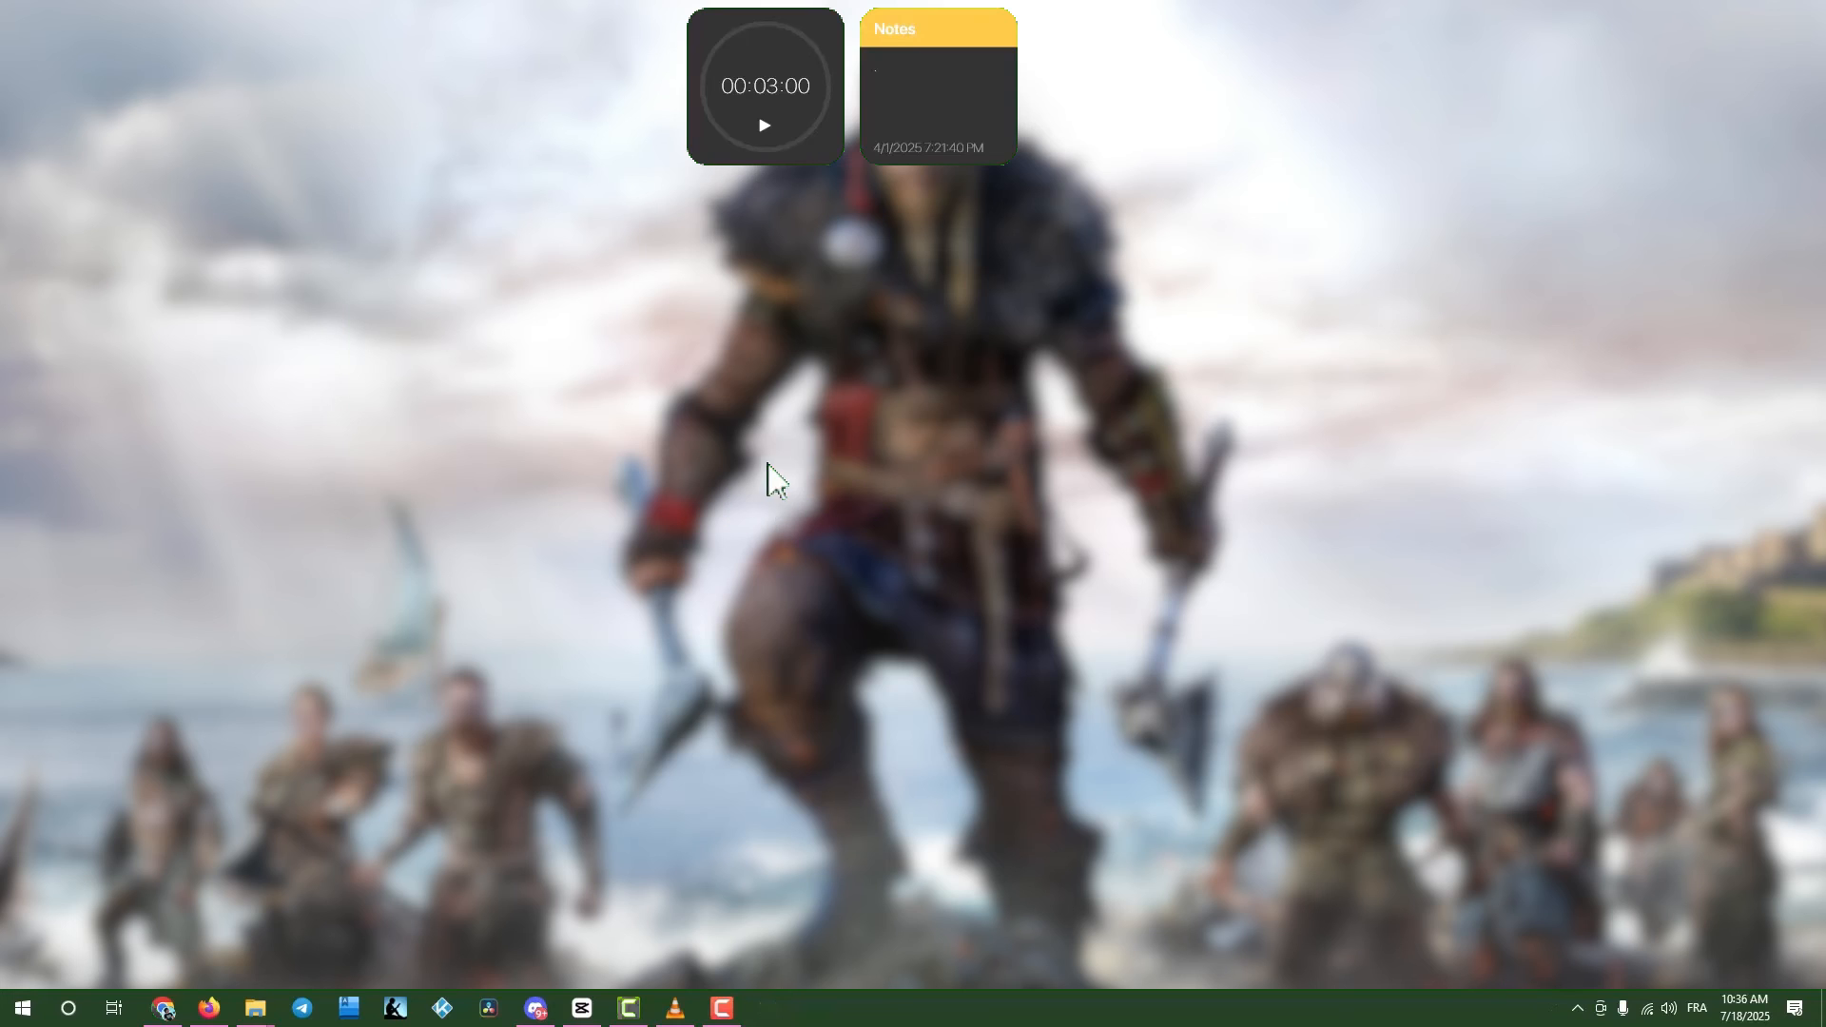
mouse_move(905, 568)
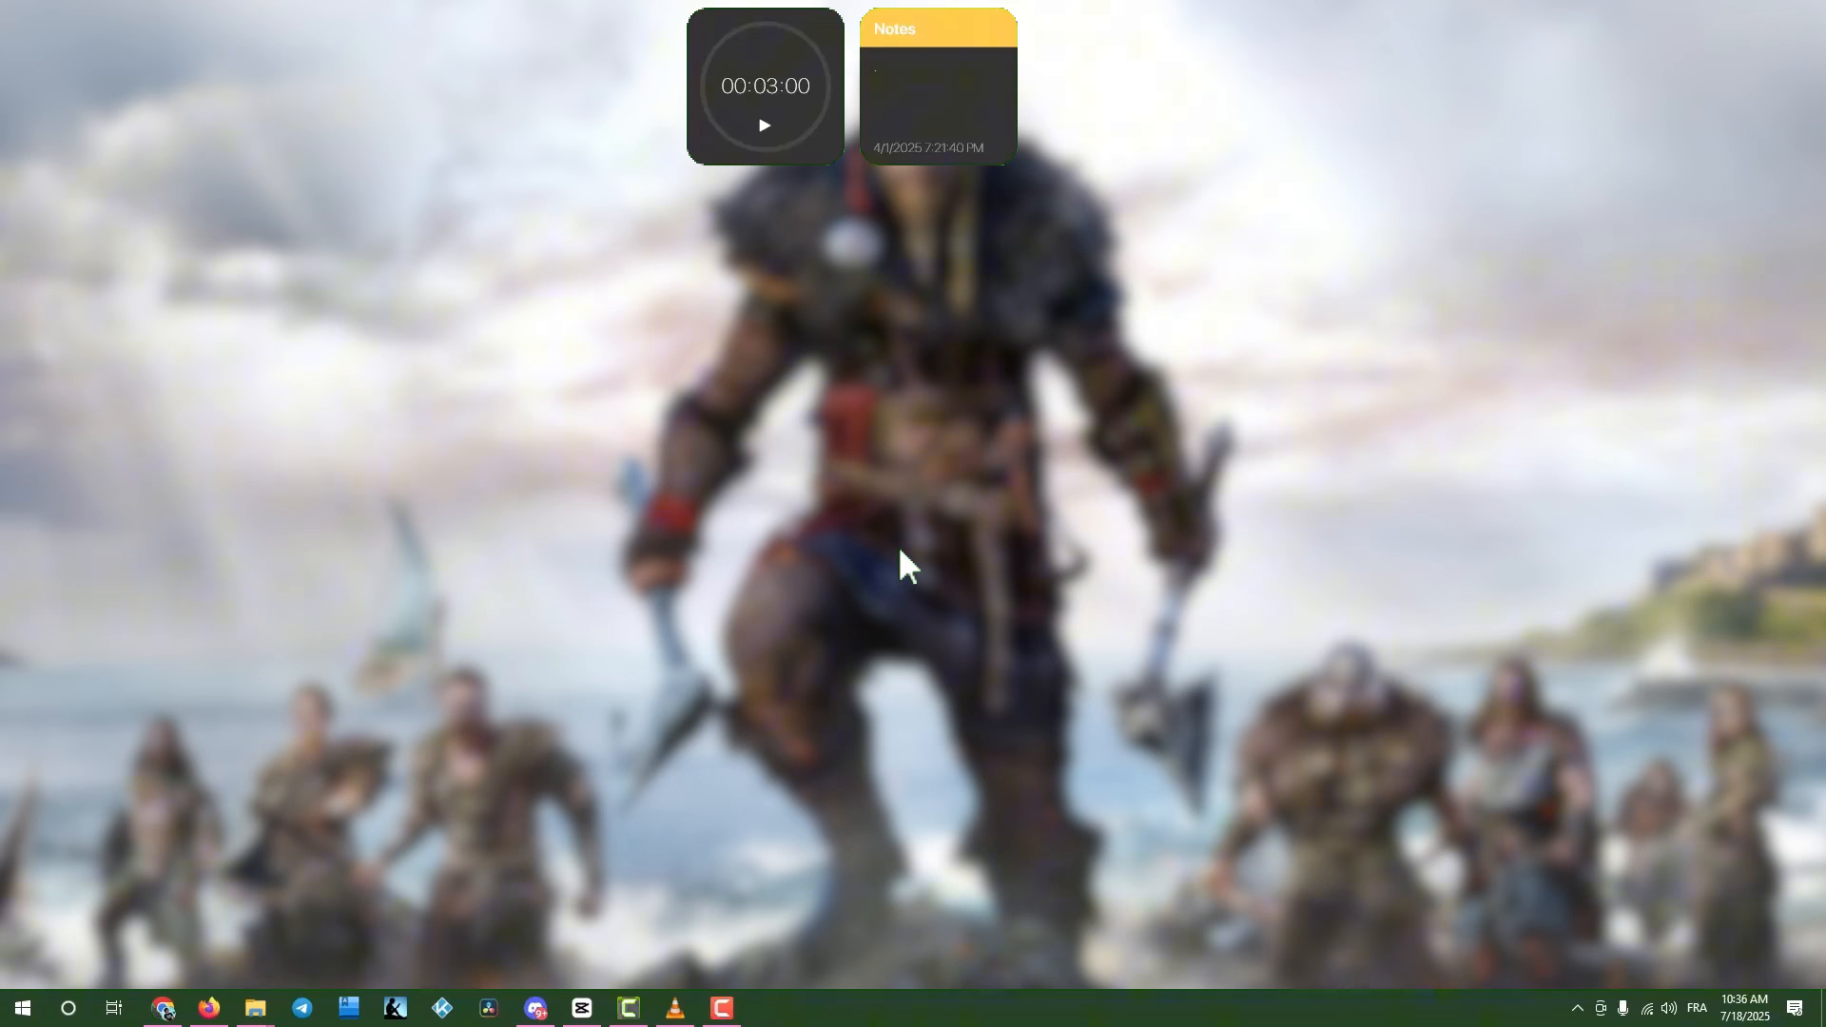
left_click(23, 1008)
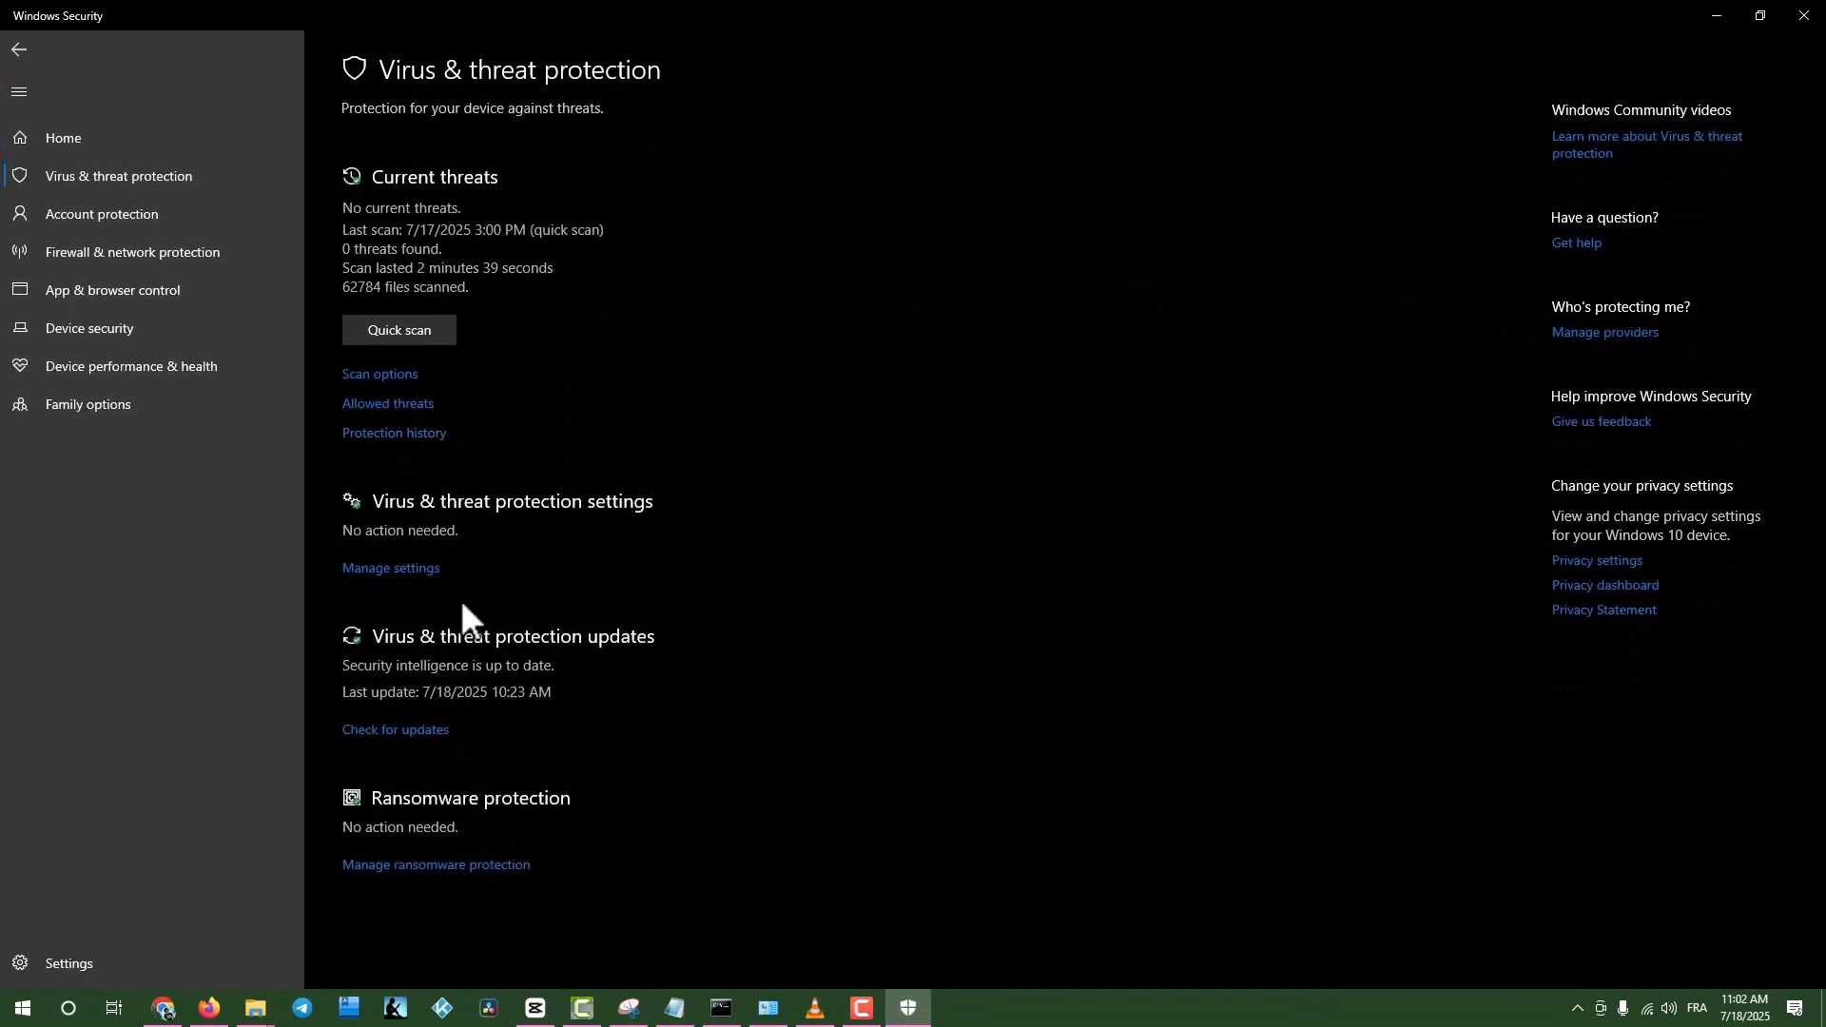
mouse_move(633, 593)
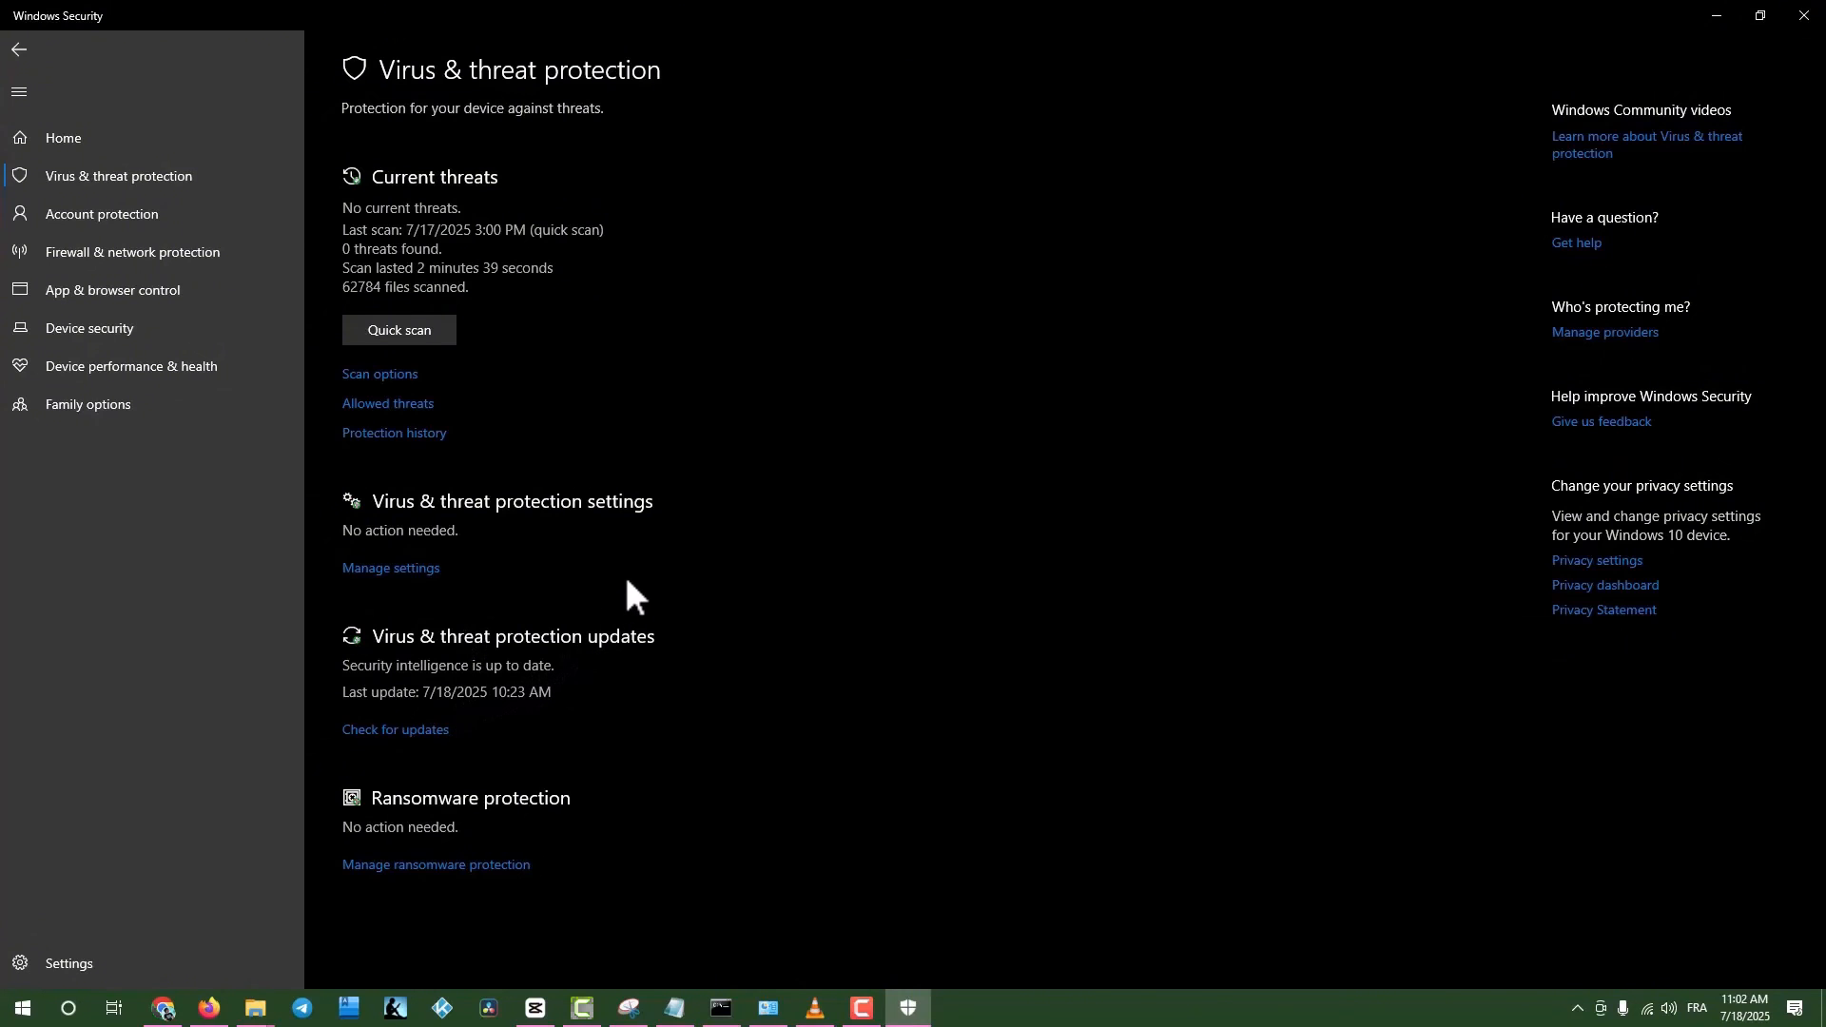
Reach Defender's Exclusions page through Virus & threat protection's Manage settings
left_click(392, 567)
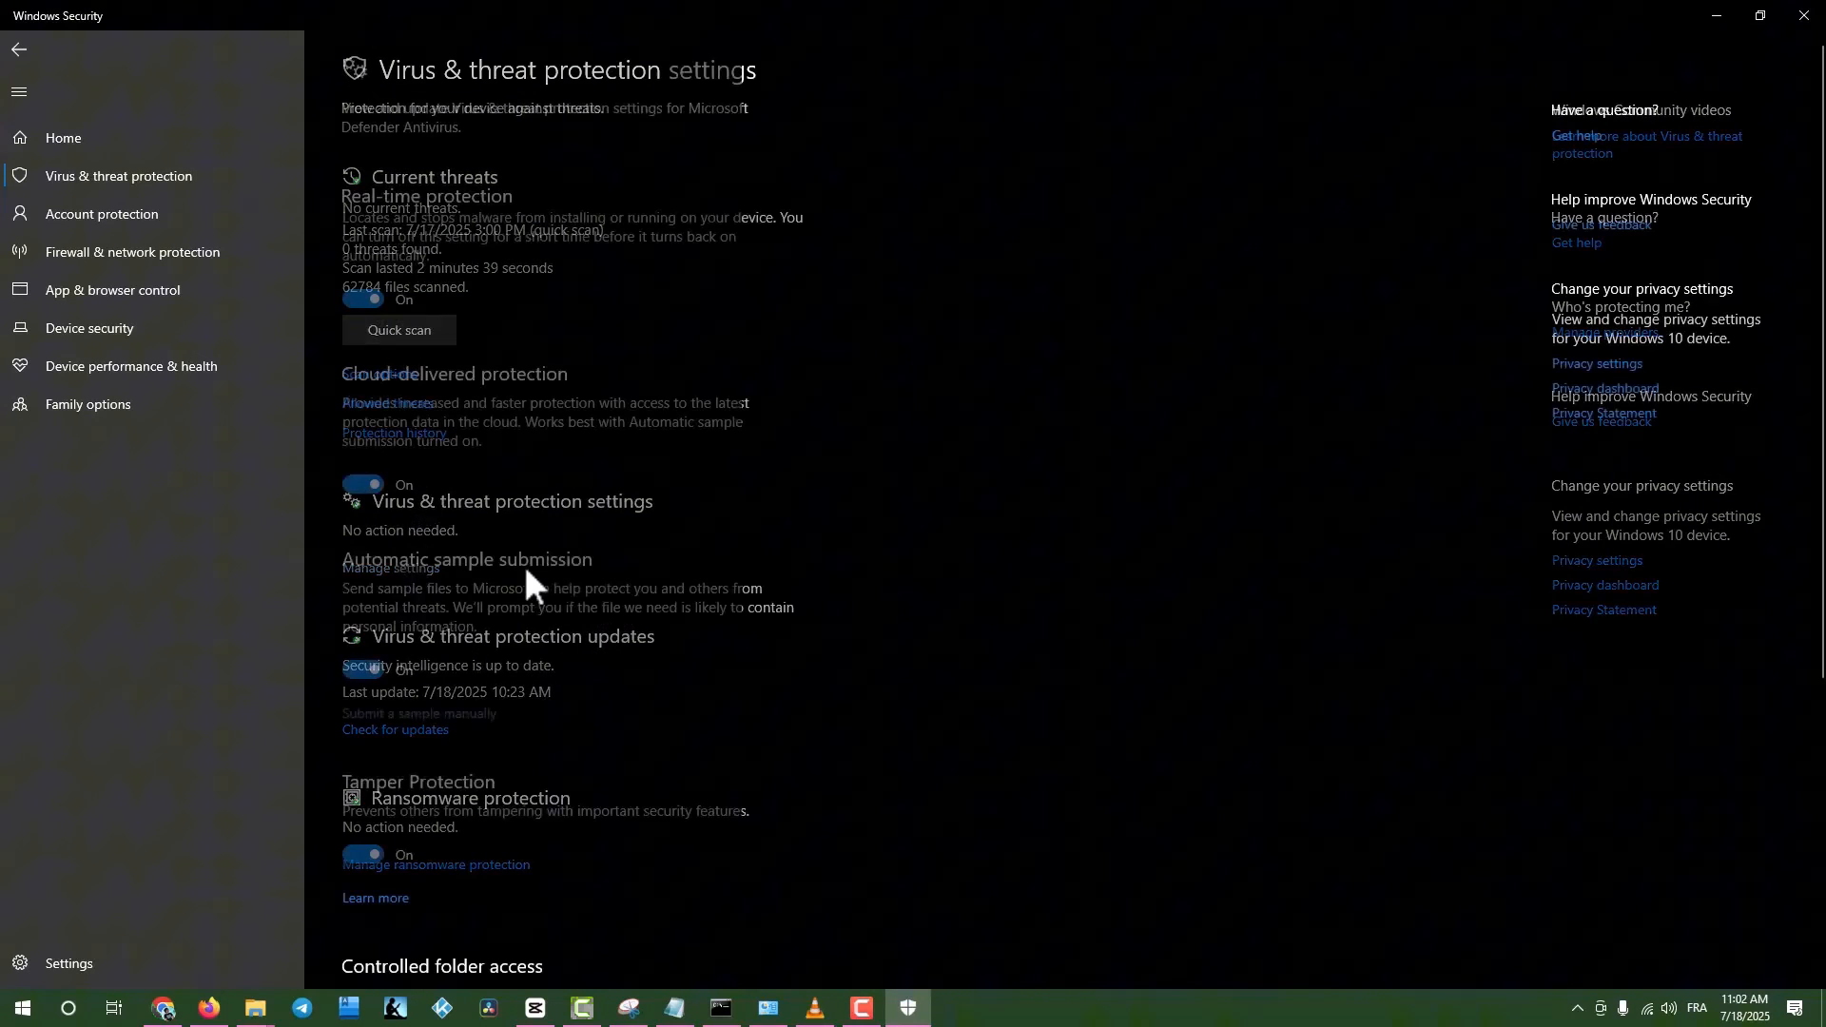
scroll("down", 3)
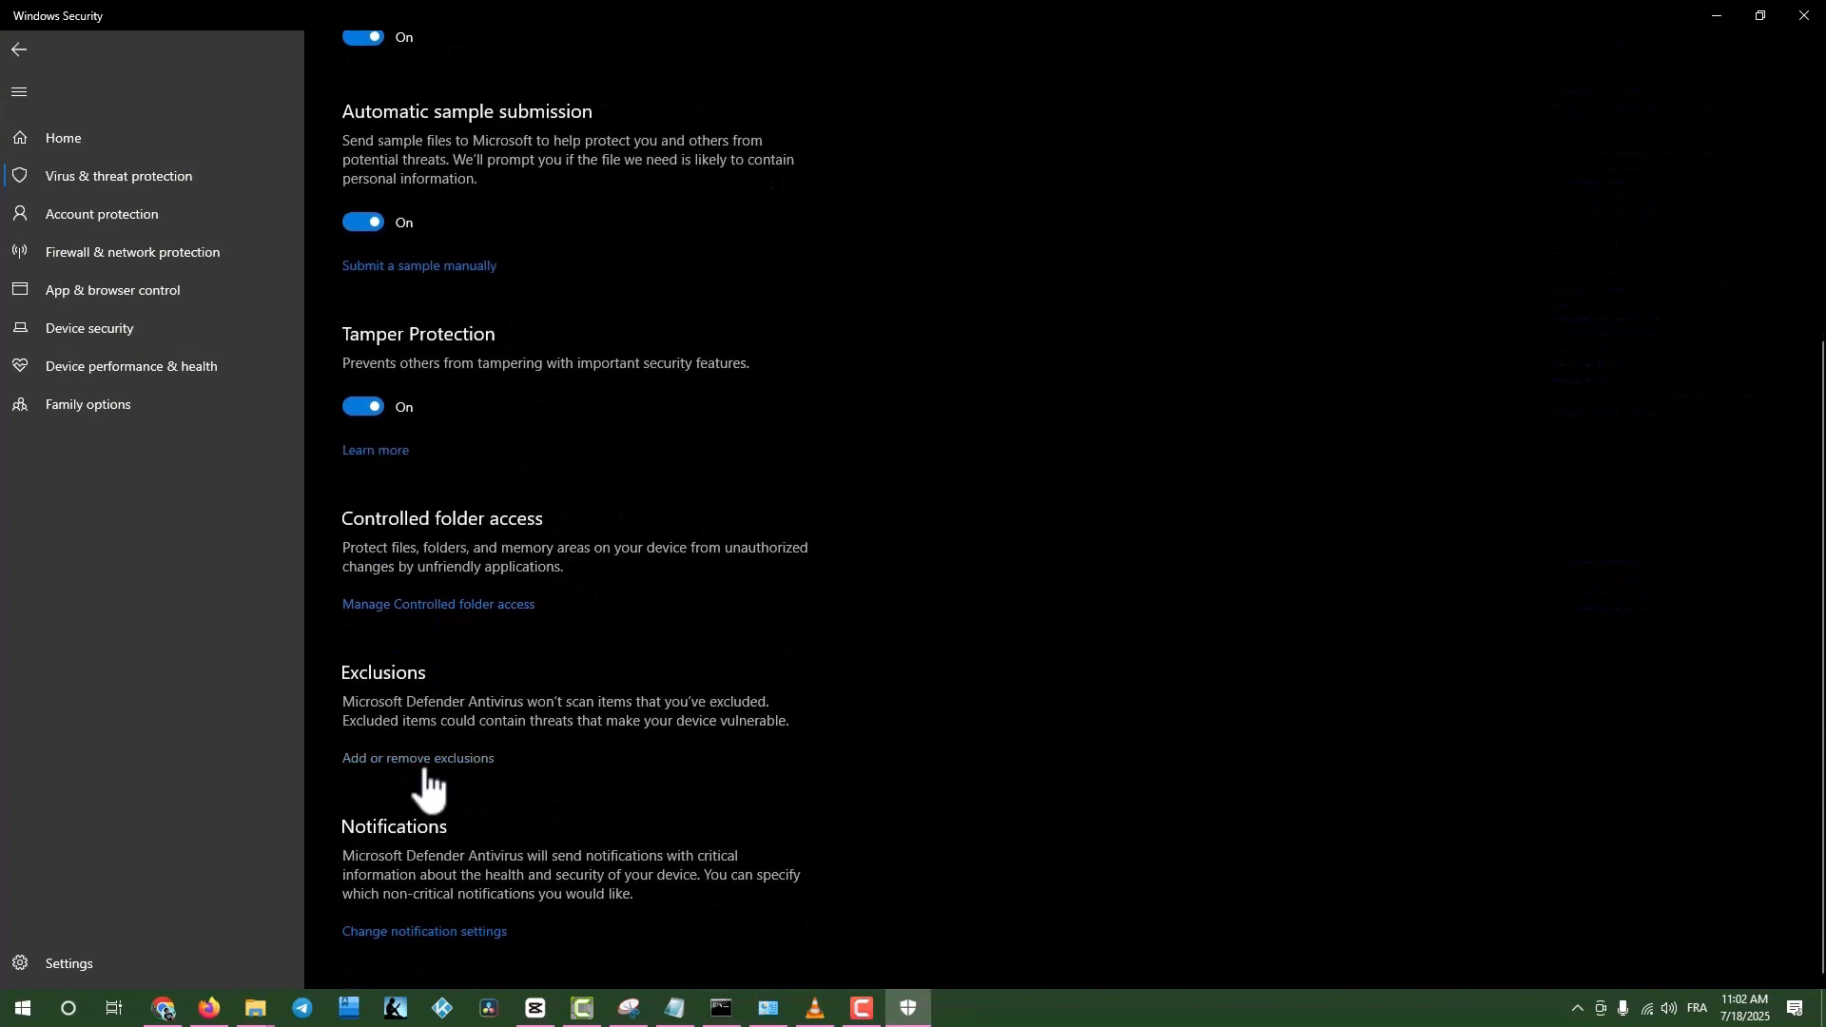
scroll("up", 3)
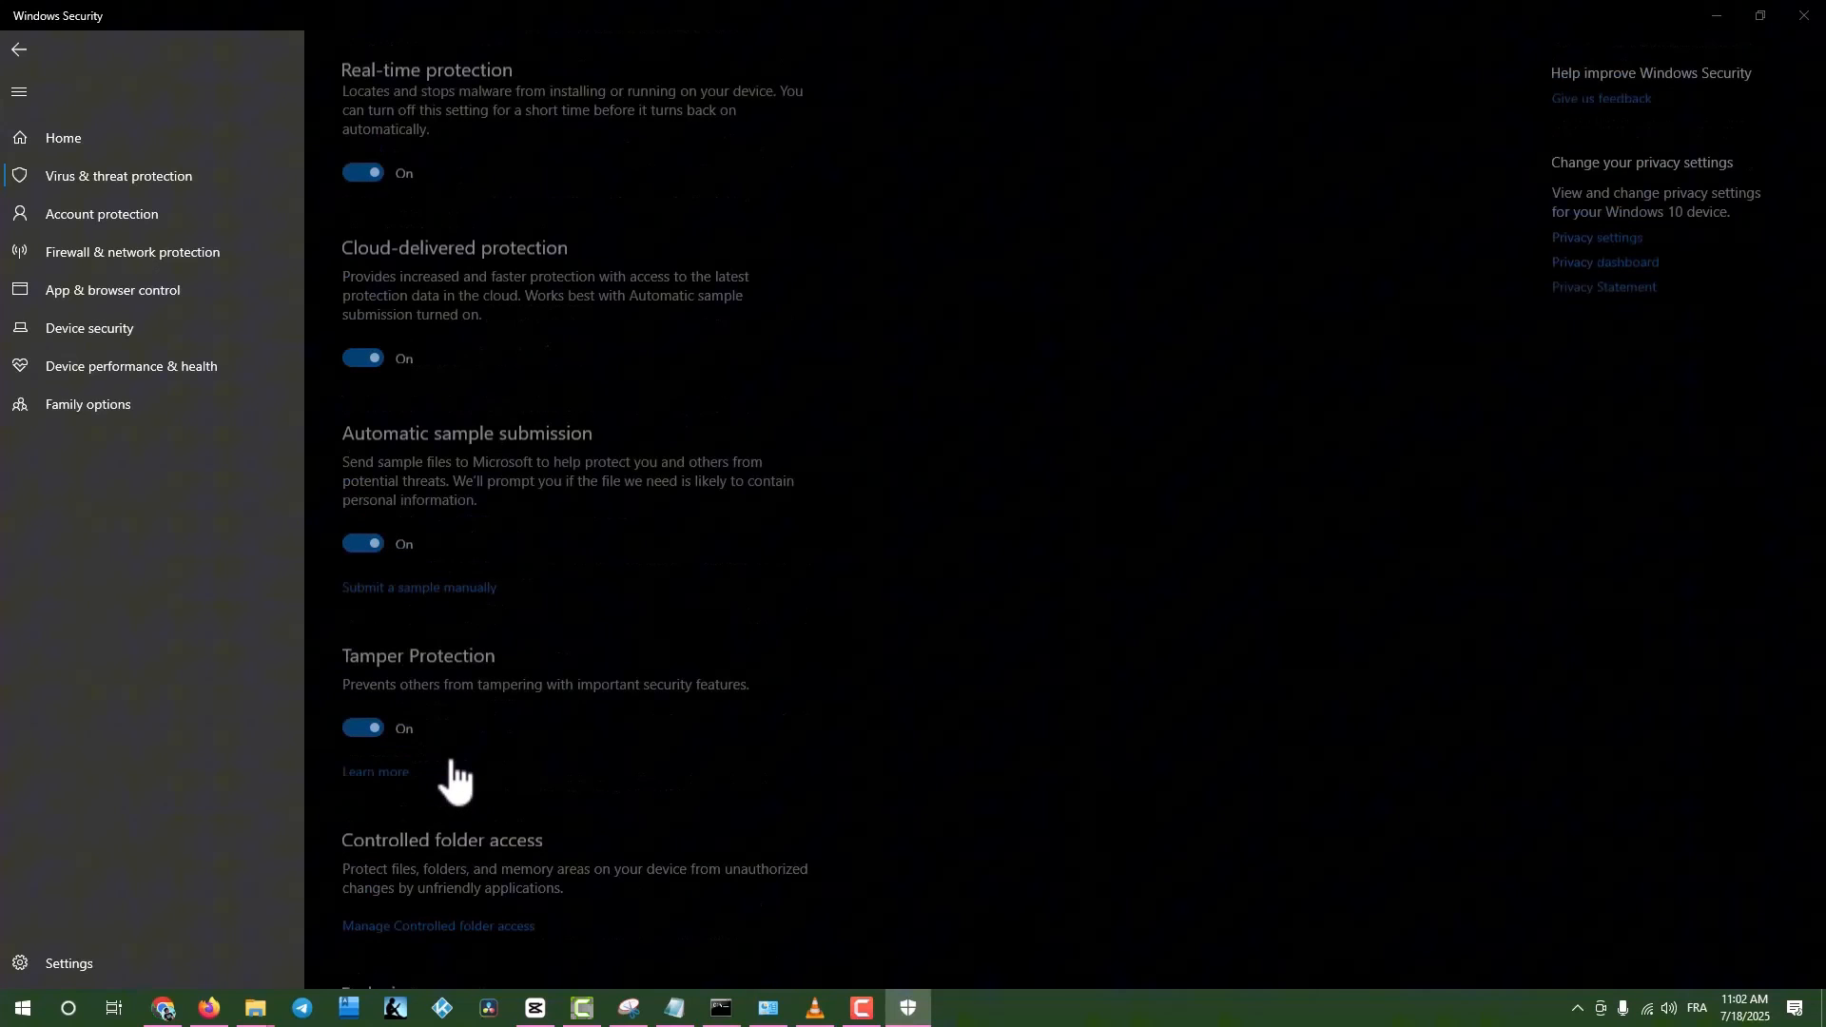
left_click(434, 225)
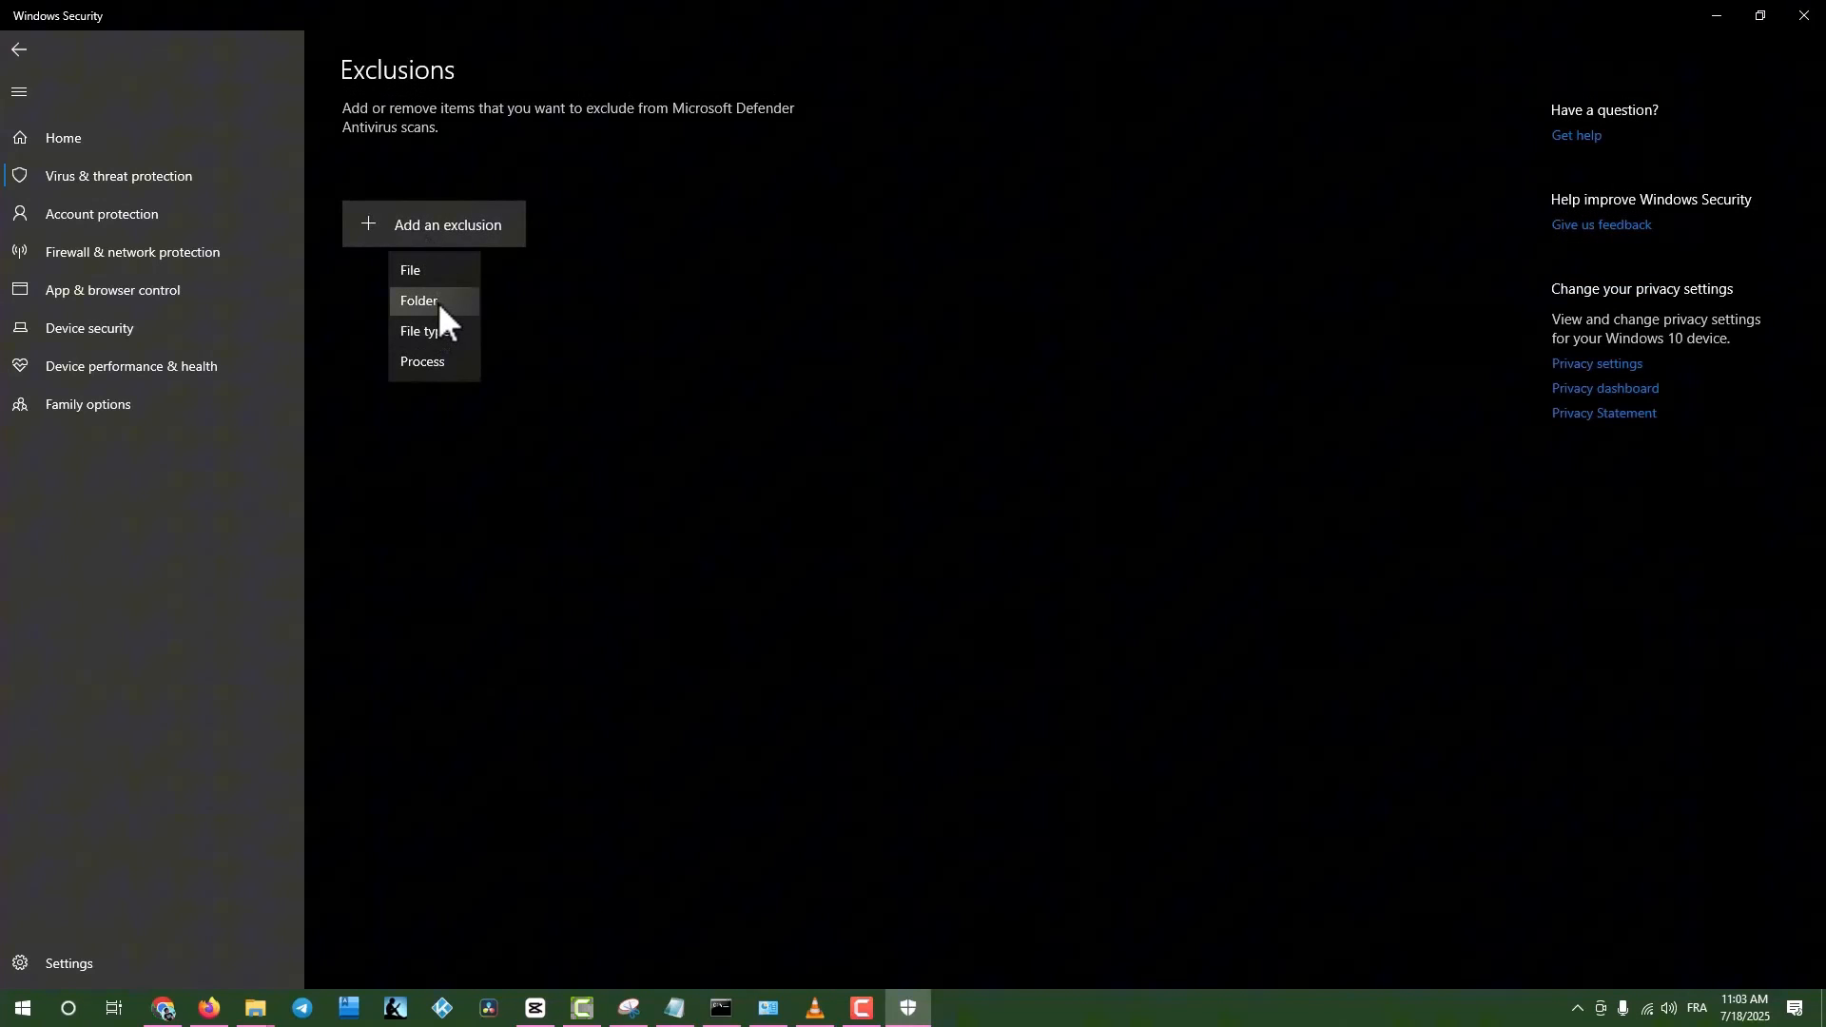
Begin adding a Folder exclusion, then dismiss the Select Folder dialog without choosing one
left_click(418, 300)
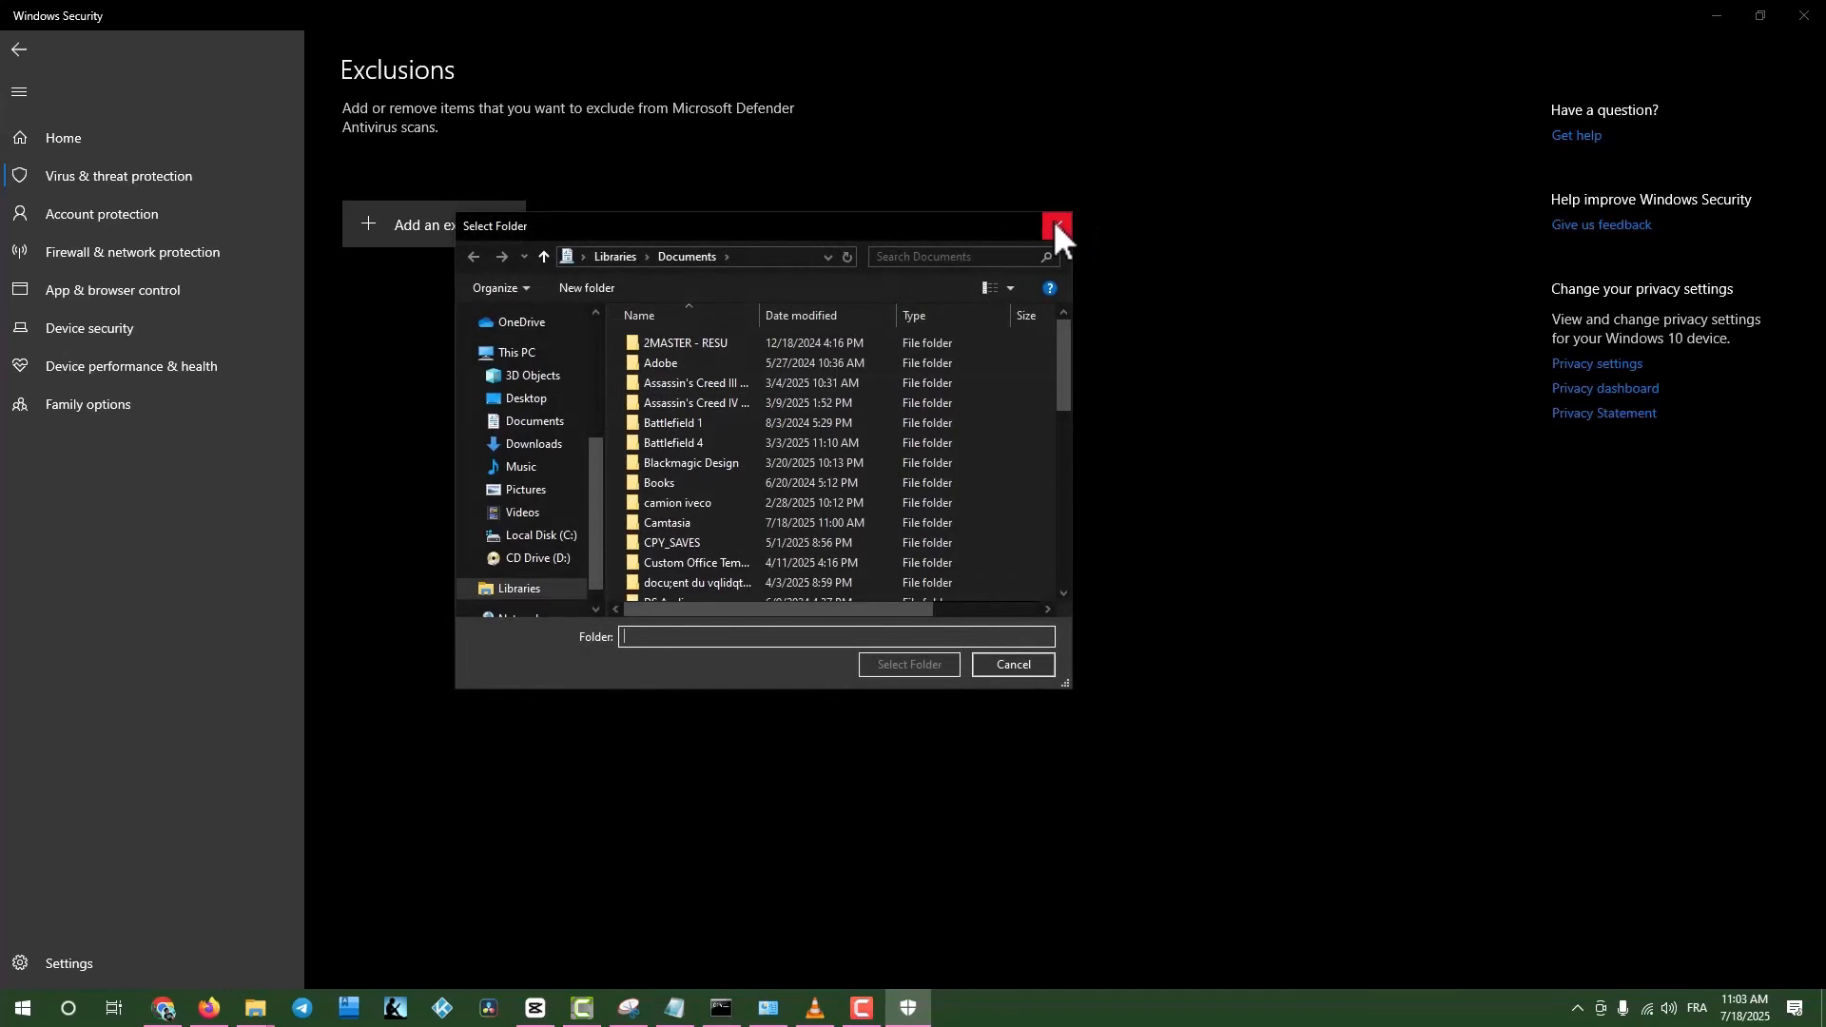
left_click(1056, 228)
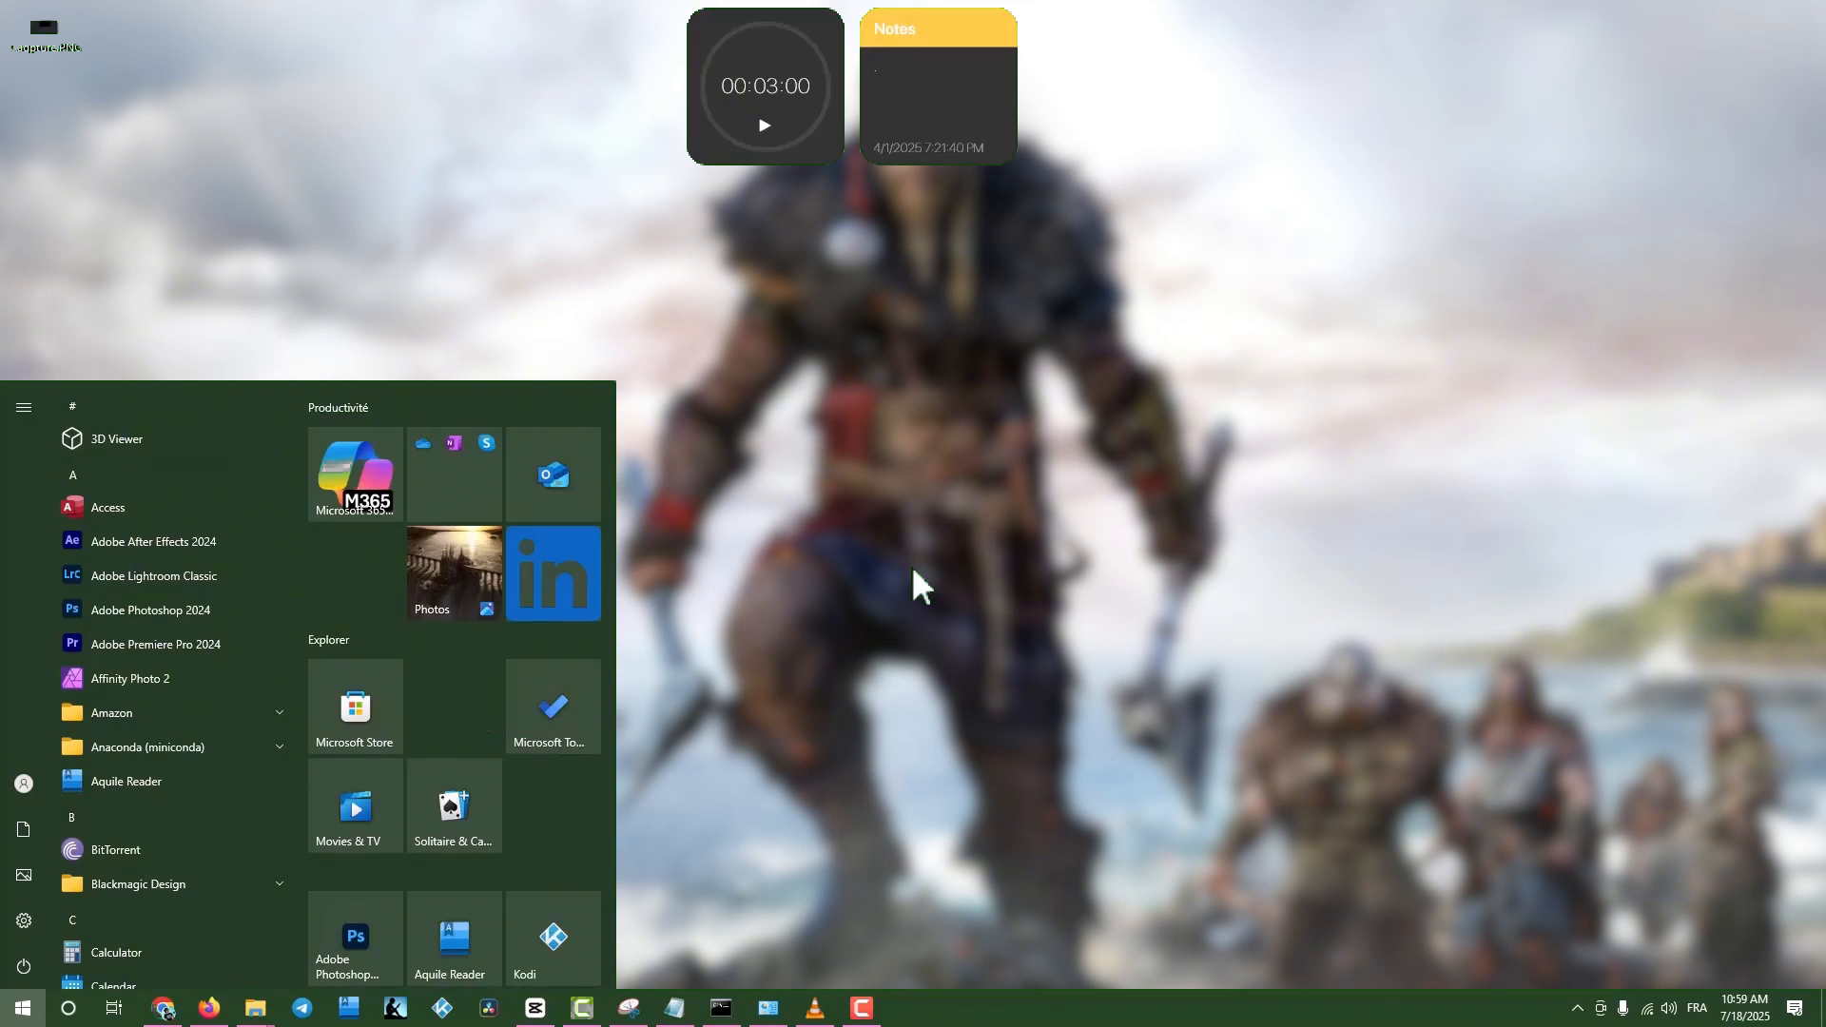
Run Command Prompt as administrator from the Start menu search for 'cmd'
type("cm")
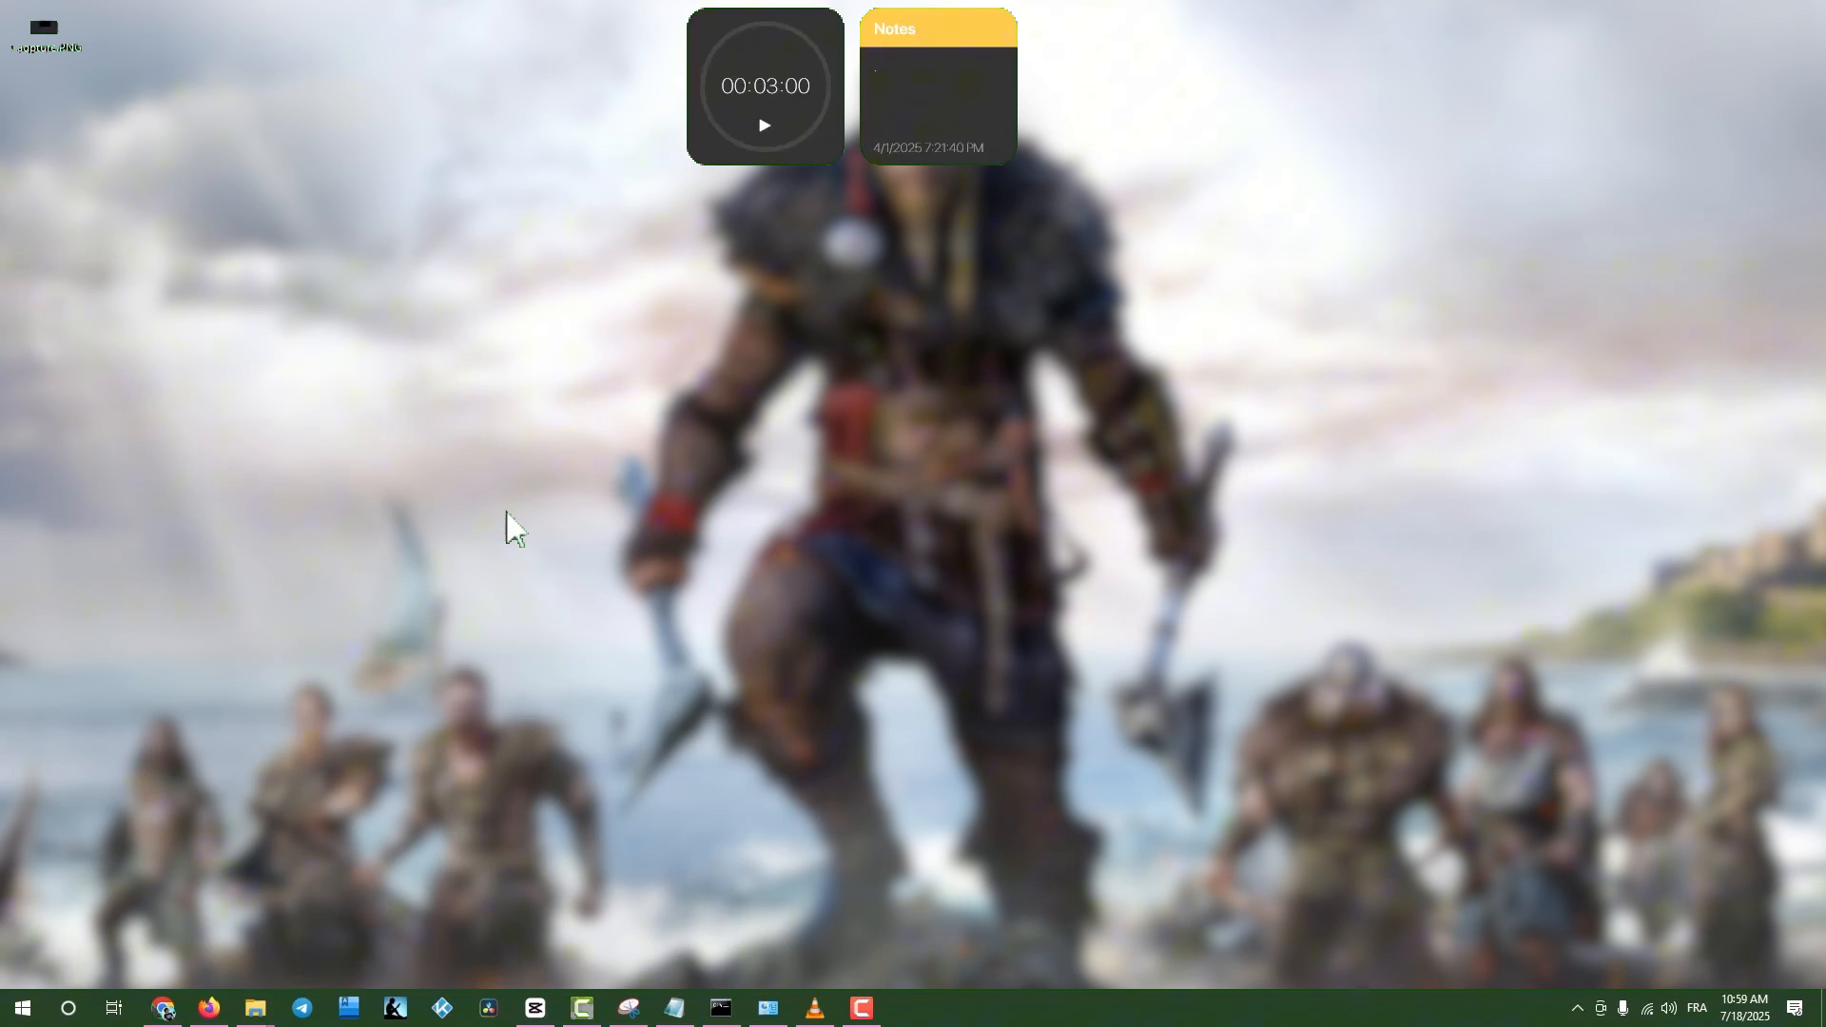
left_click(719, 1008)
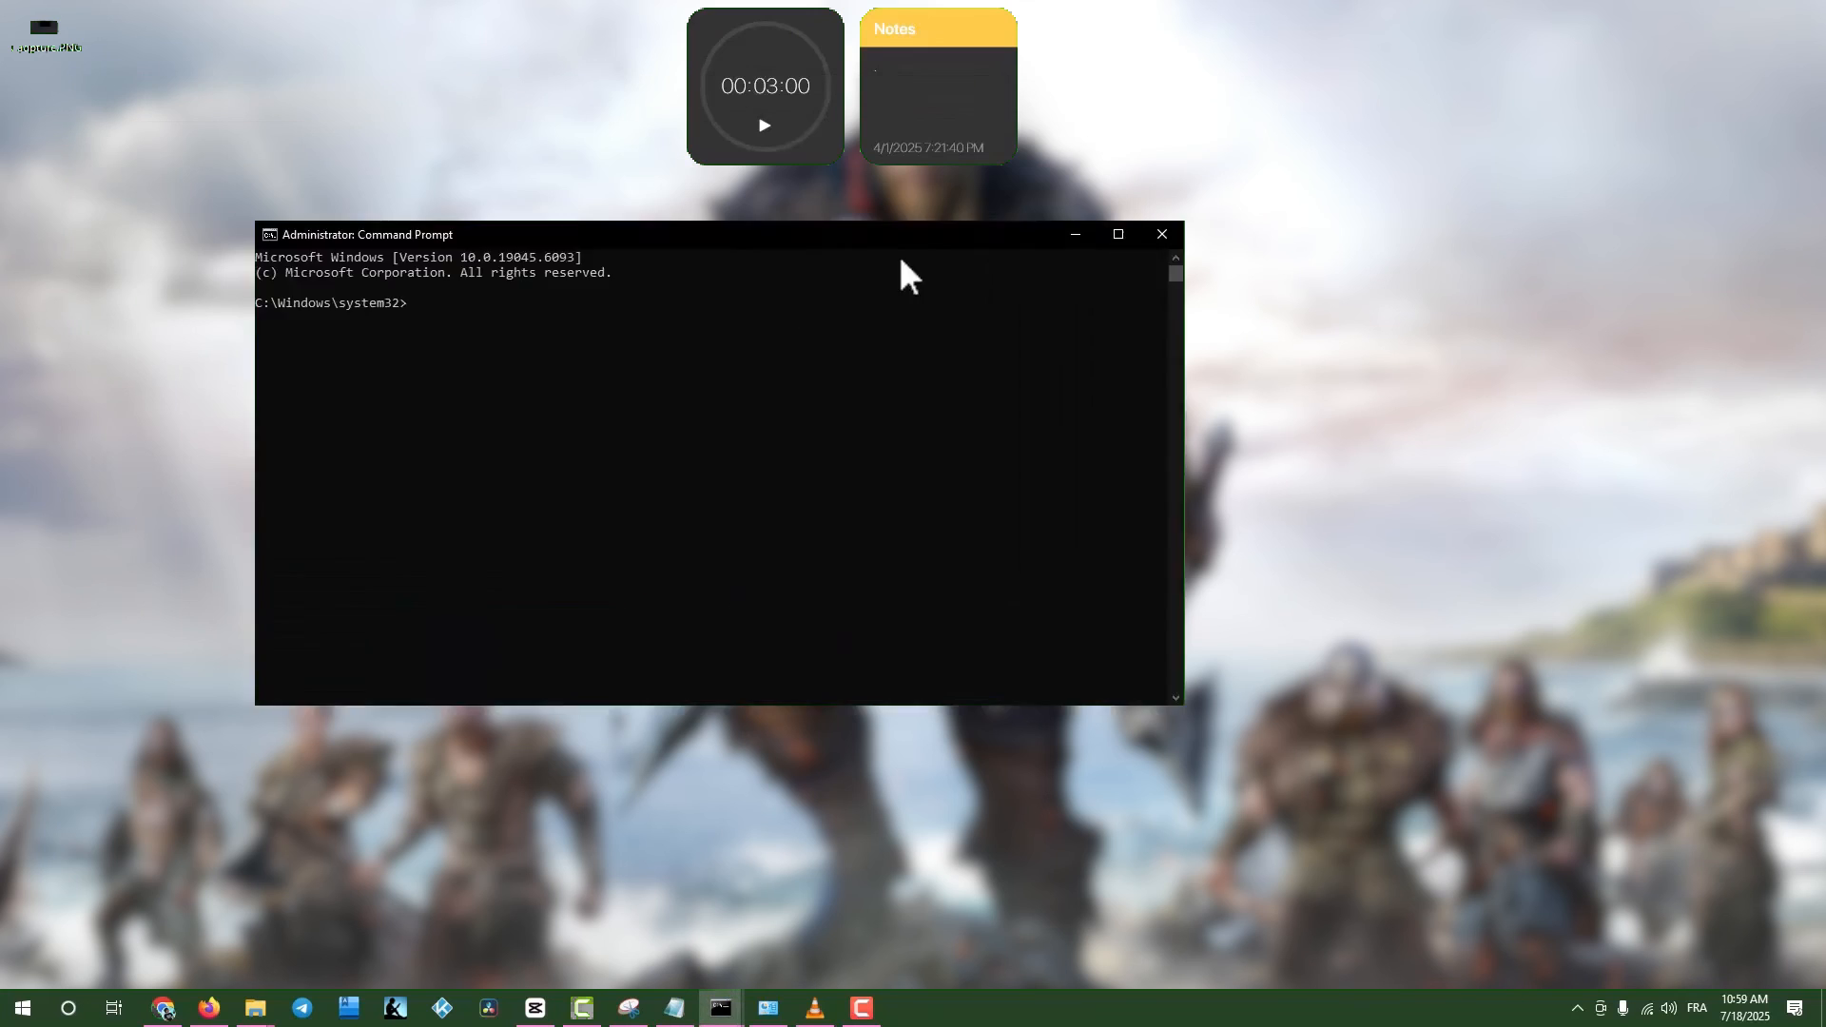